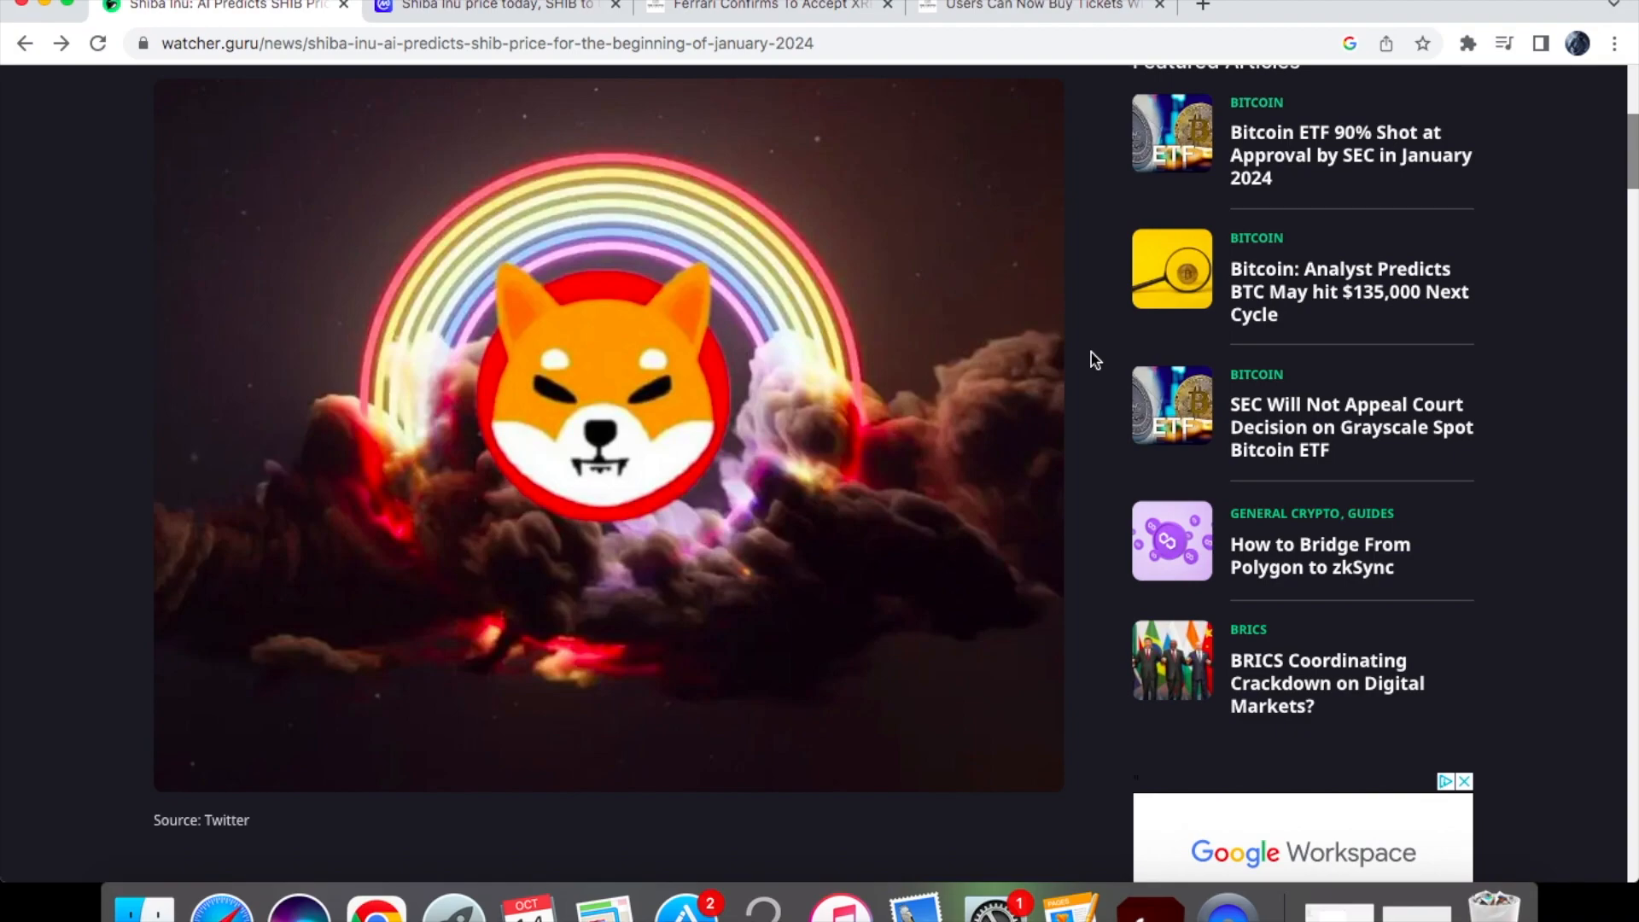
Scroll the Watcher.Guru SHIB article down to its 'What Could SHIB's Price Be in January 2024?' section
scroll(up, 3)
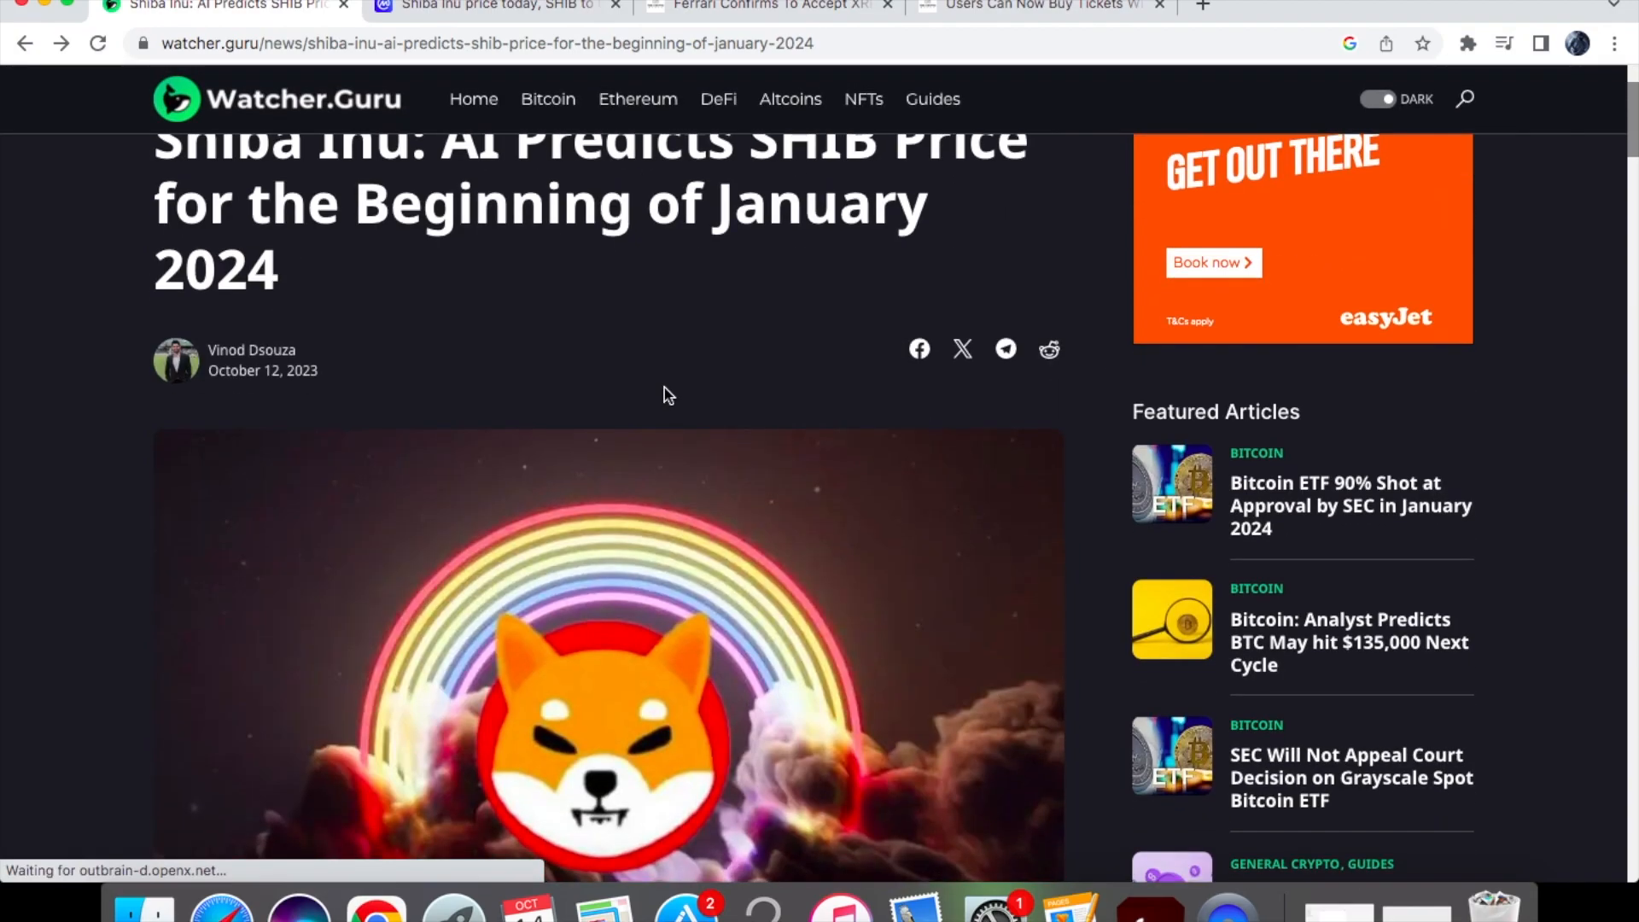
scroll(down, 3)
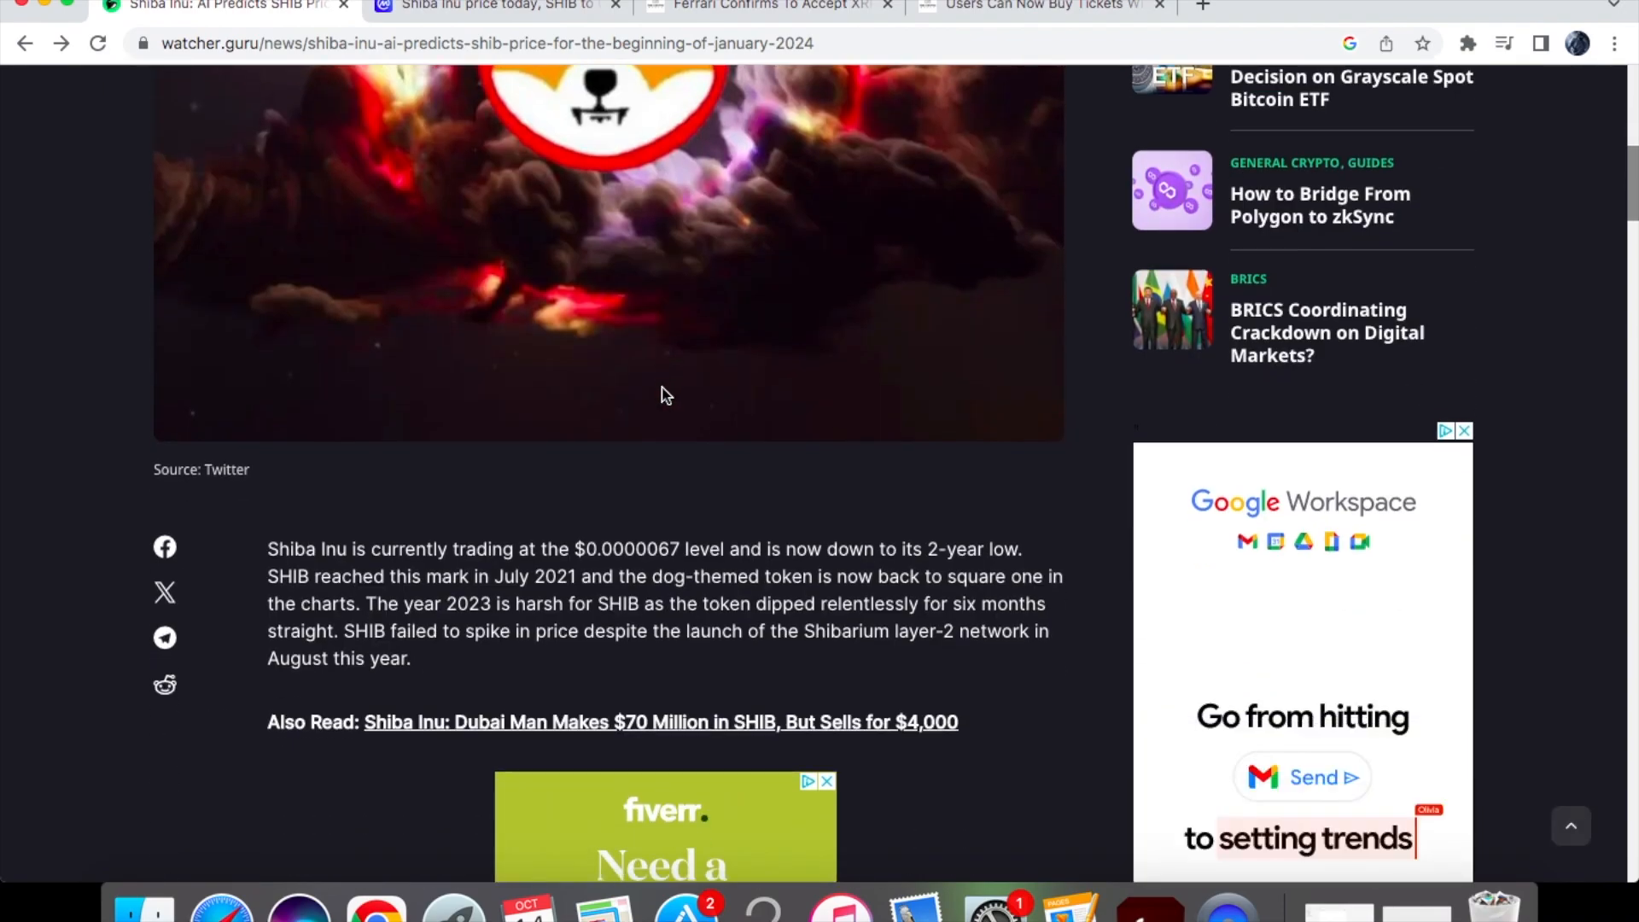
scroll(down, 3)
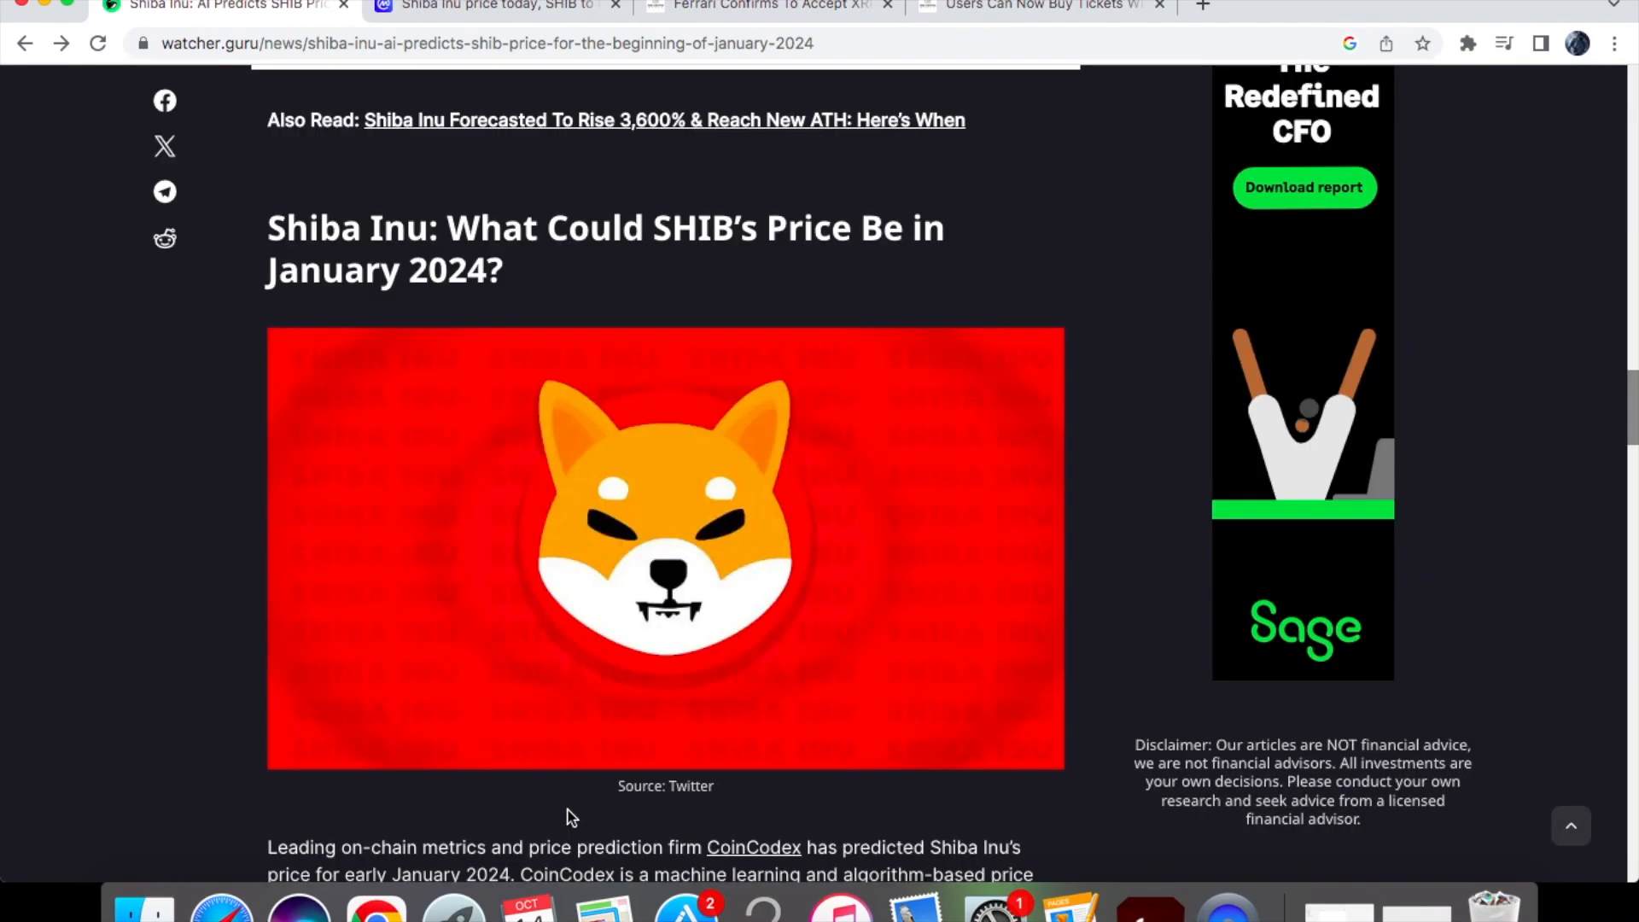
mouse_move(936, 848)
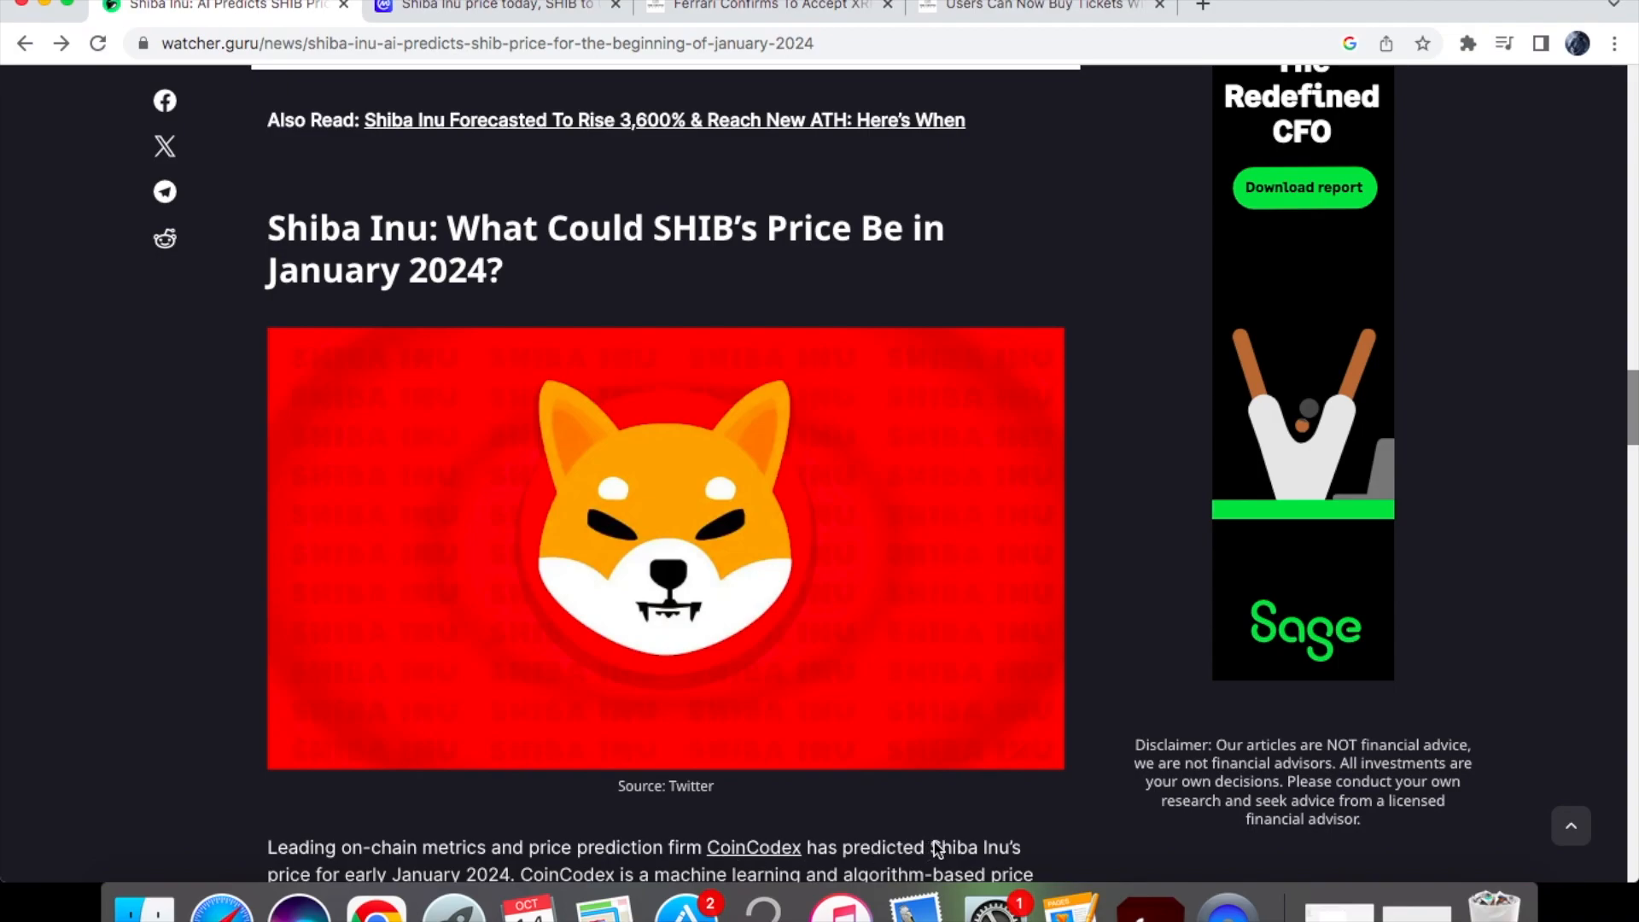
mouse_move(963, 859)
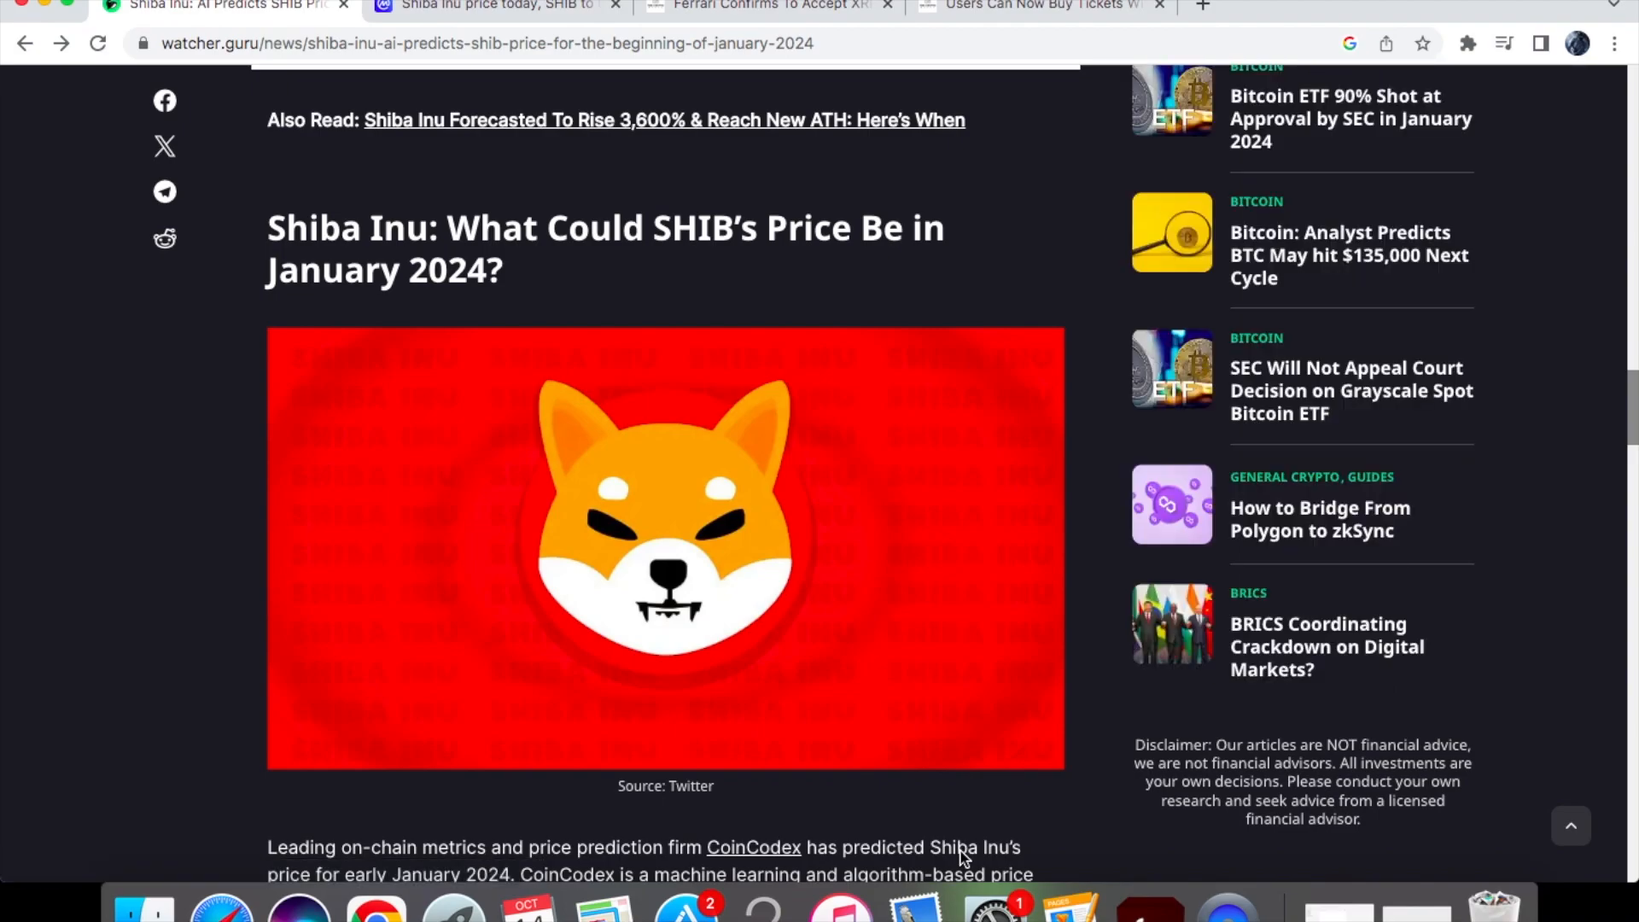
Read down to CoinCodex's AI prediction of $0.000007629 for SHIB on January 1, 2024
scroll(down, 3)
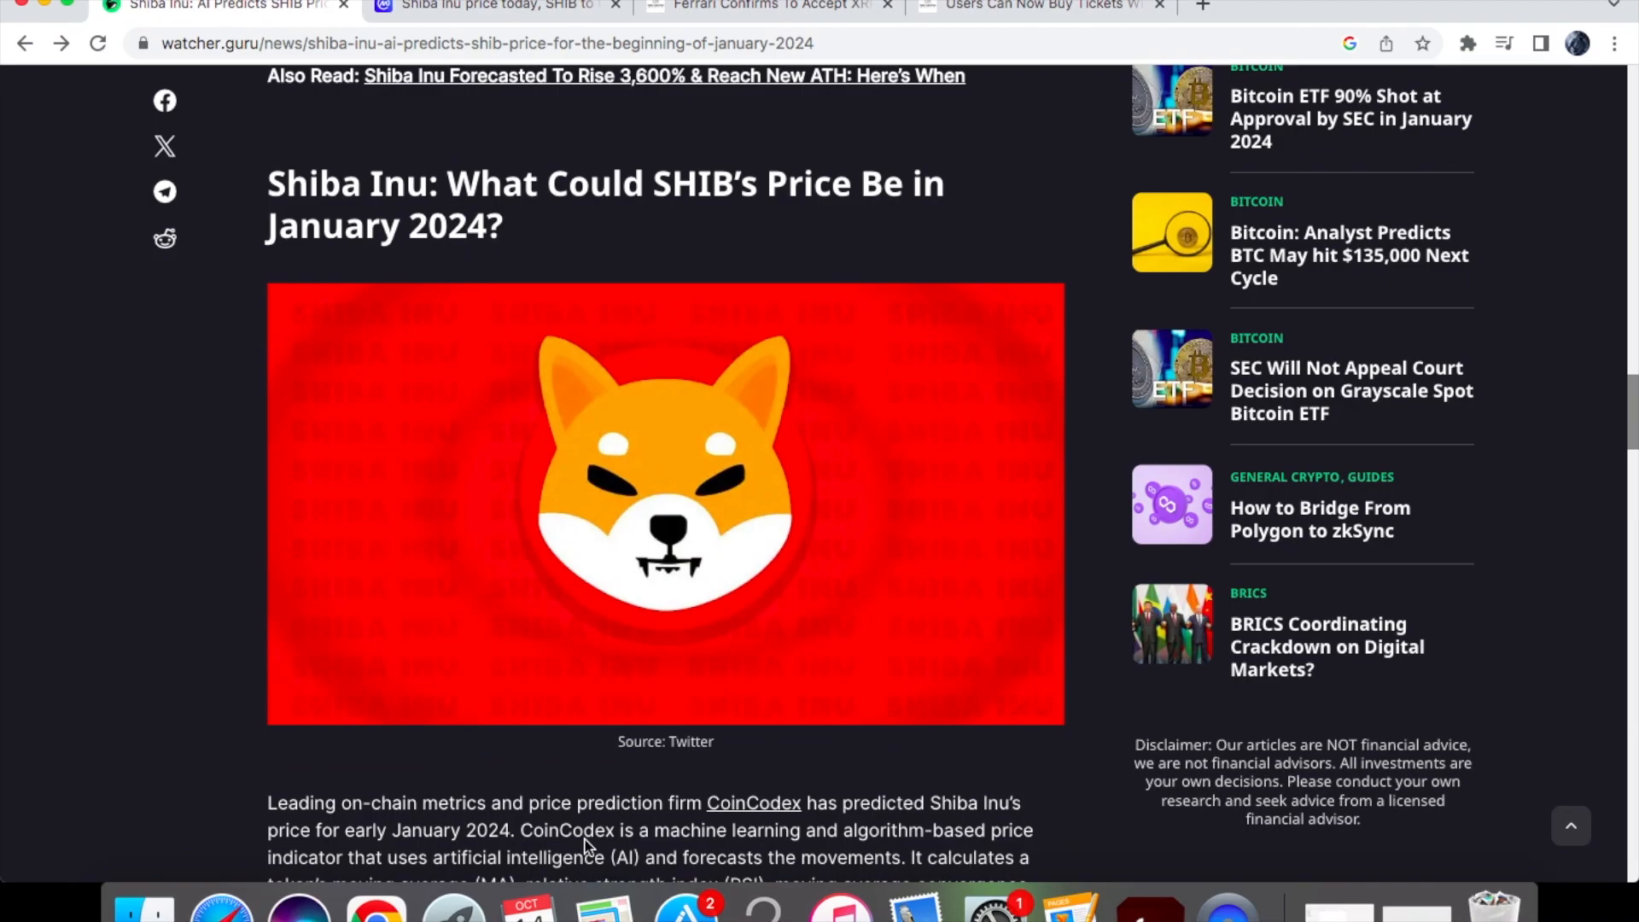
mouse_move(753, 863)
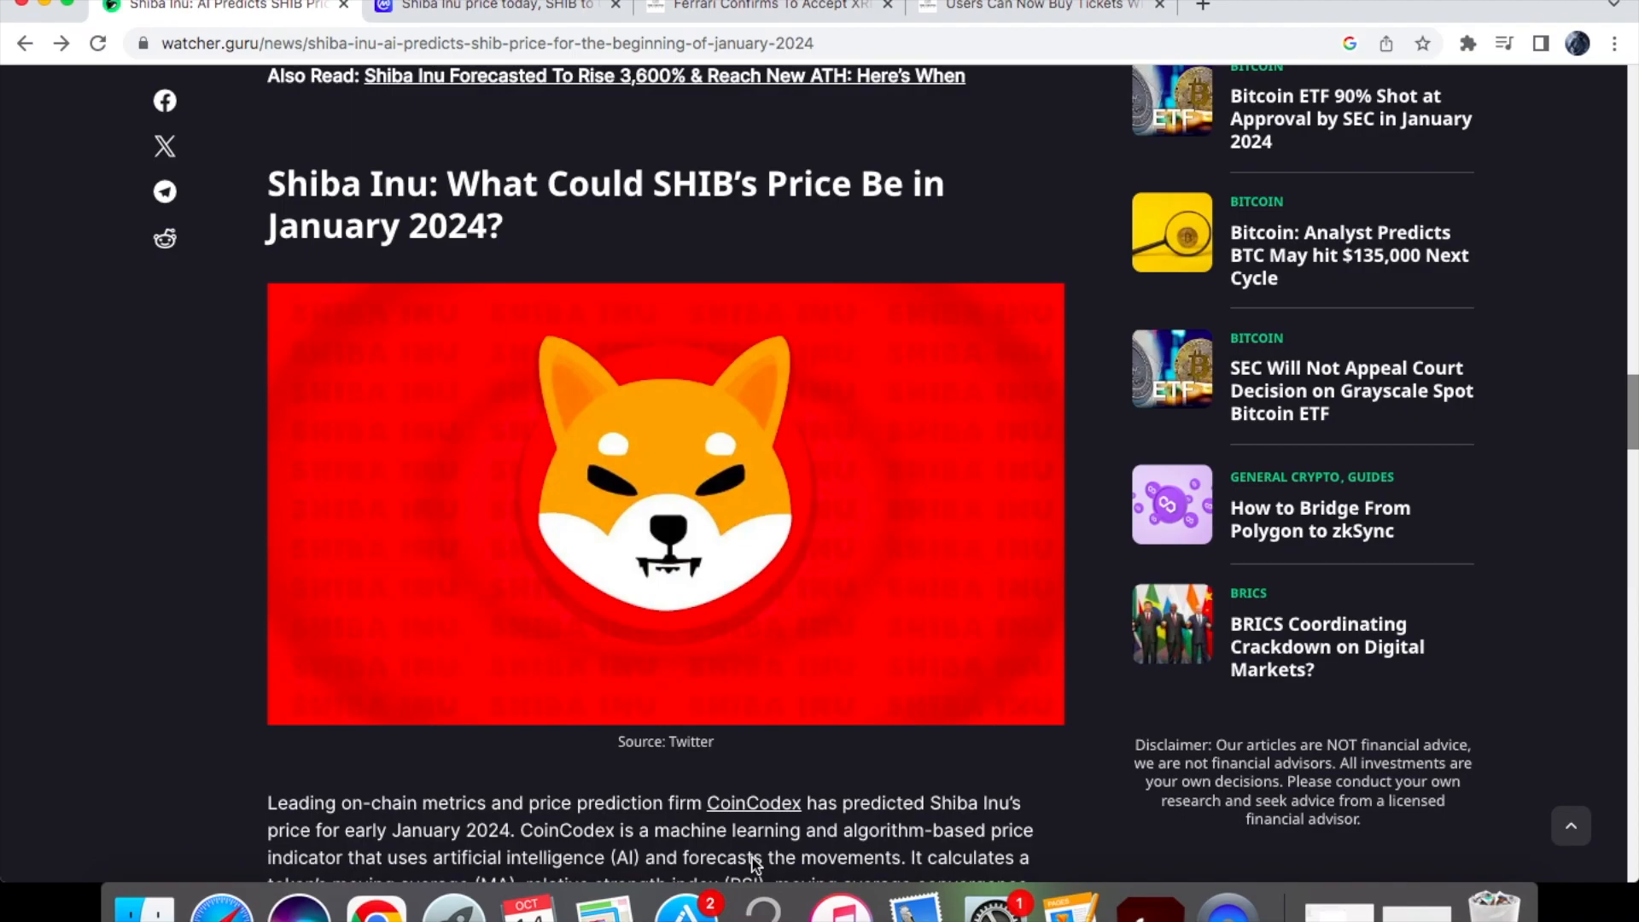
scroll(down, 3)
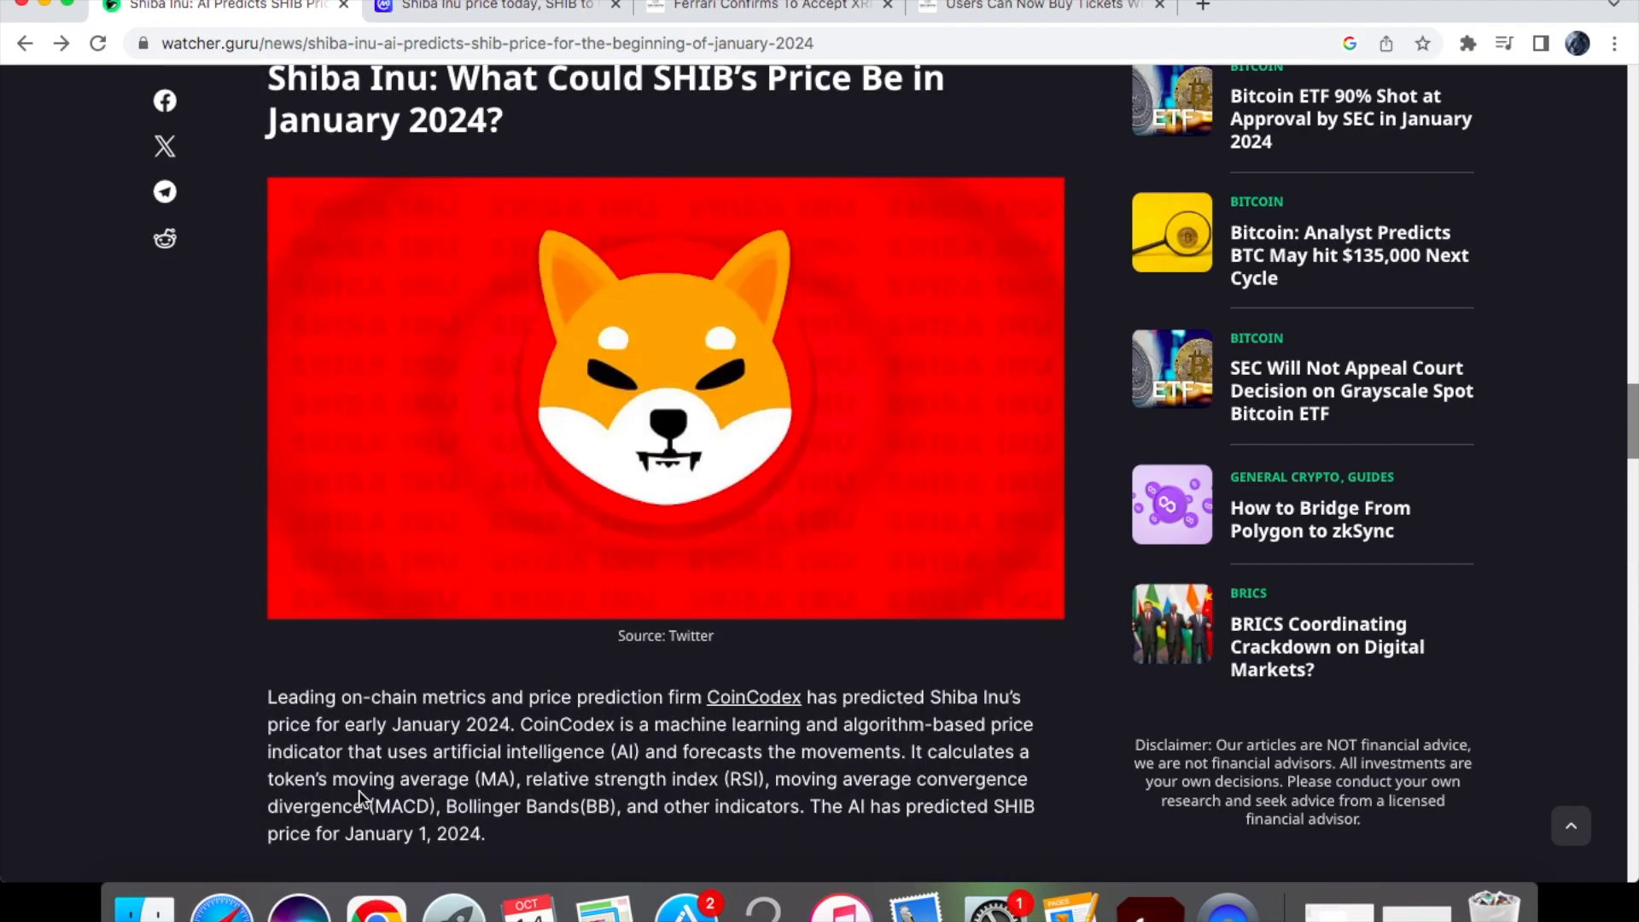
mouse_move(581, 809)
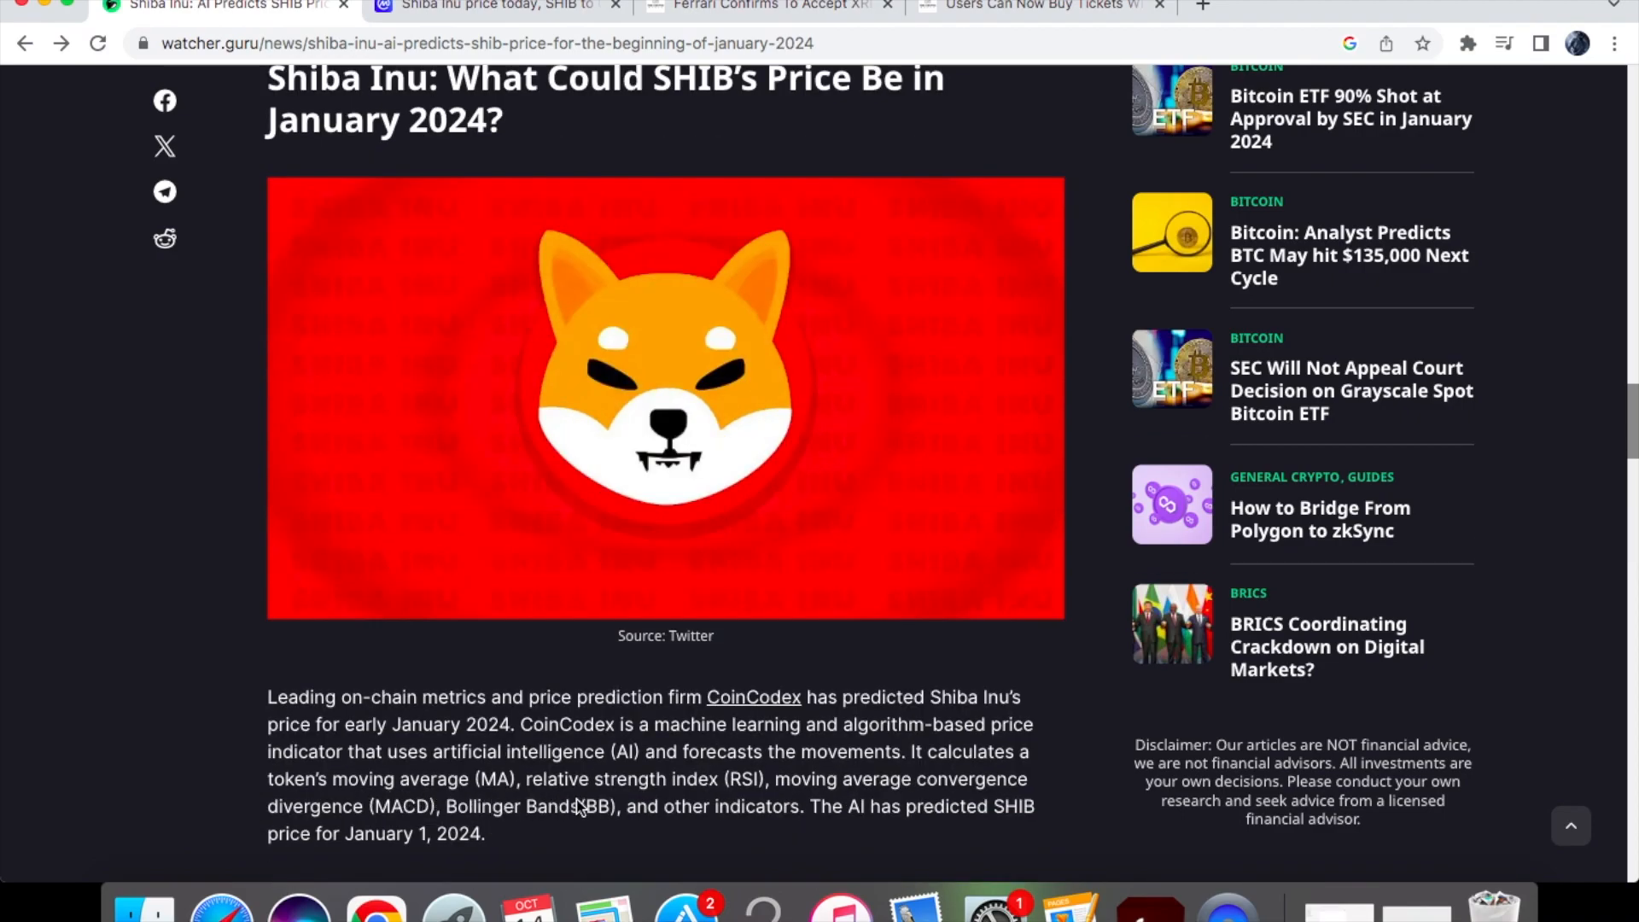
mouse_move(896, 802)
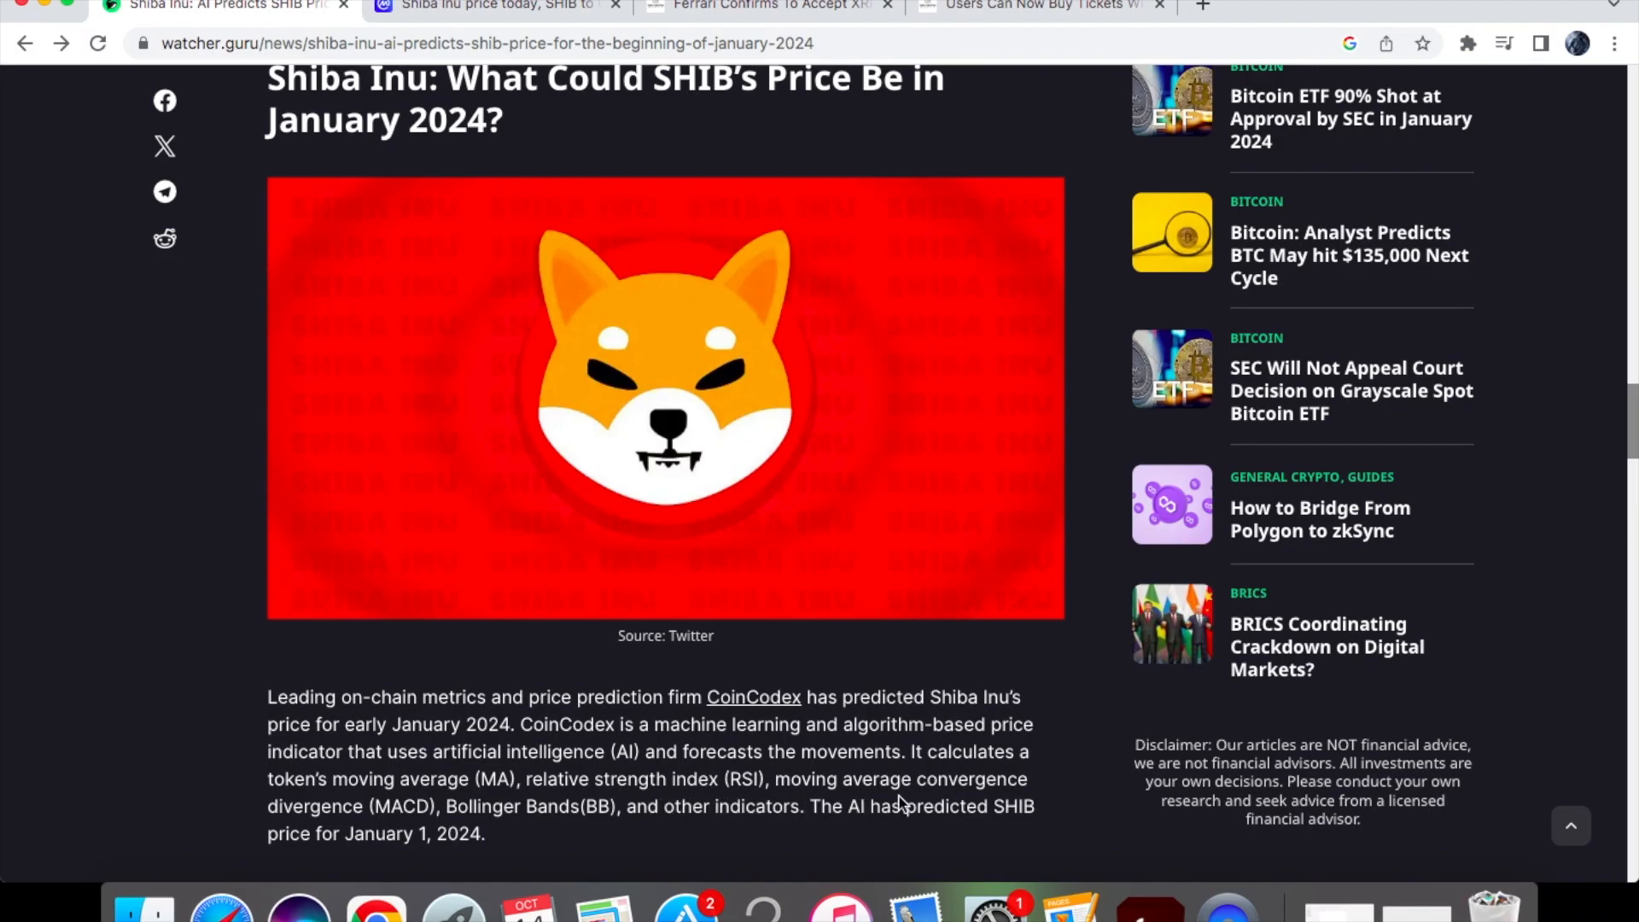
mouse_move(524, 844)
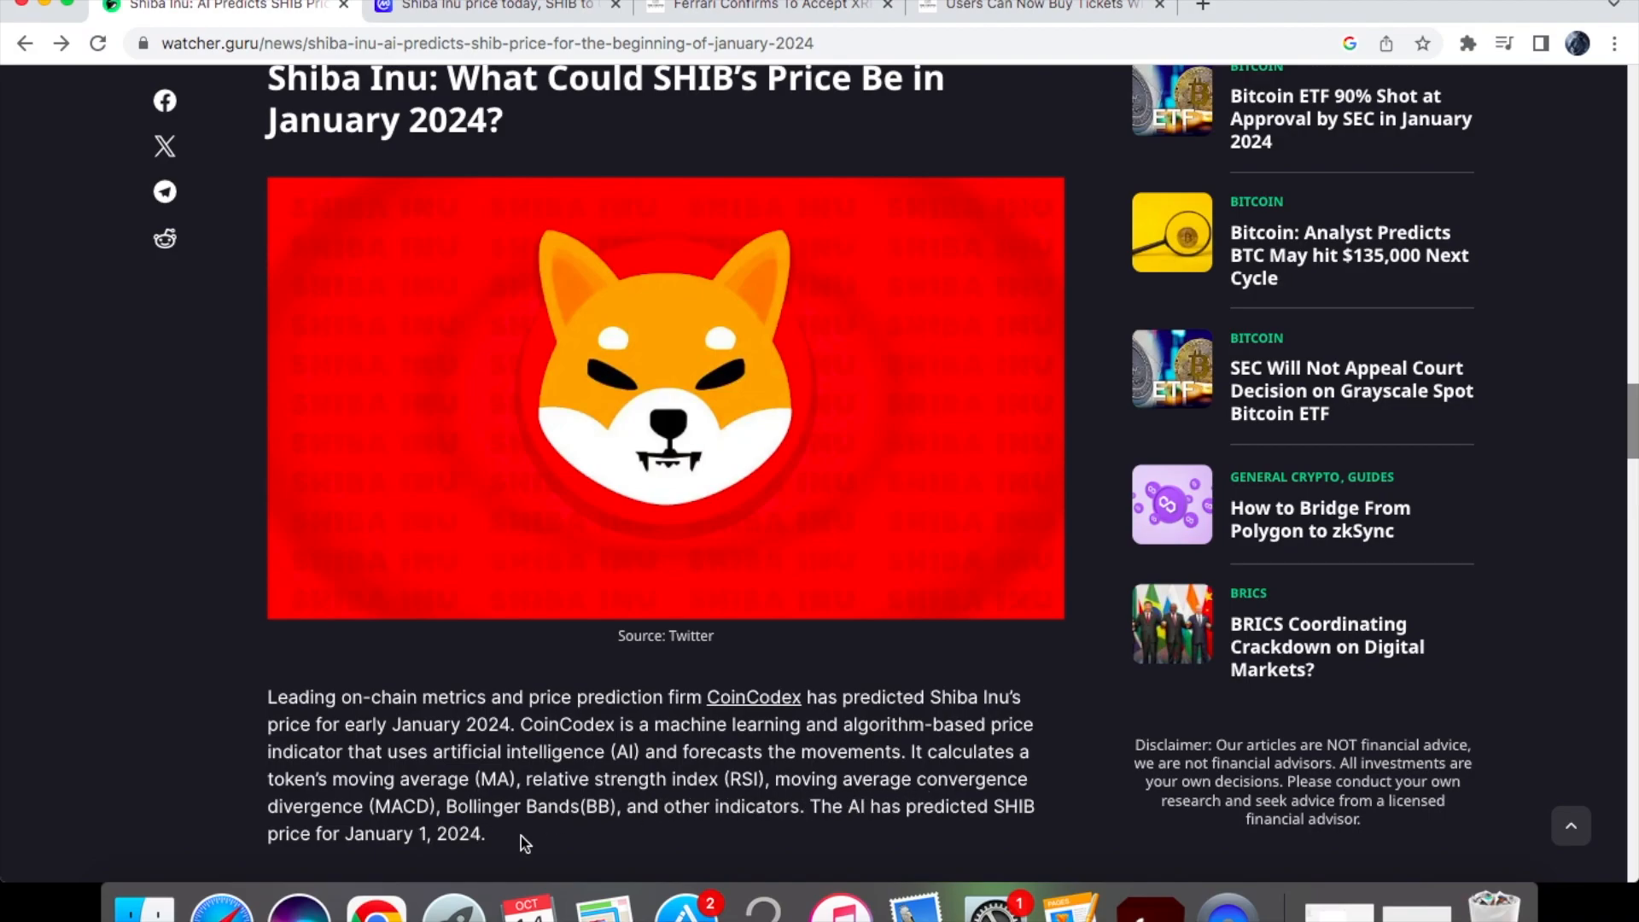
mouse_move(458, 794)
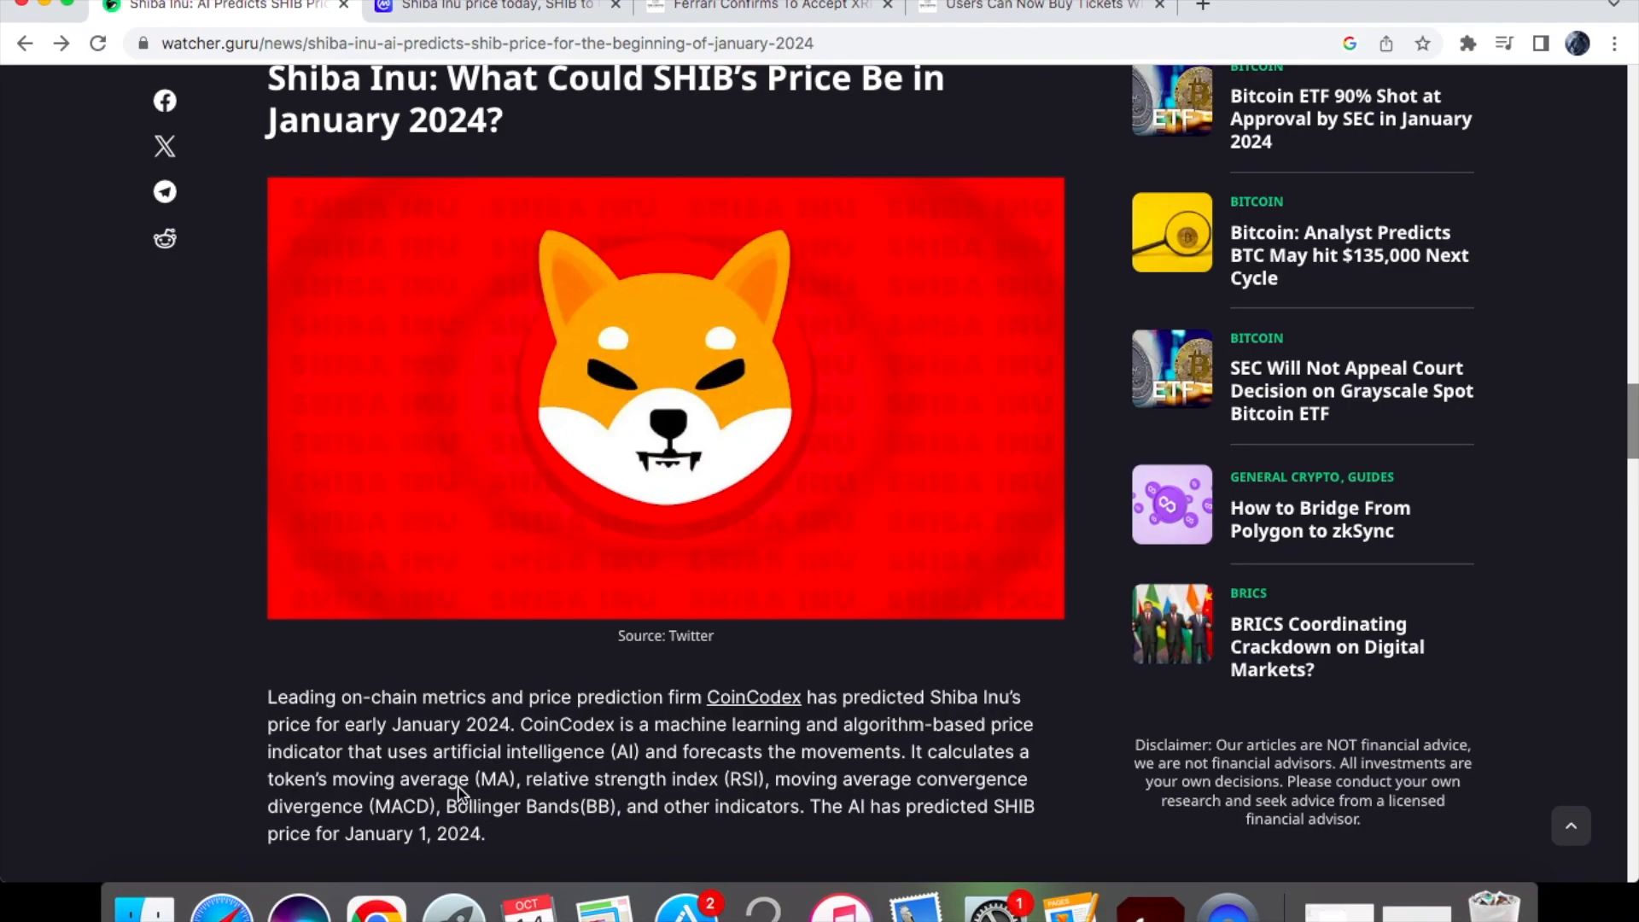
scroll(down, 3)
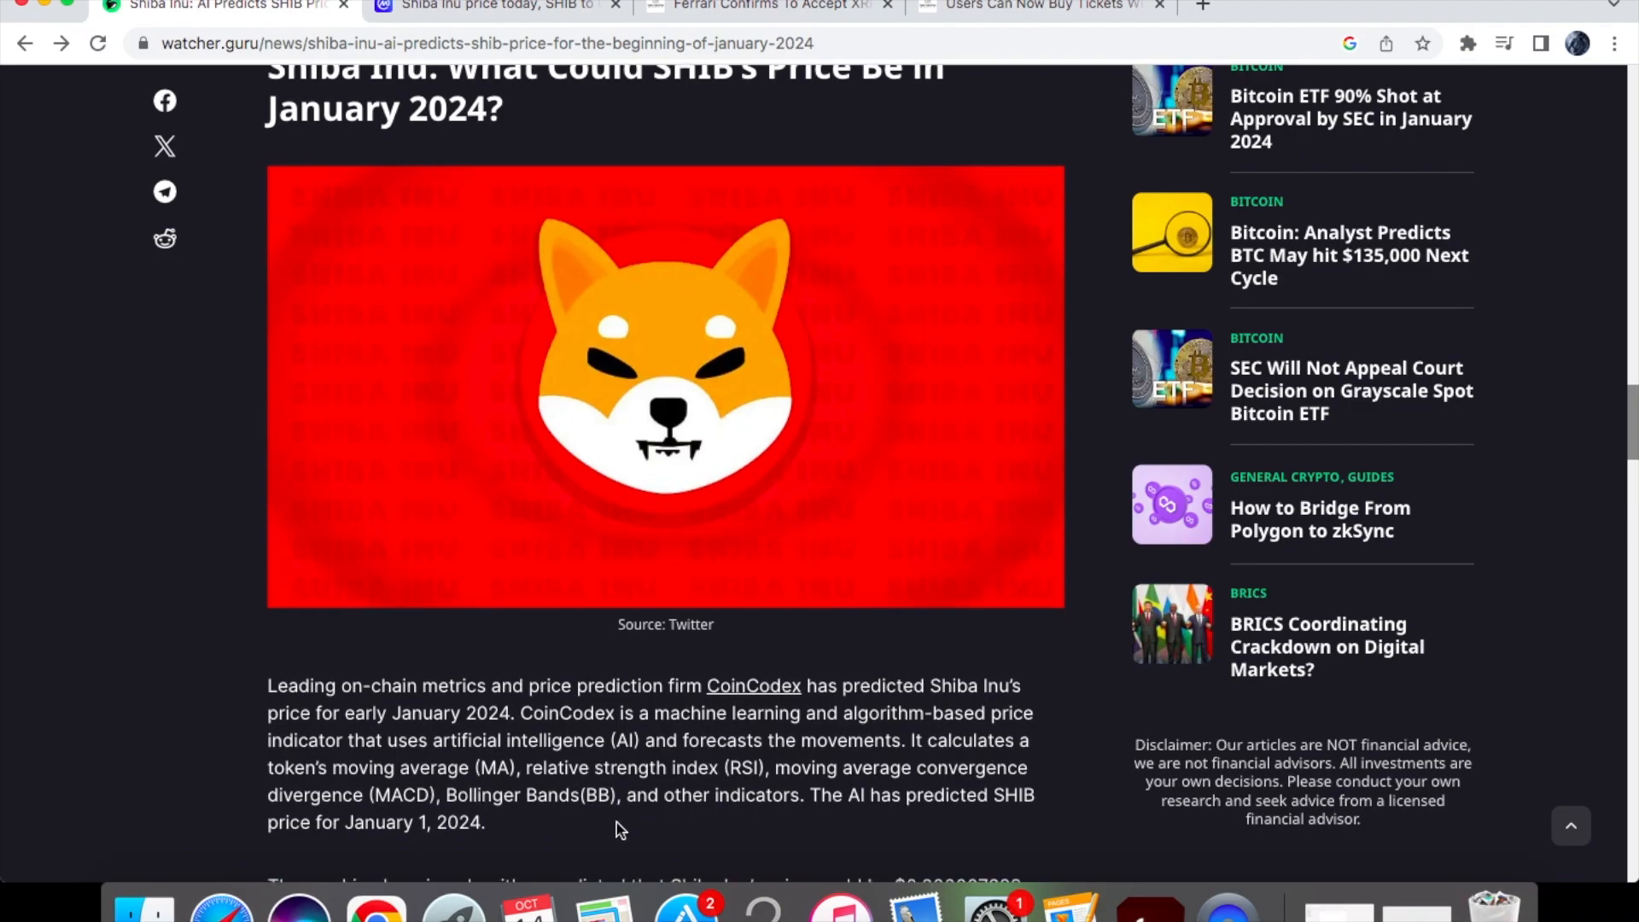
scroll(down, 3)
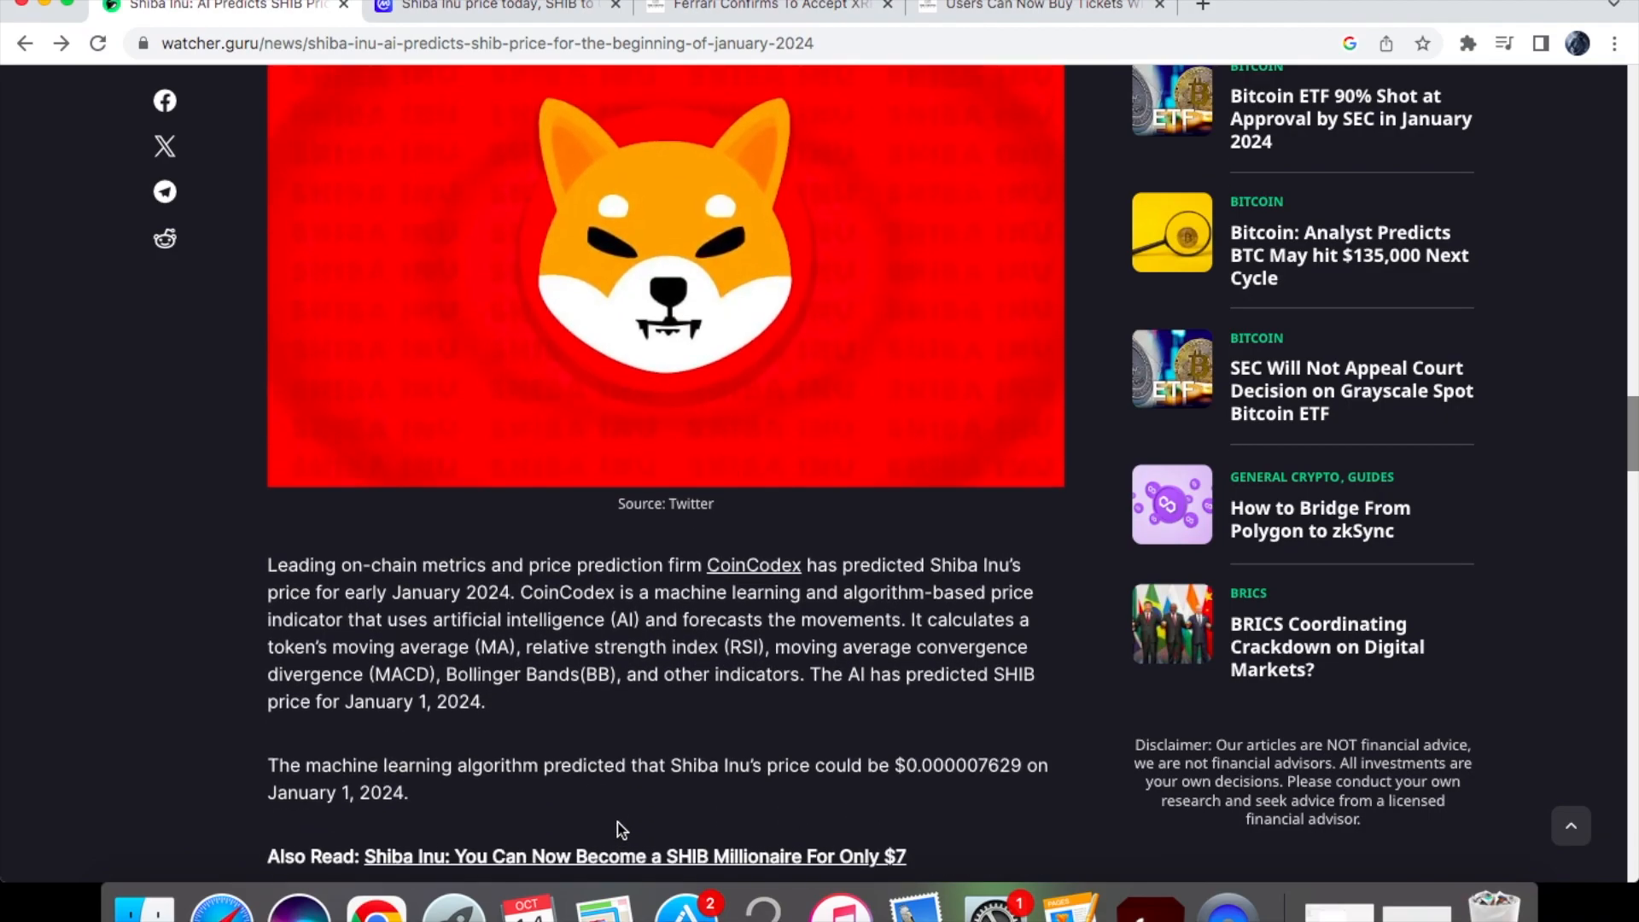
mouse_move(931, 779)
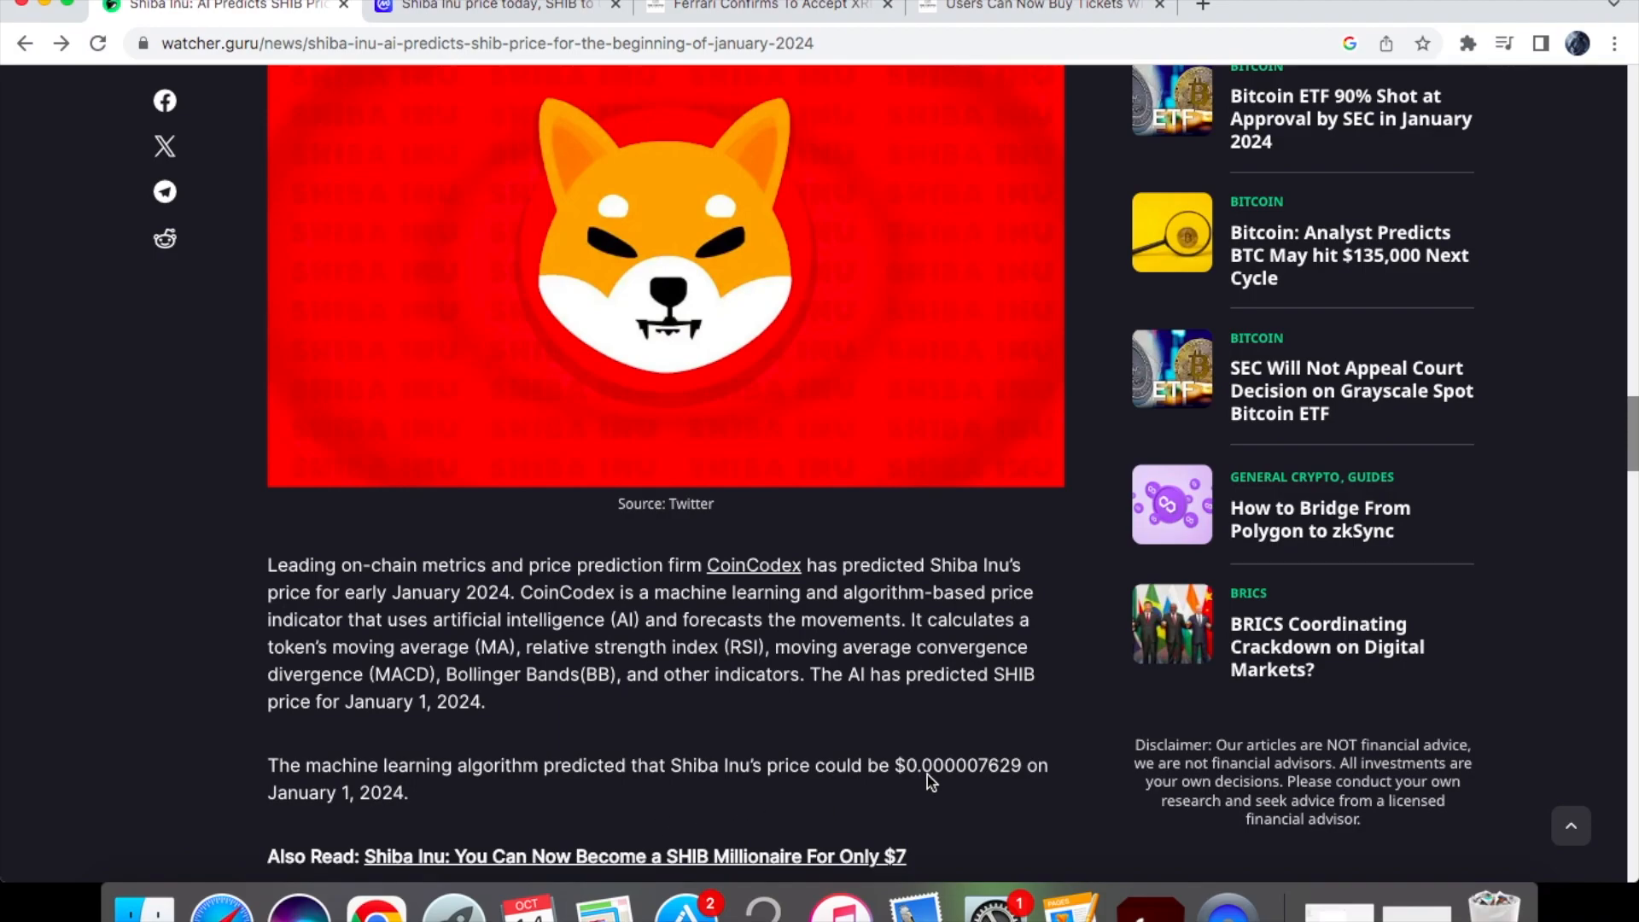
mouse_move(728, 839)
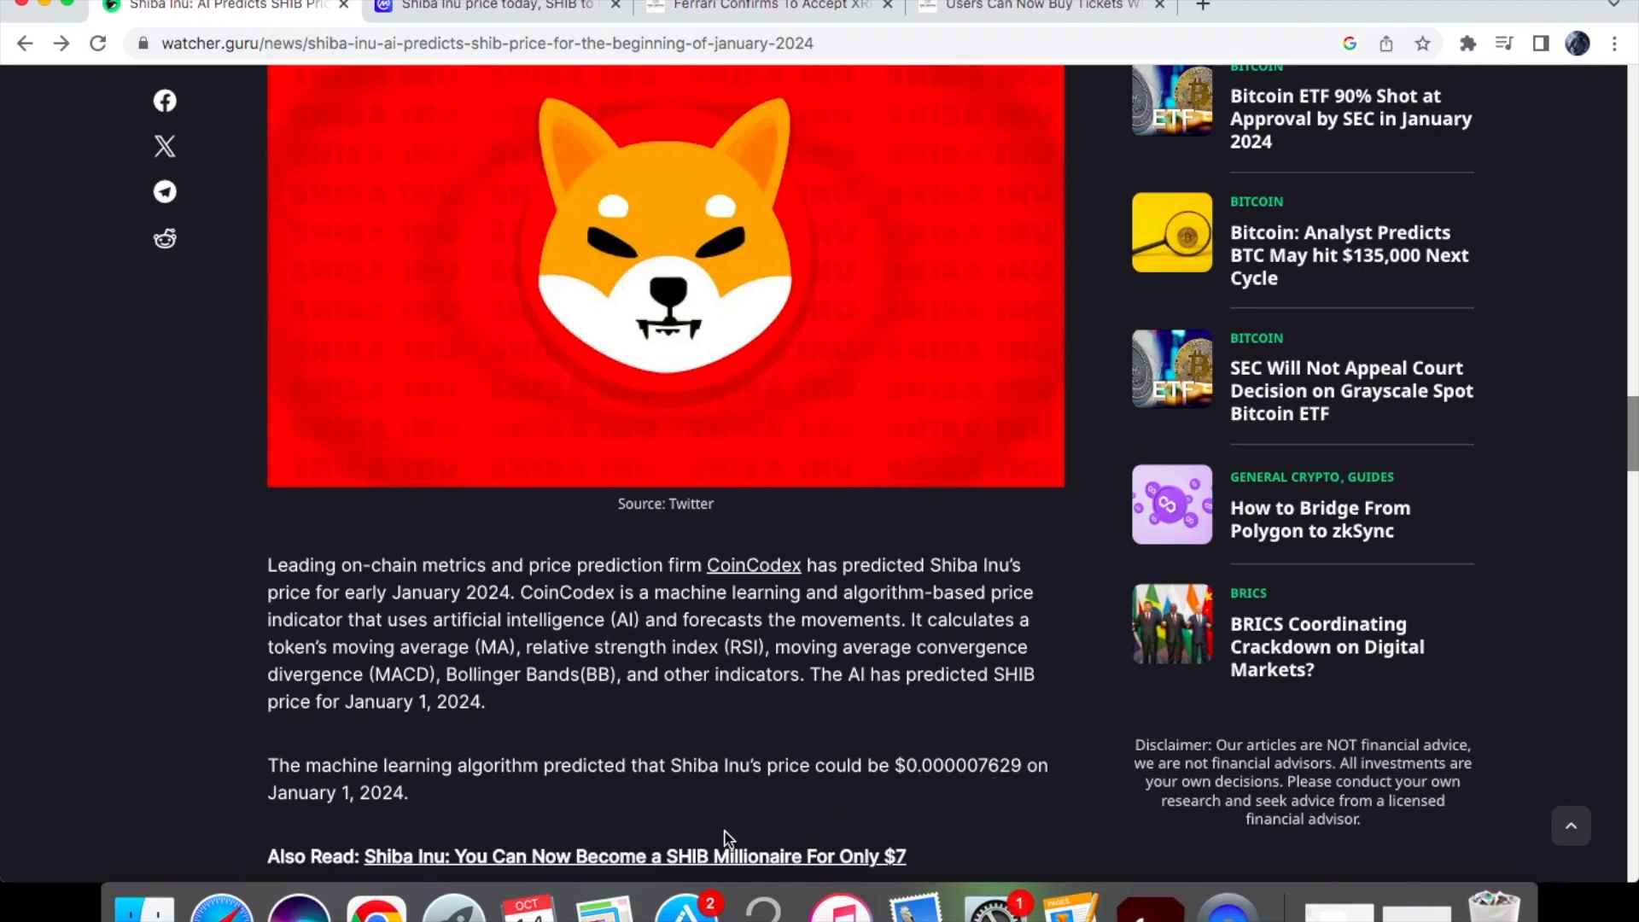
mouse_move(440, 800)
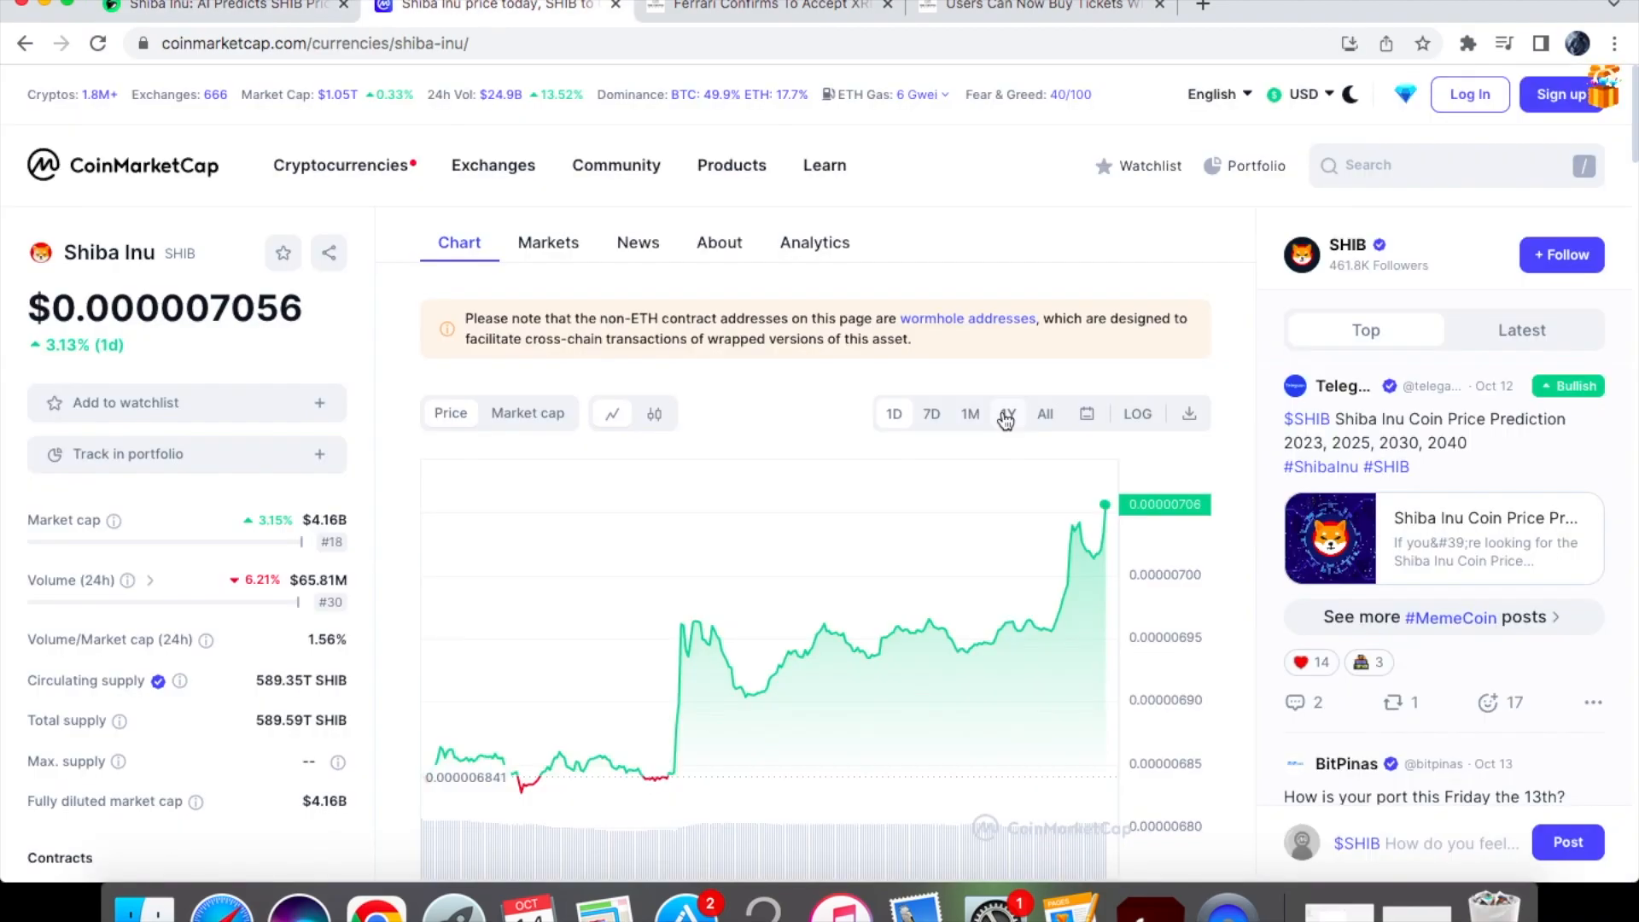
Show SHIB's one-year price chart on CoinMarketCap, down about 31.68% for the year
click(1006, 414)
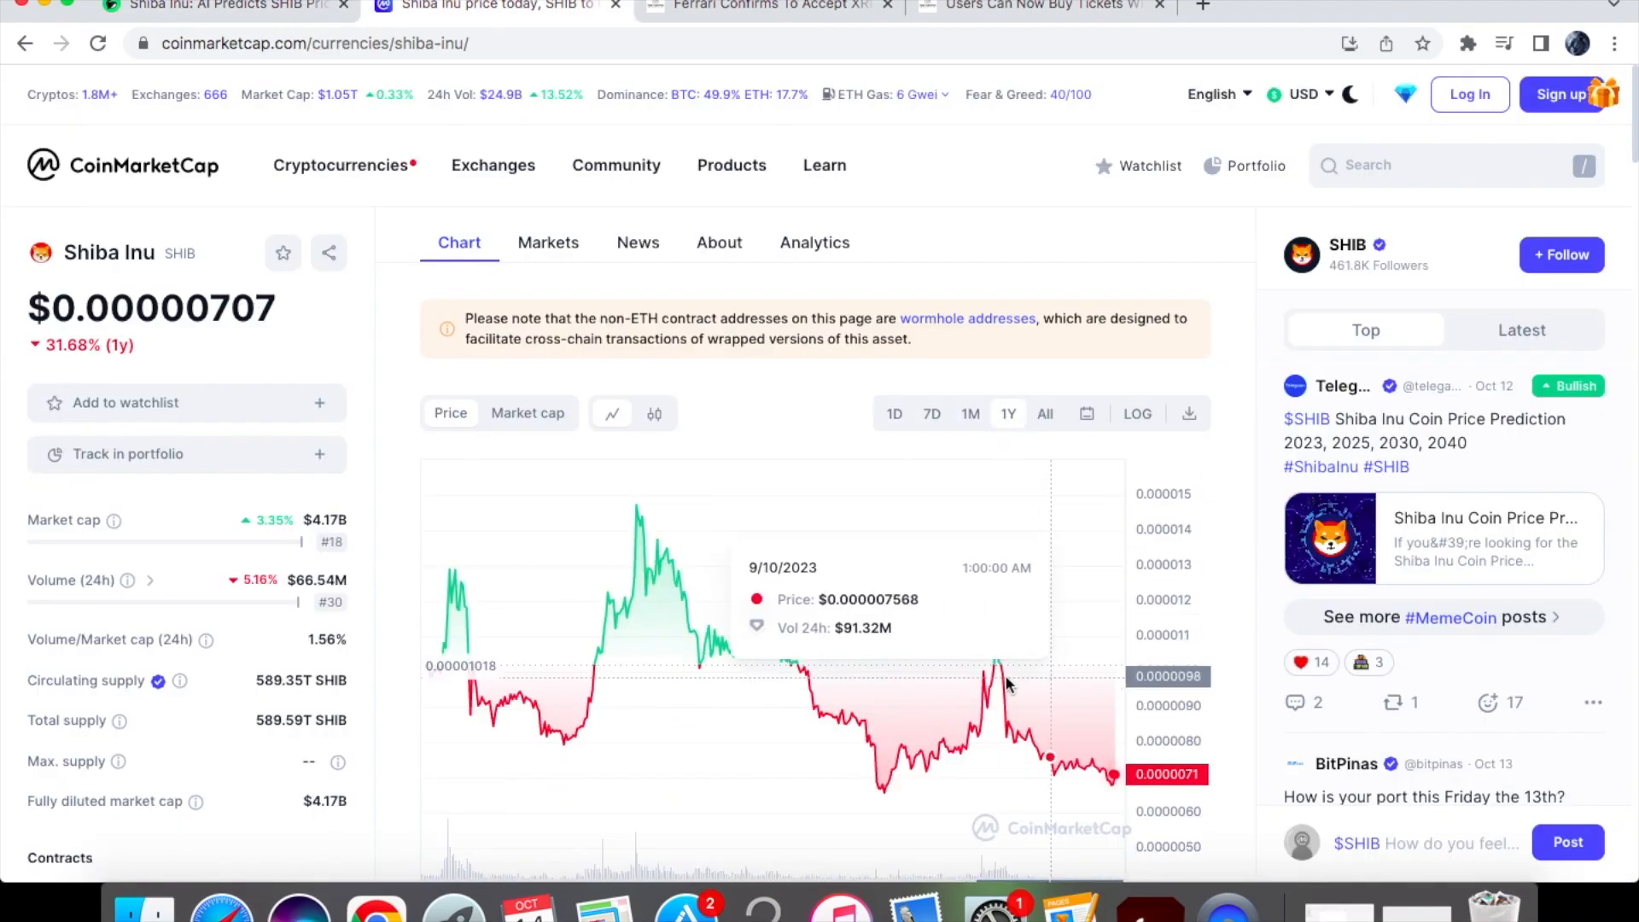
mouse_move(1031, 688)
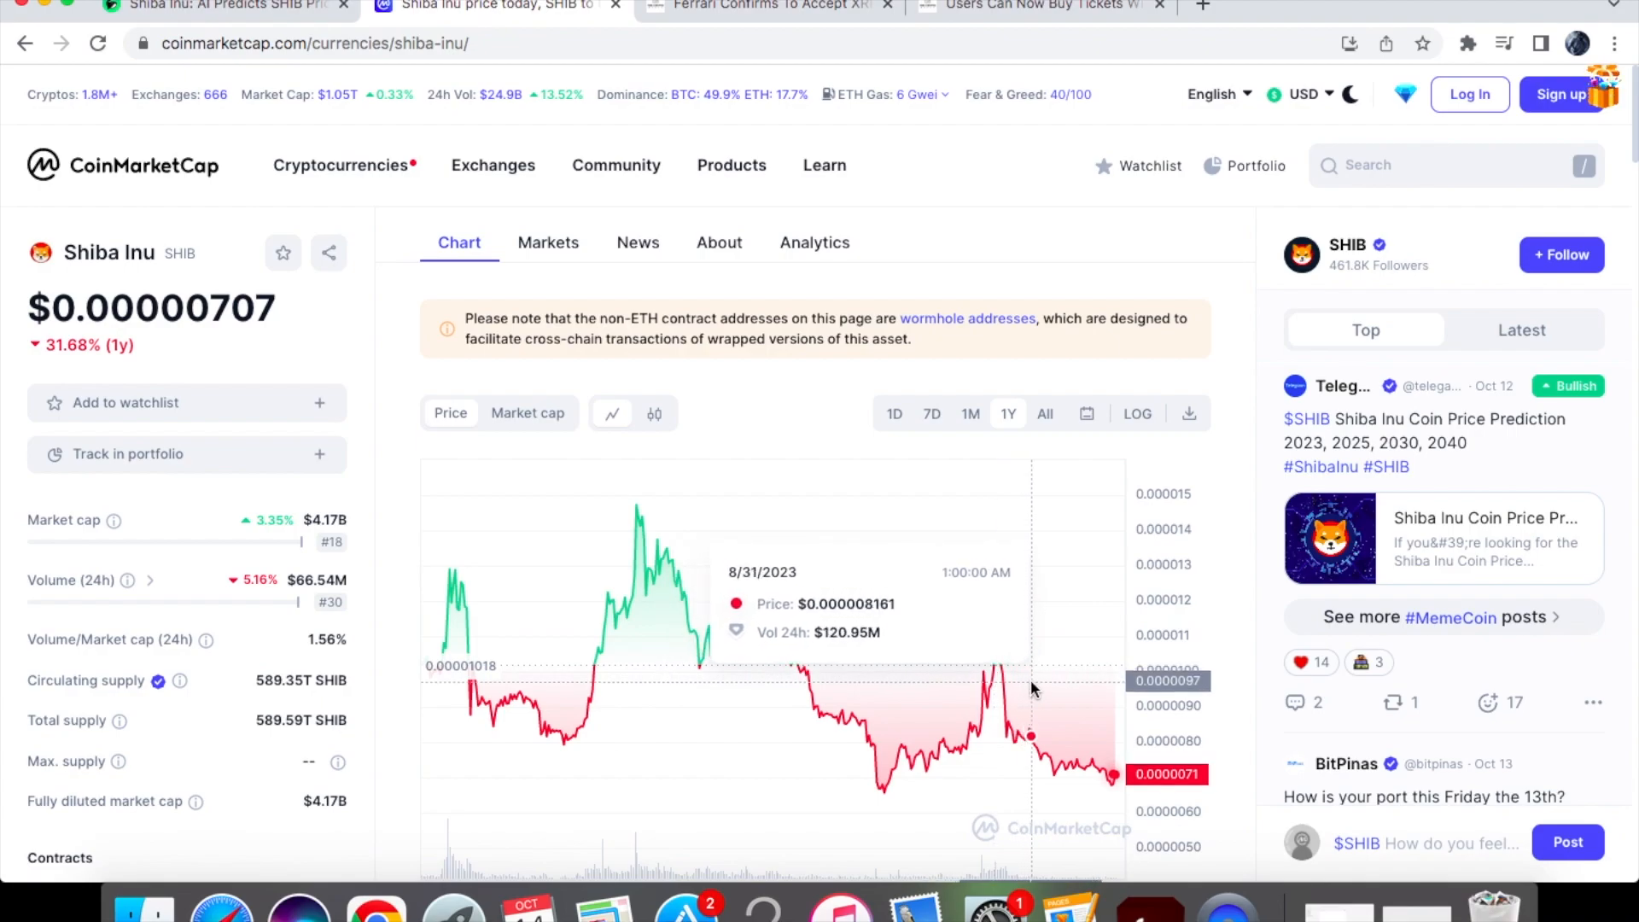
mouse_move(1040, 688)
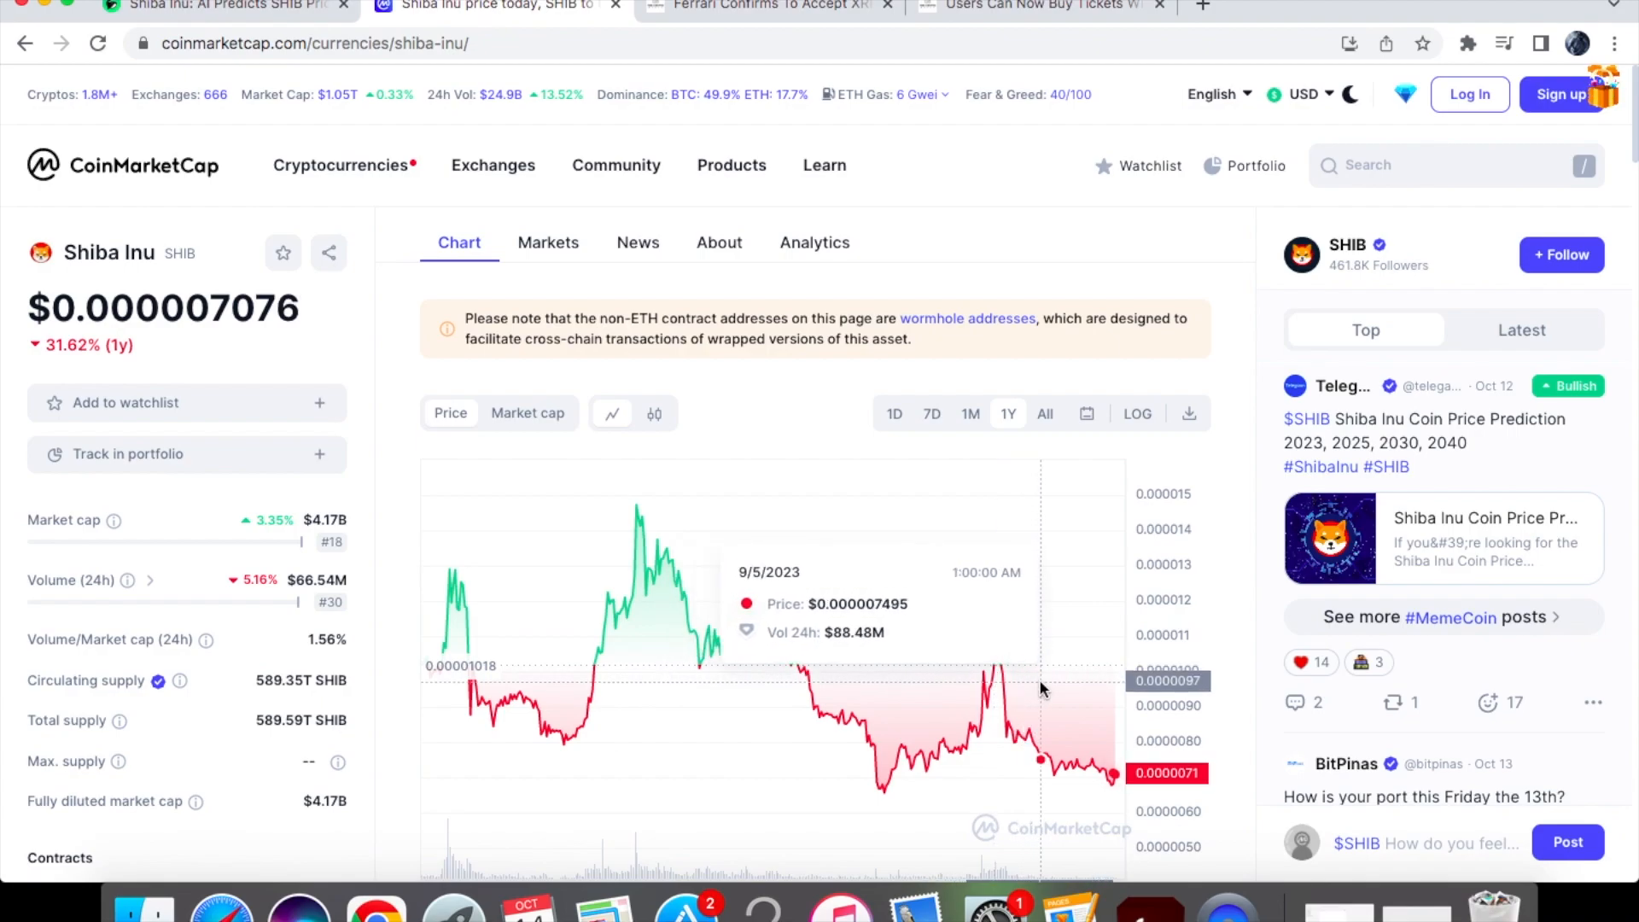
mouse_move(1042, 690)
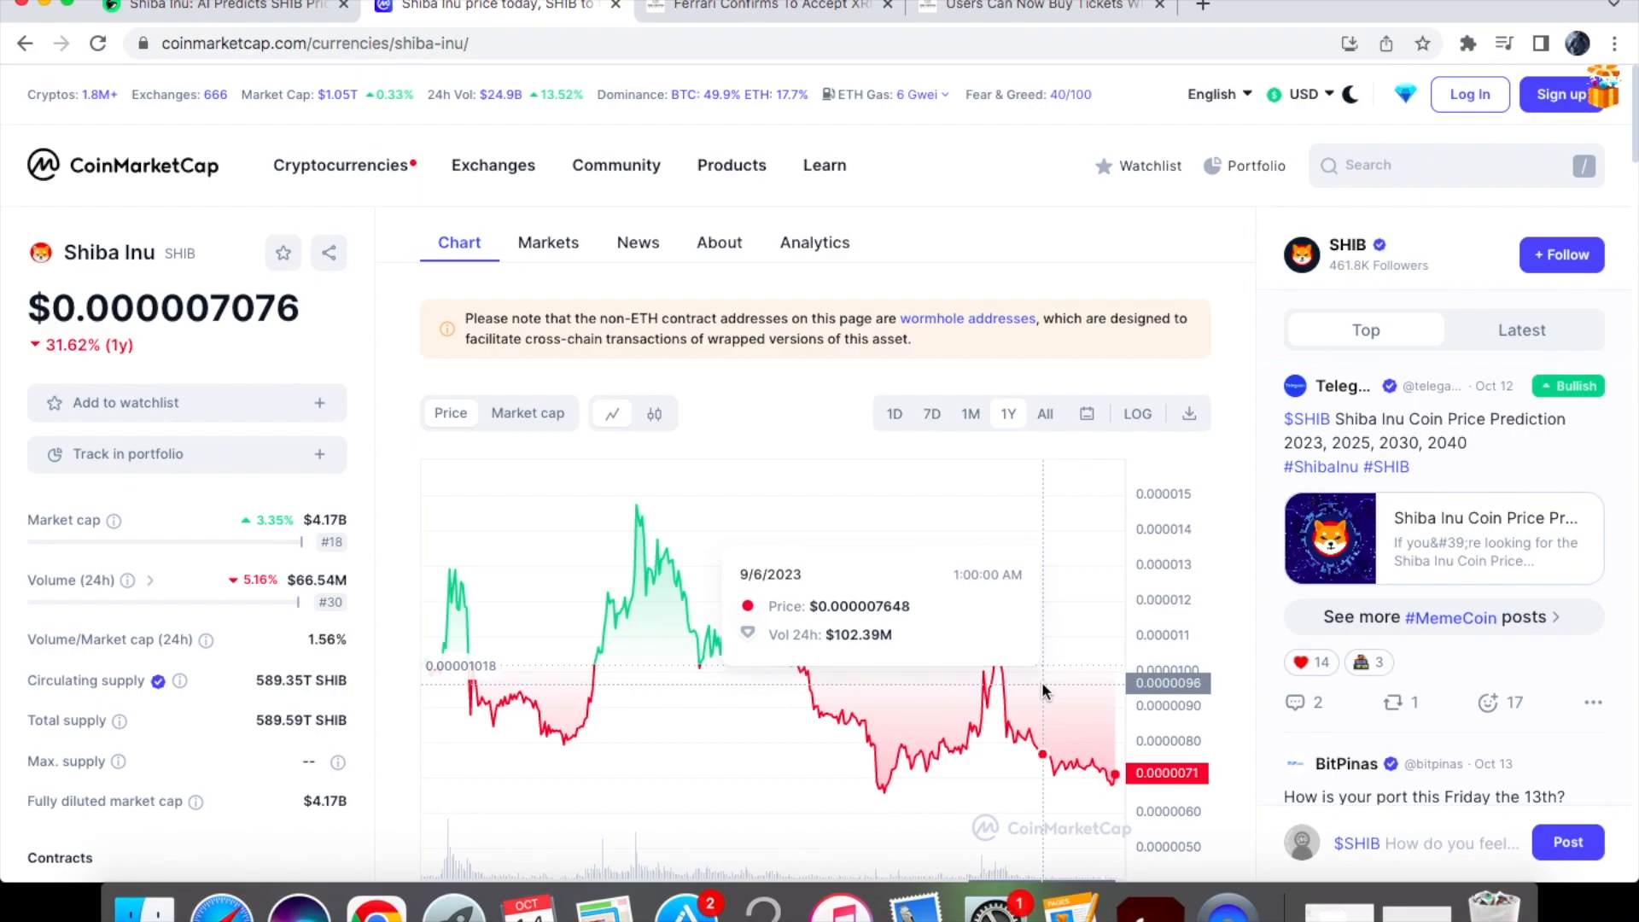
mouse_move(1111, 718)
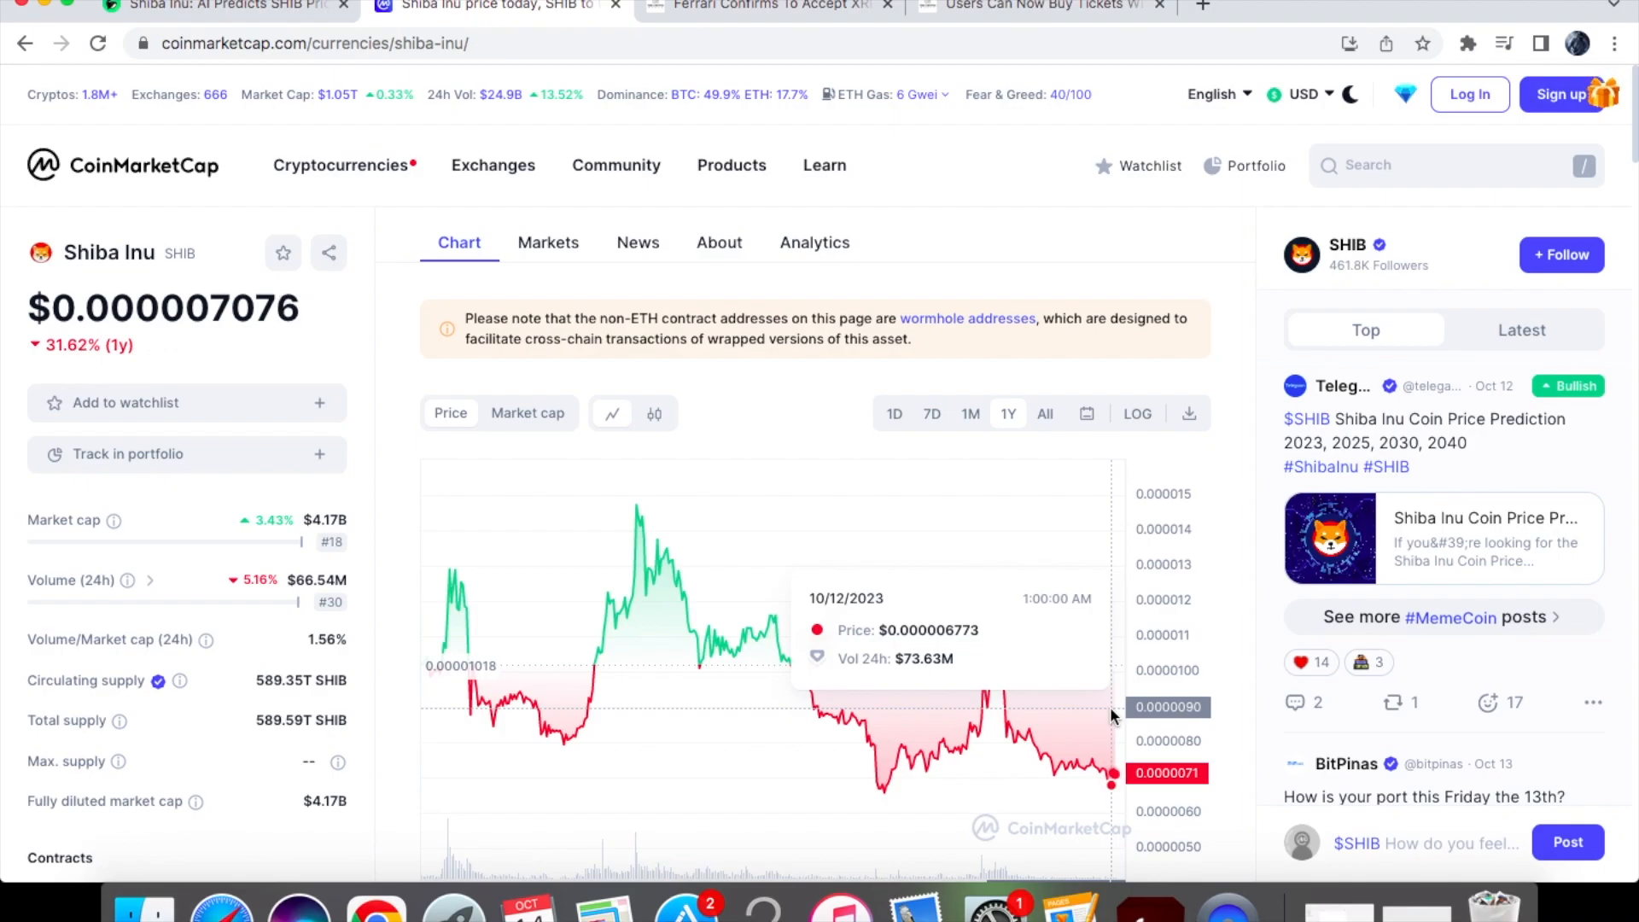
mouse_move(173, 352)
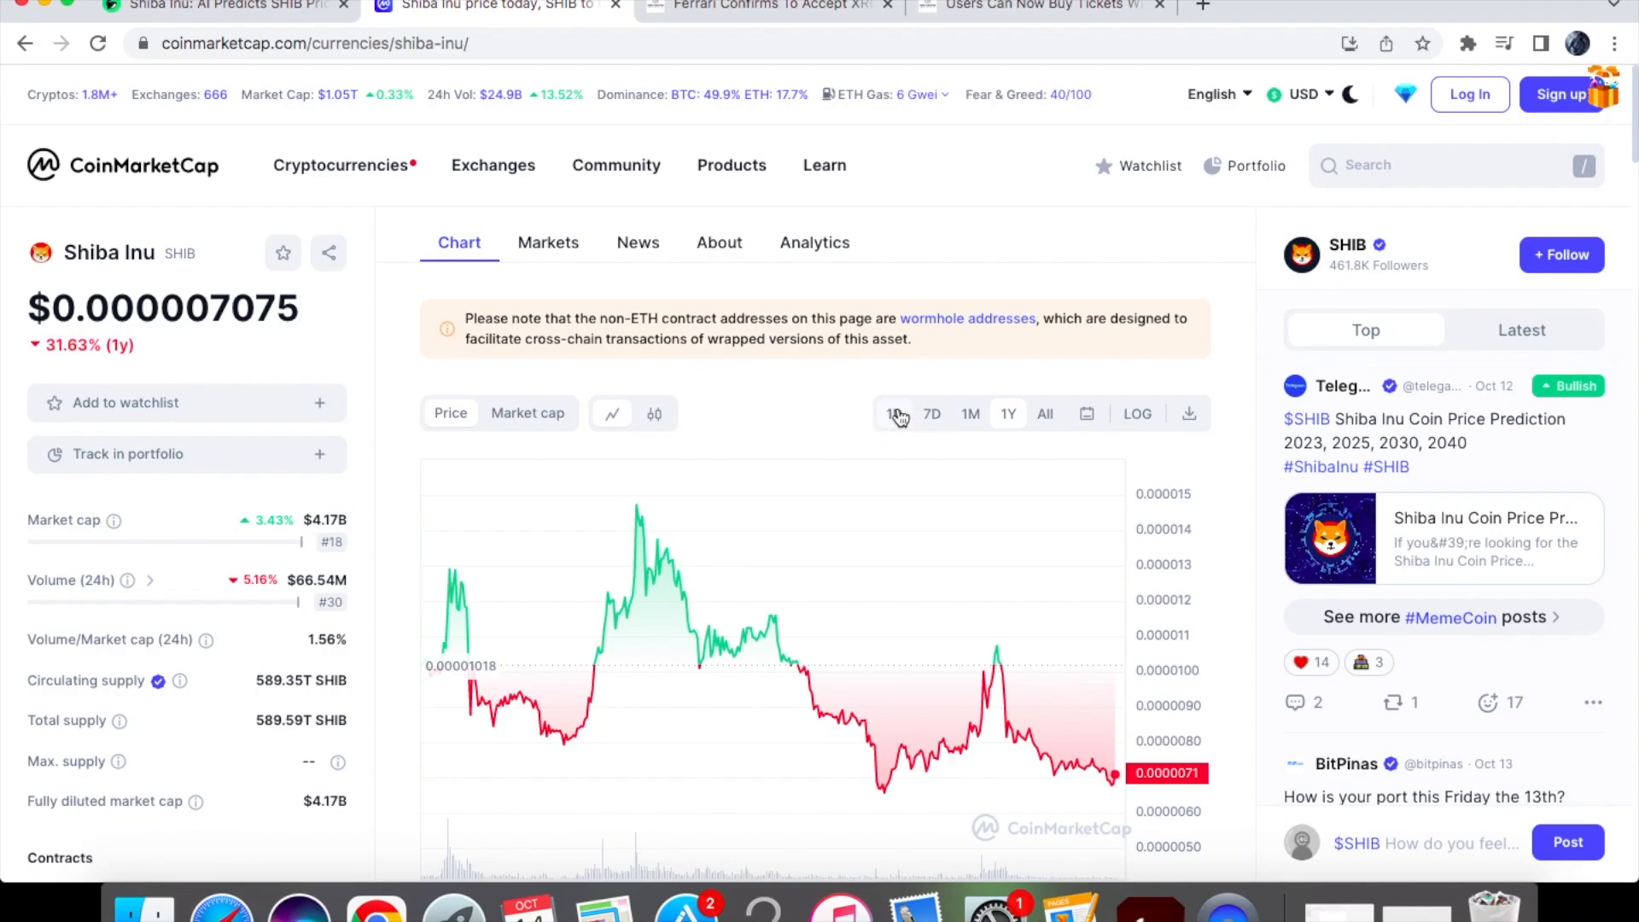
Return the SHIB chart to one-day history, showing it up about 3.4% near $0.000007074
click(893, 413)
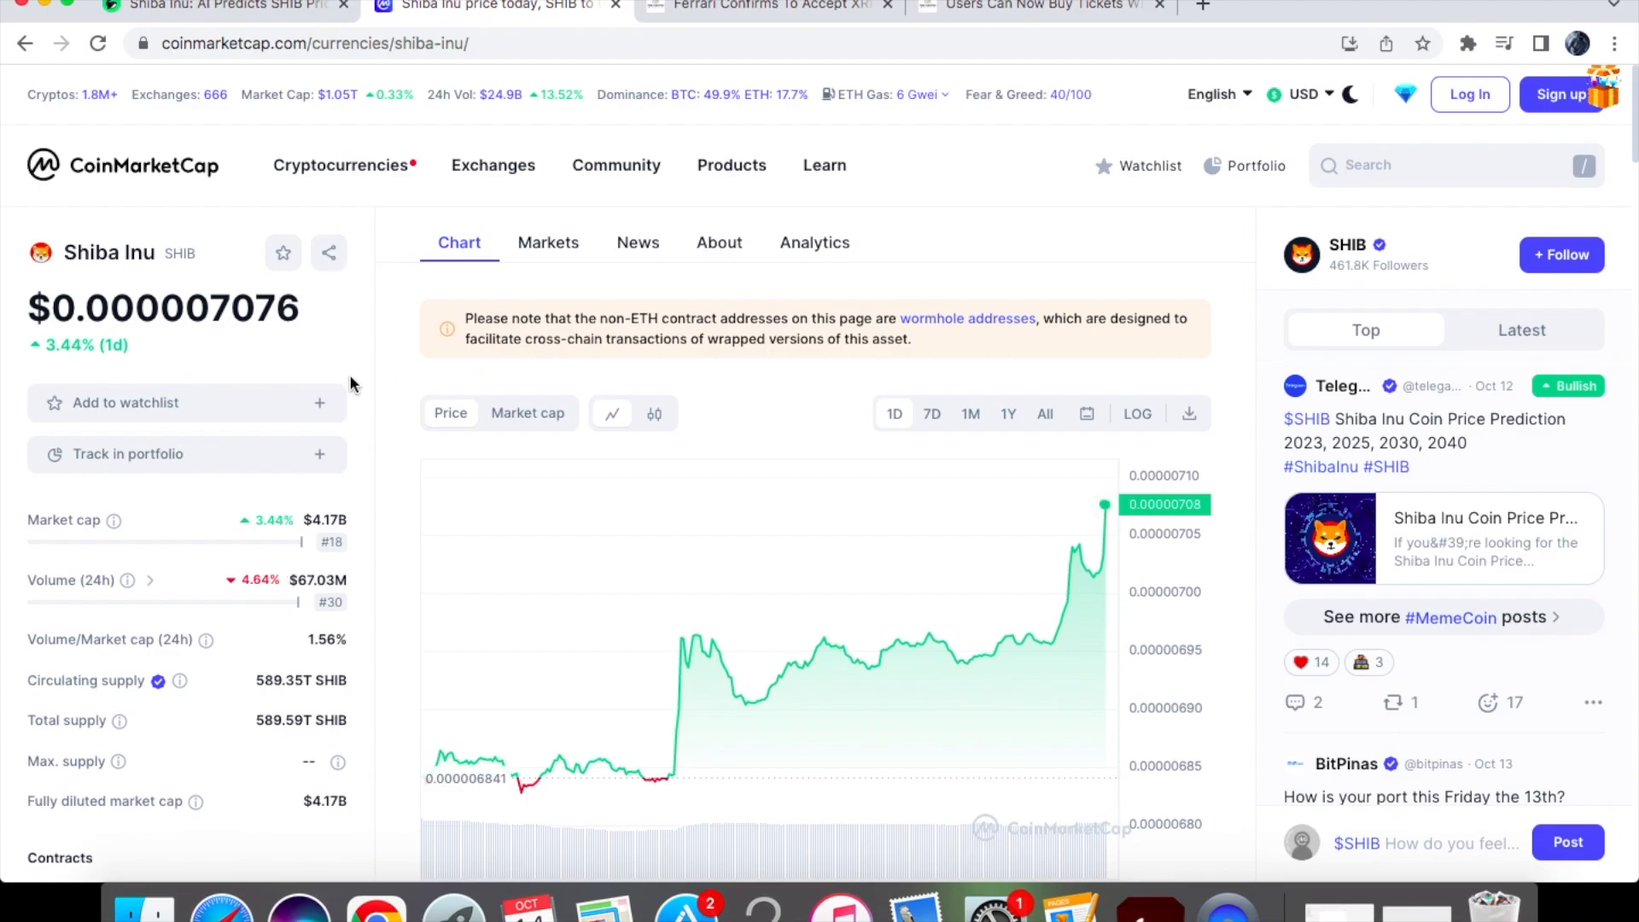
double_click(277, 307)
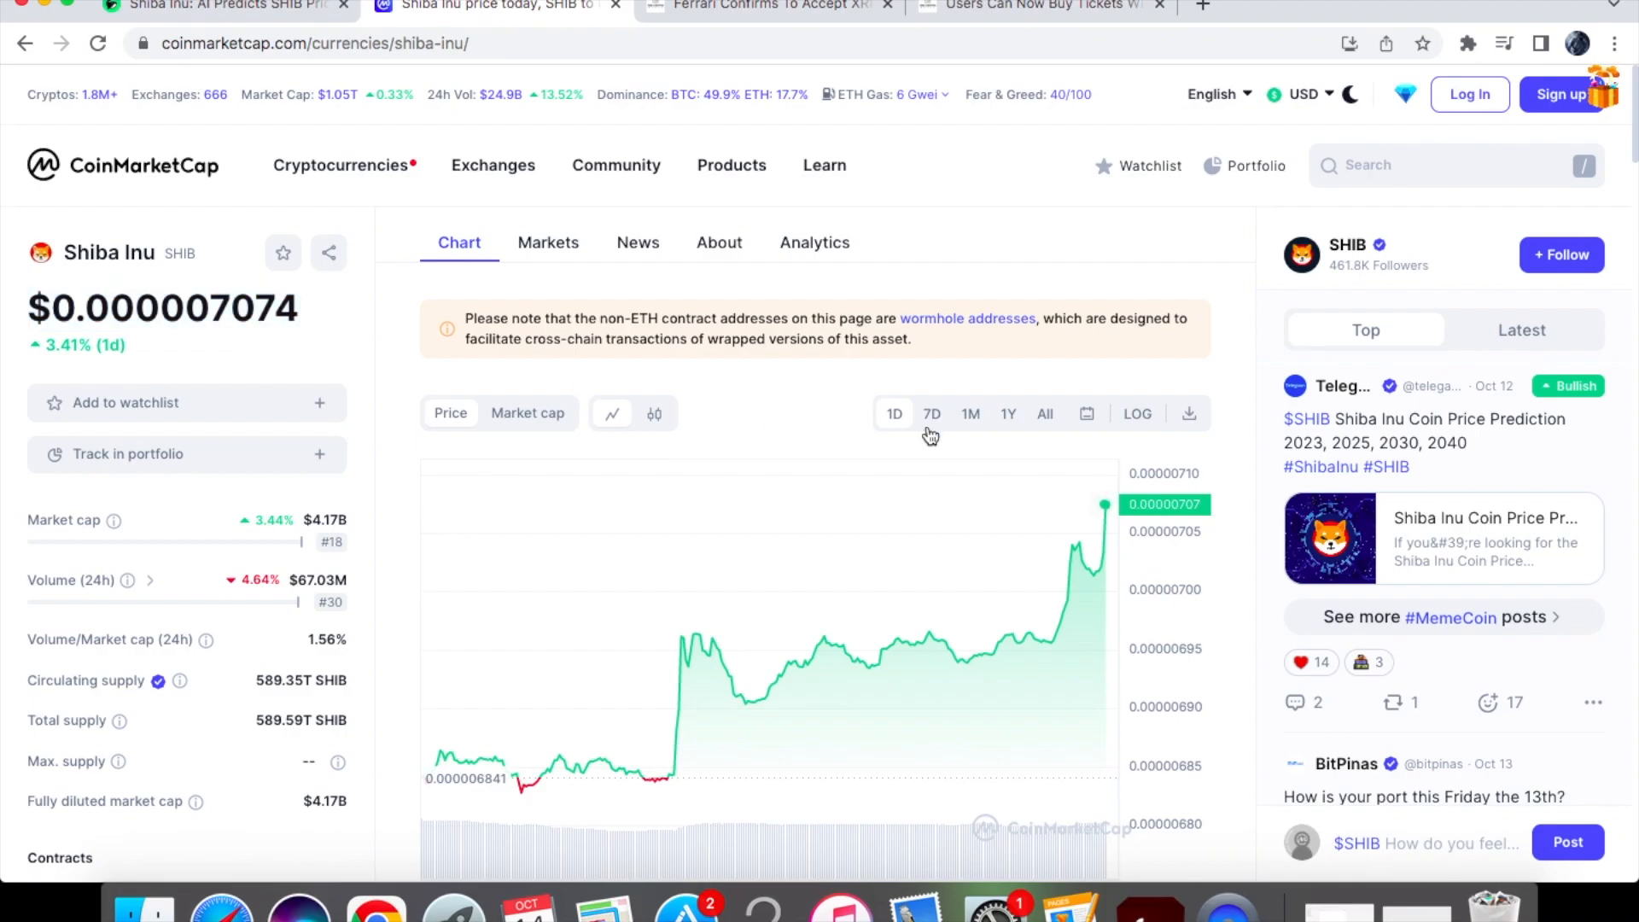
Show SHIB's seven-day chart, down about 2.21% for the week at $0.000007074
click(930, 413)
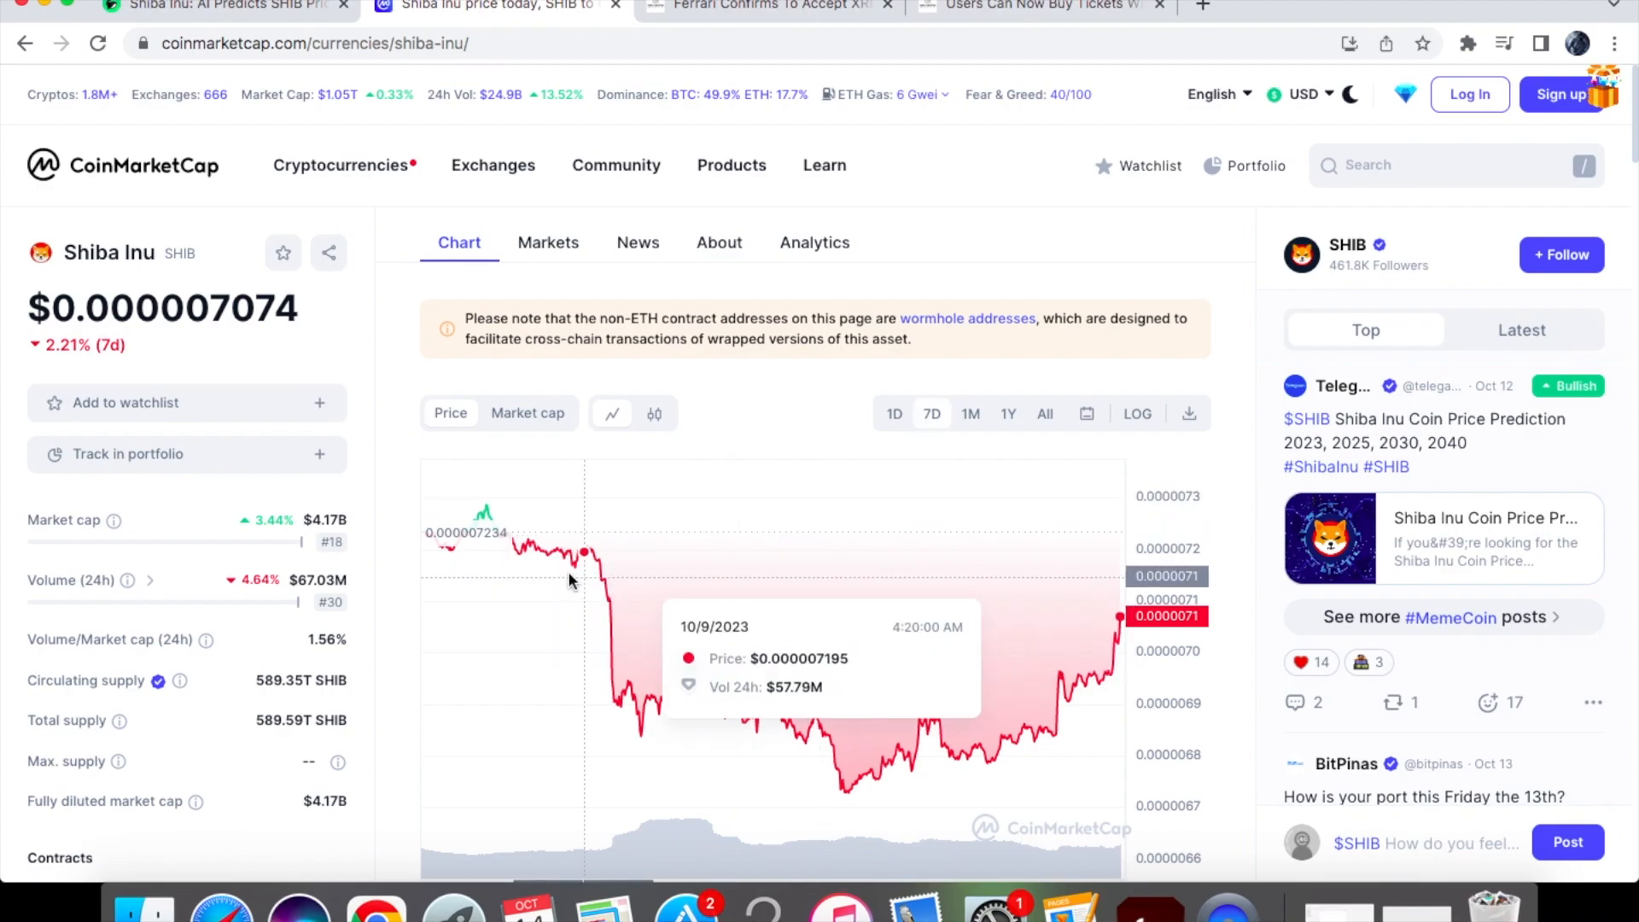
mouse_move(587, 571)
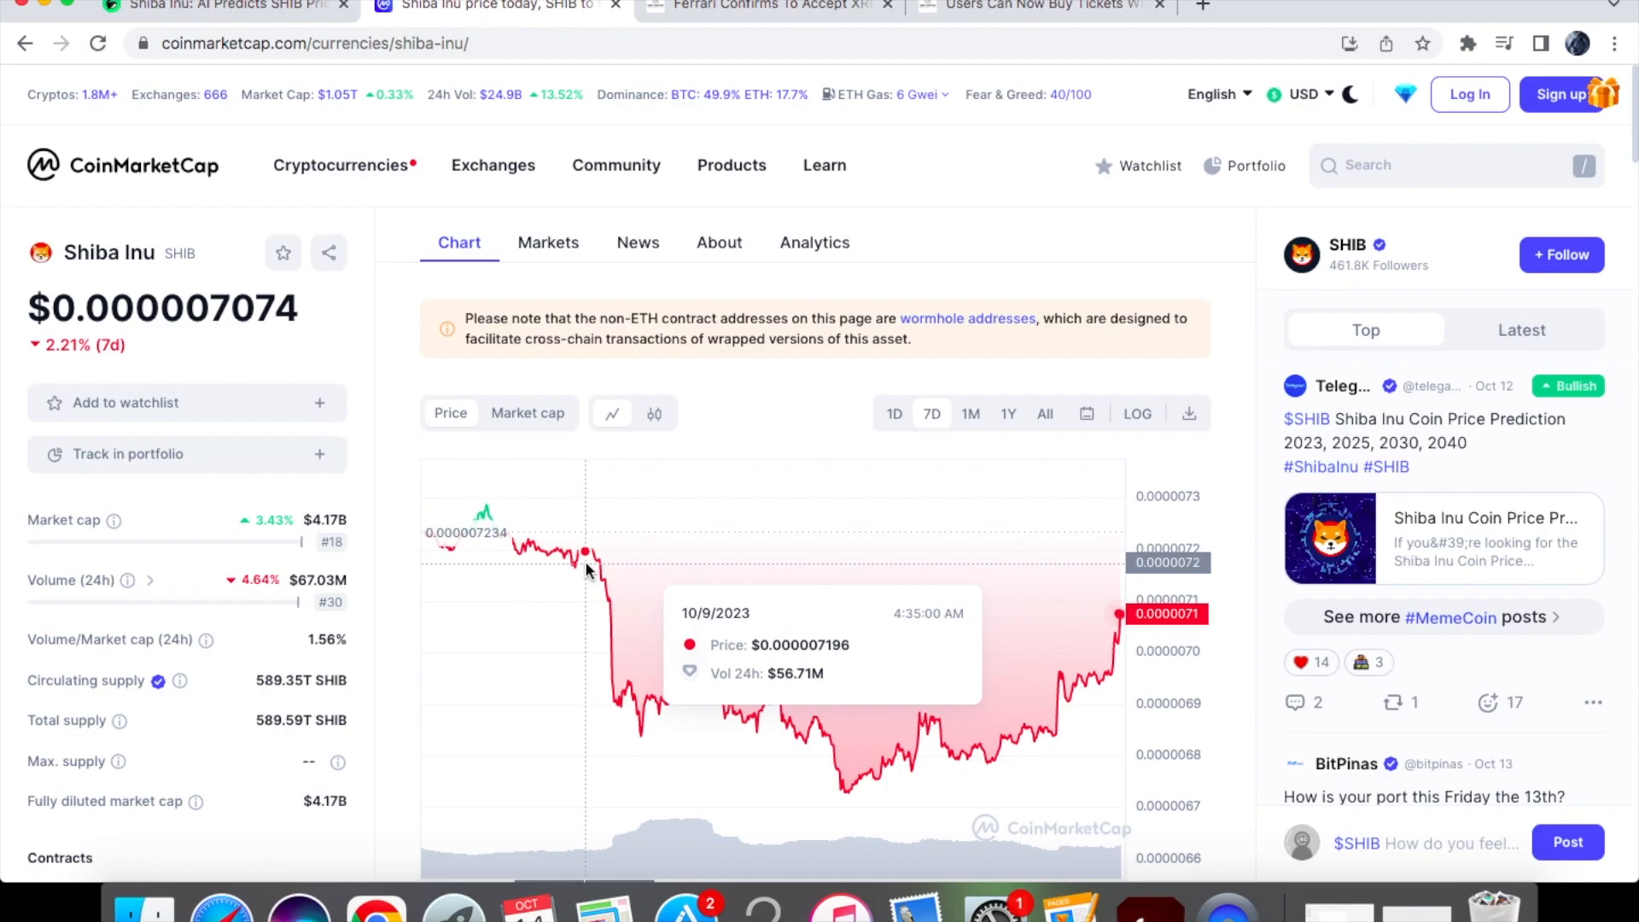
mouse_move(602, 581)
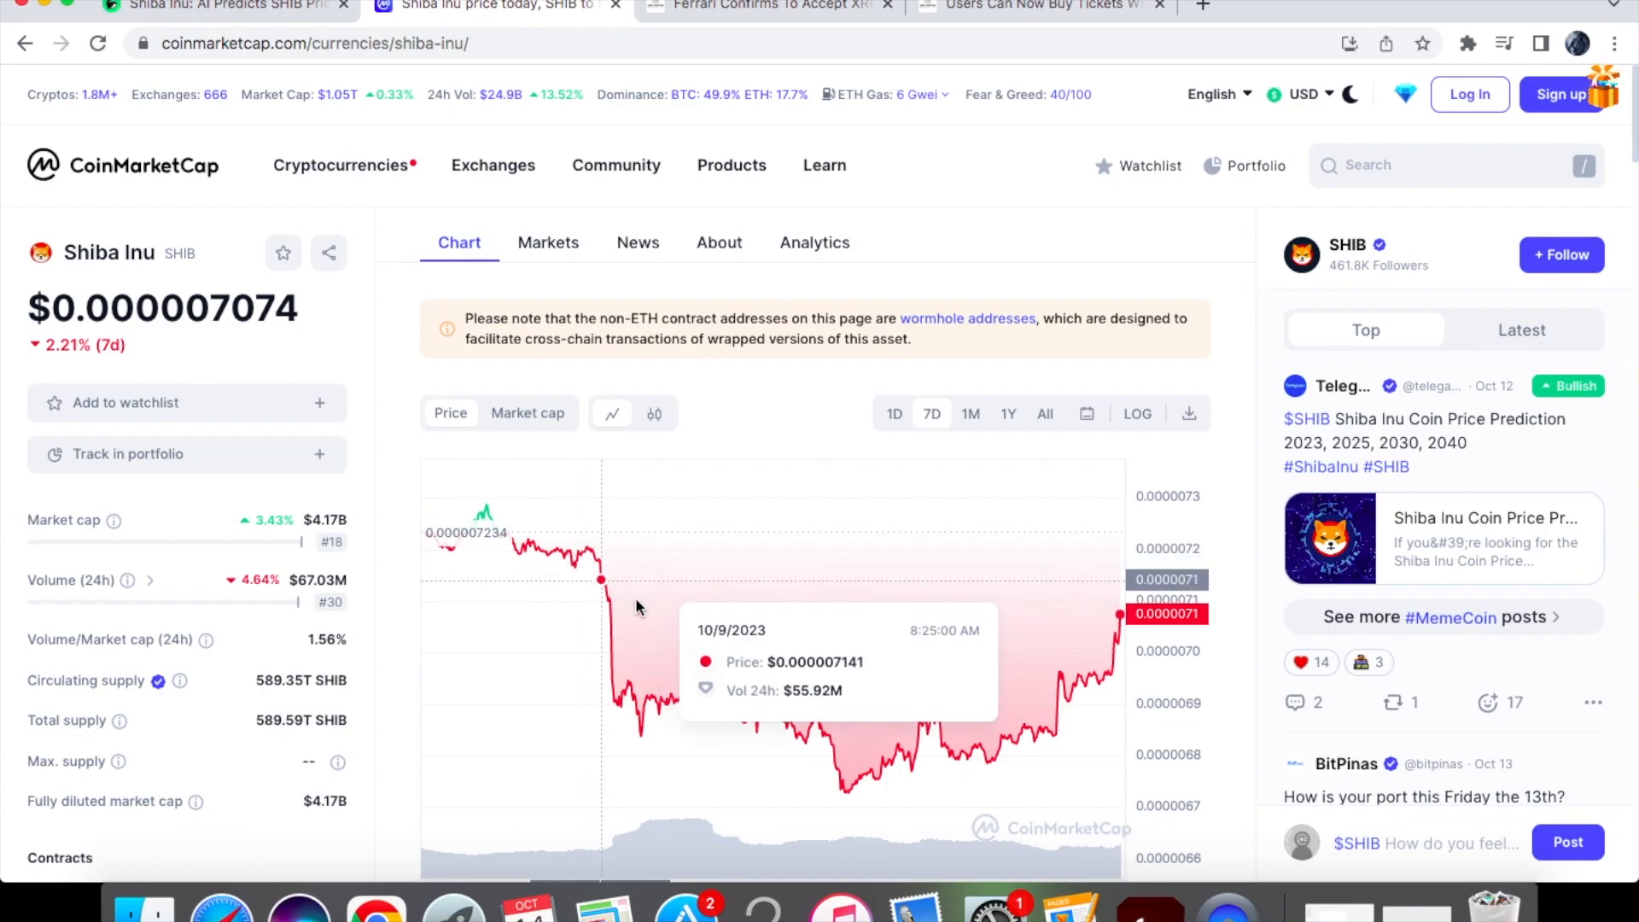
mouse_move(866, 659)
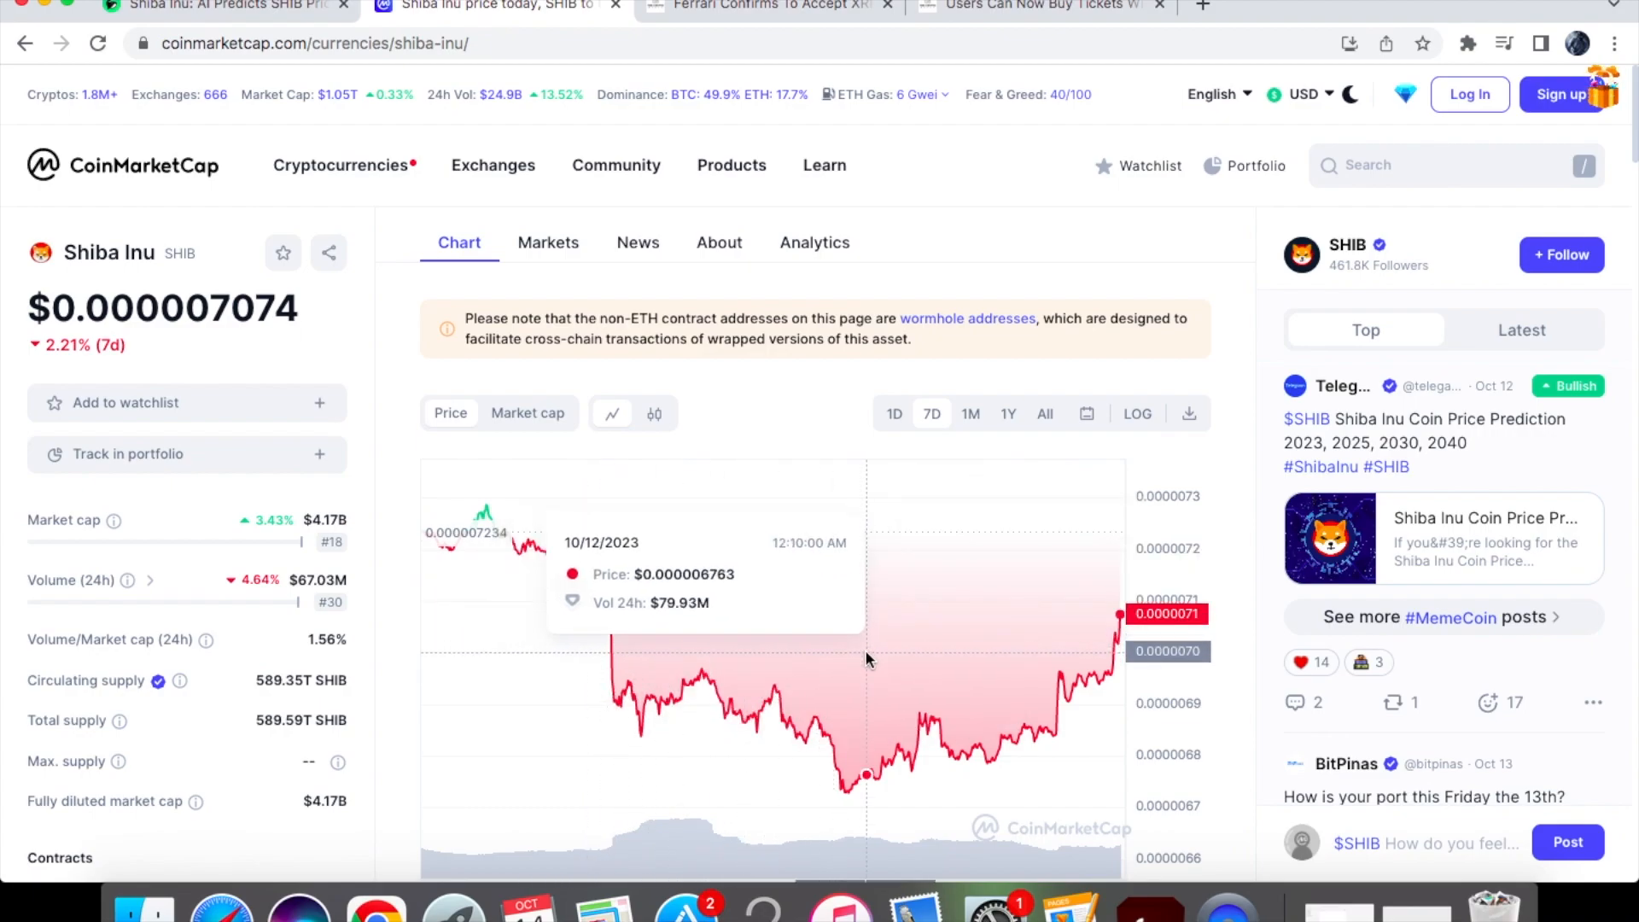
mouse_move(541, 540)
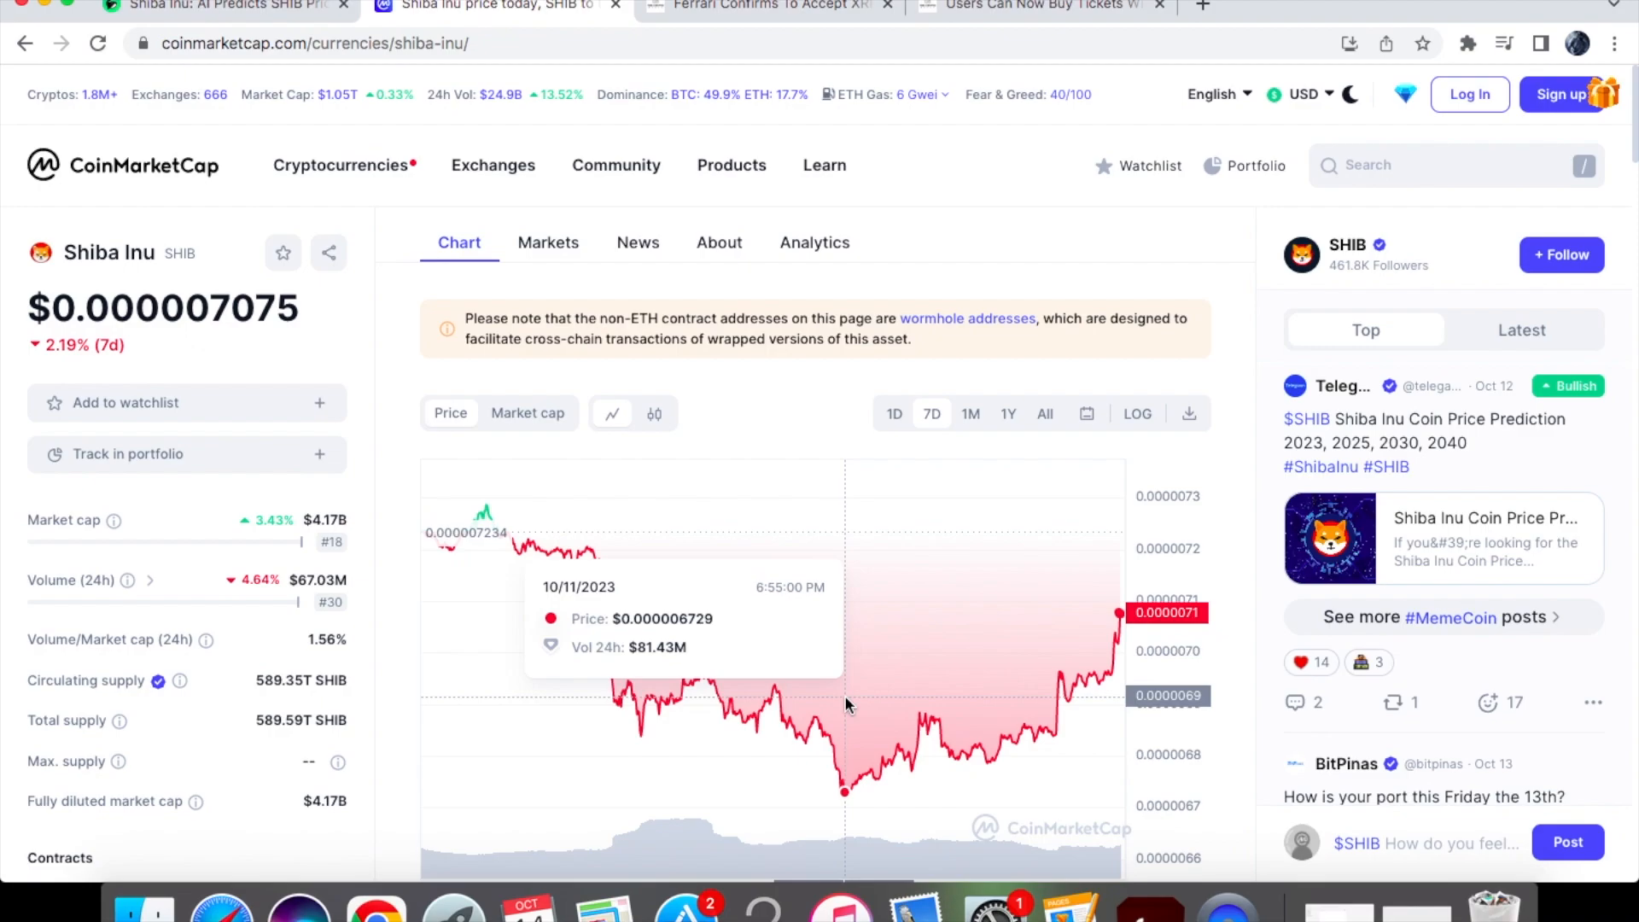
mouse_move(936, 678)
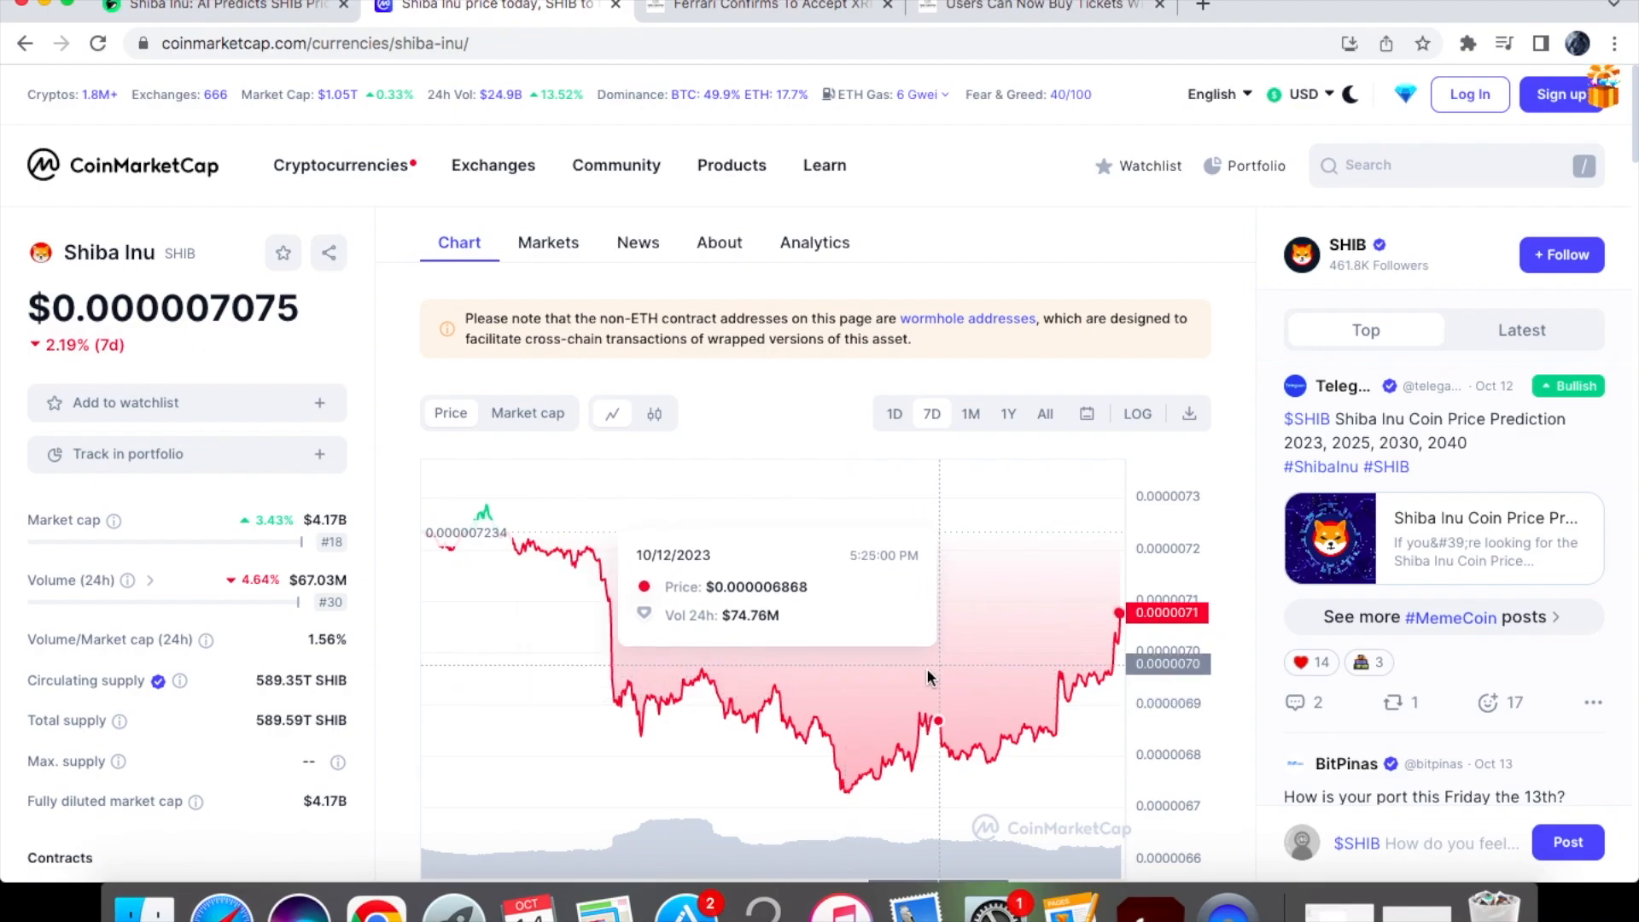
mouse_move(1056, 678)
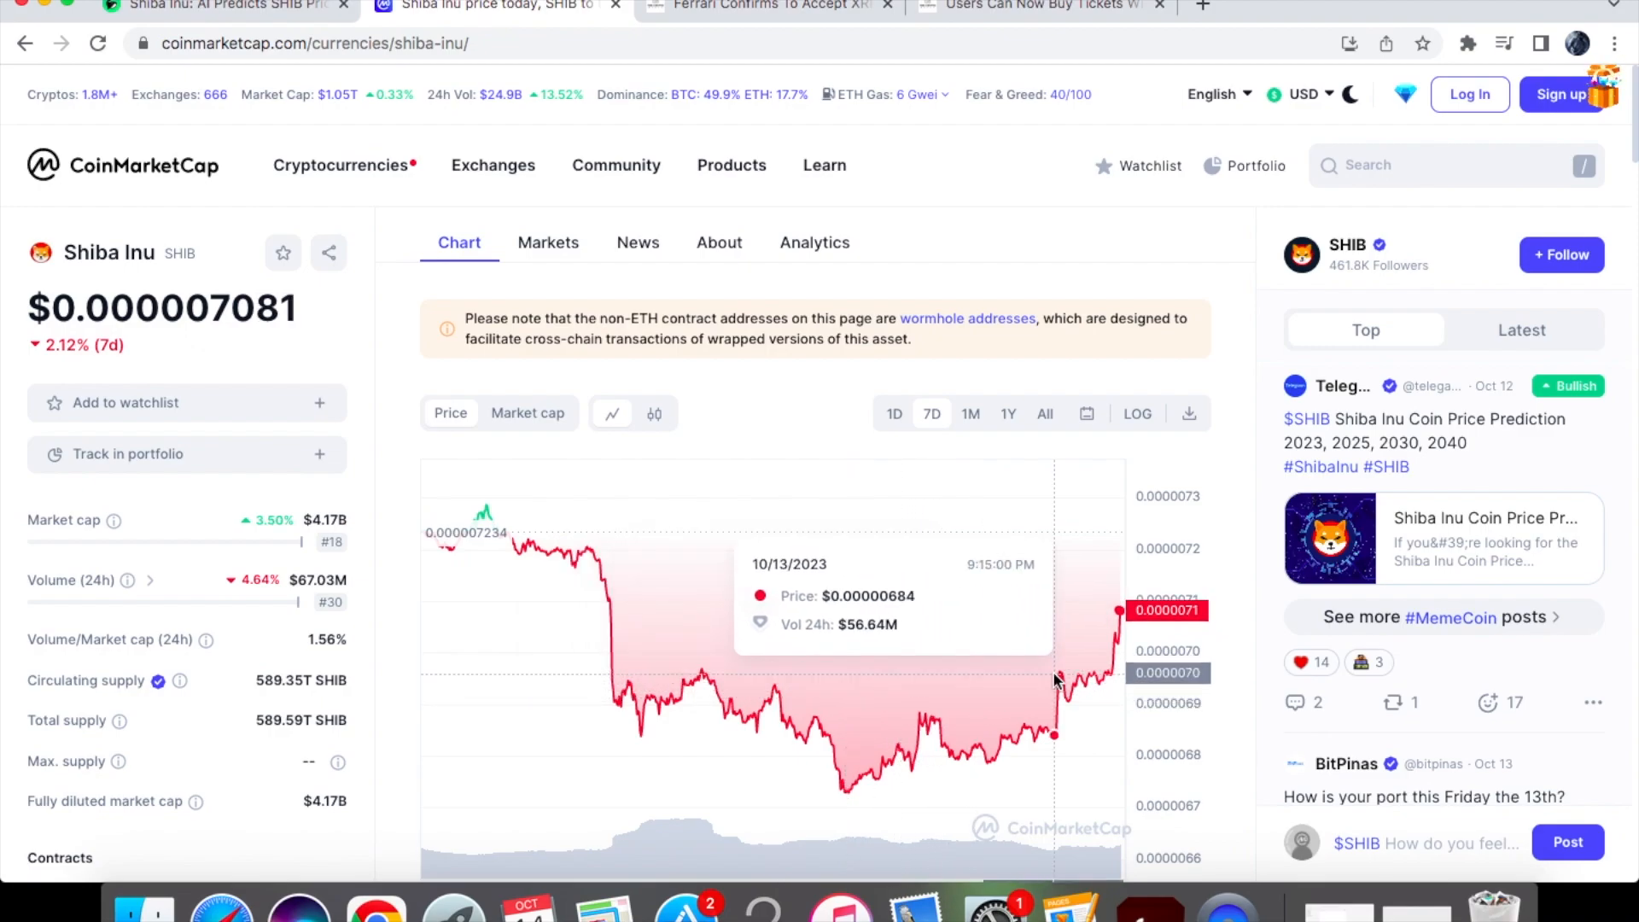
Return to the Watcher.Guru article showing the $0.000007629 January 1, 2024 SHIB forecast
click(203, 5)
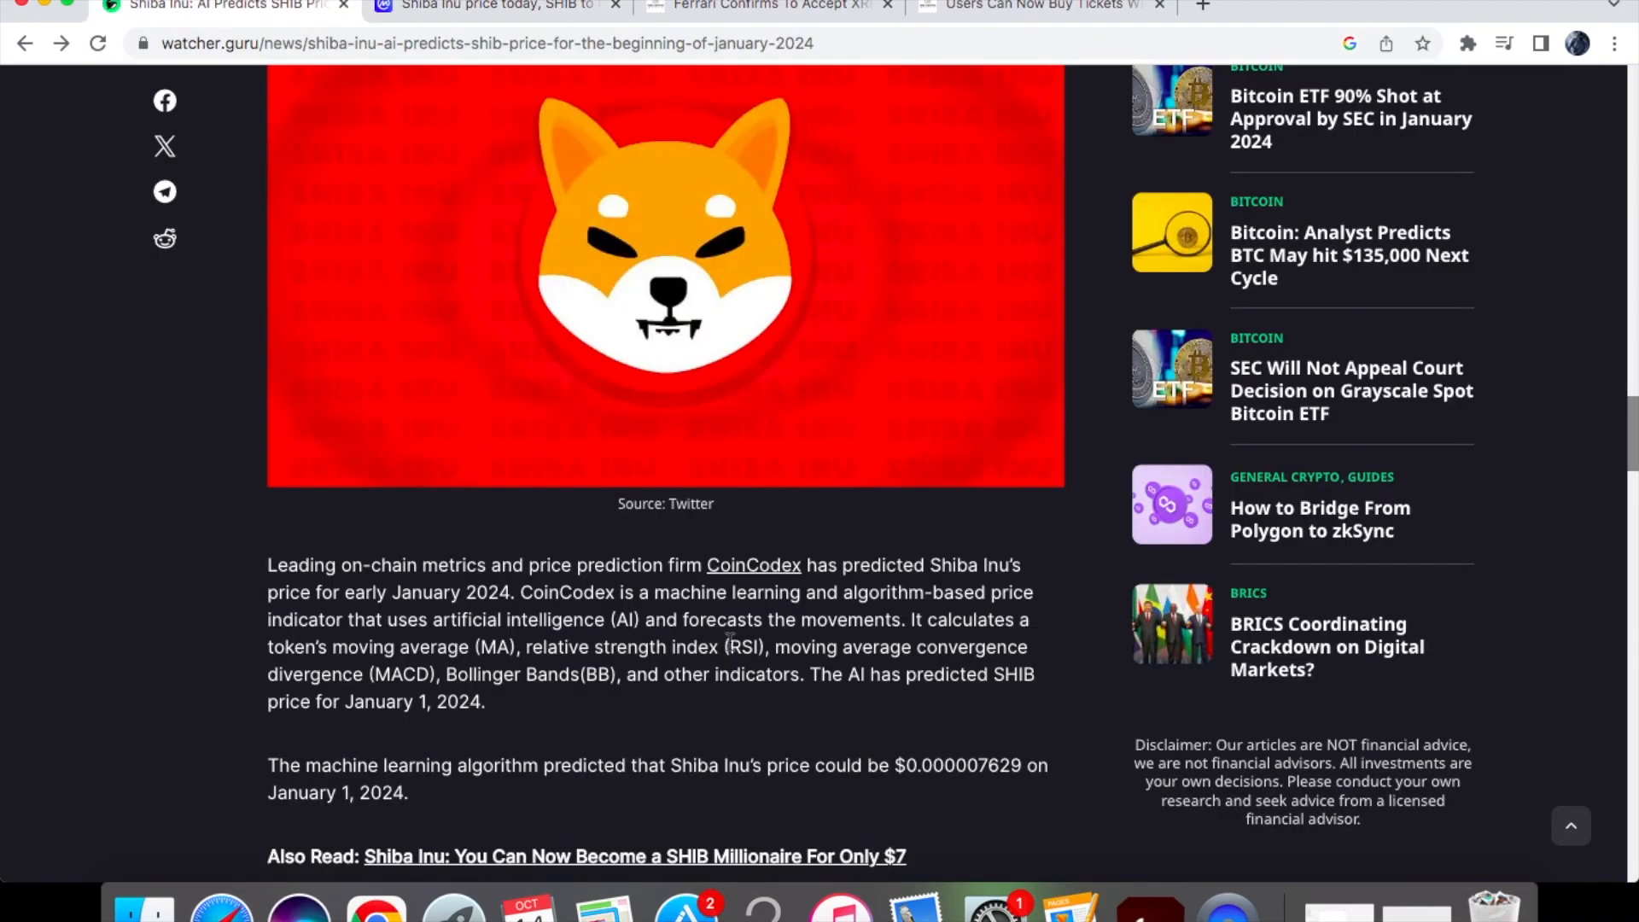
click(931, 765)
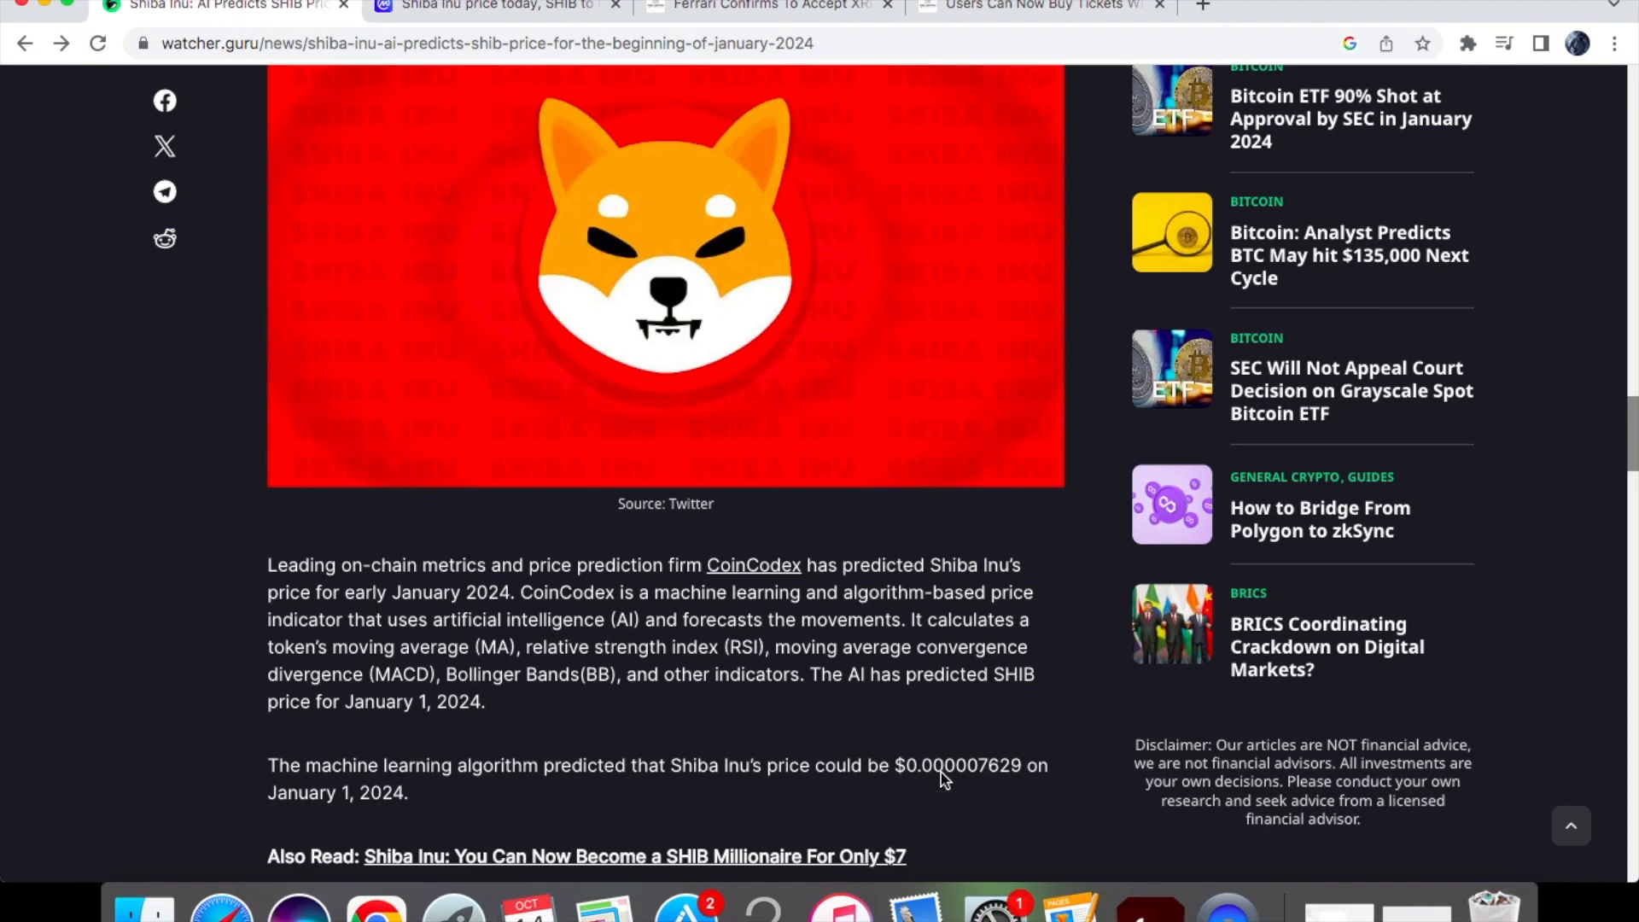
mouse_move(847, 808)
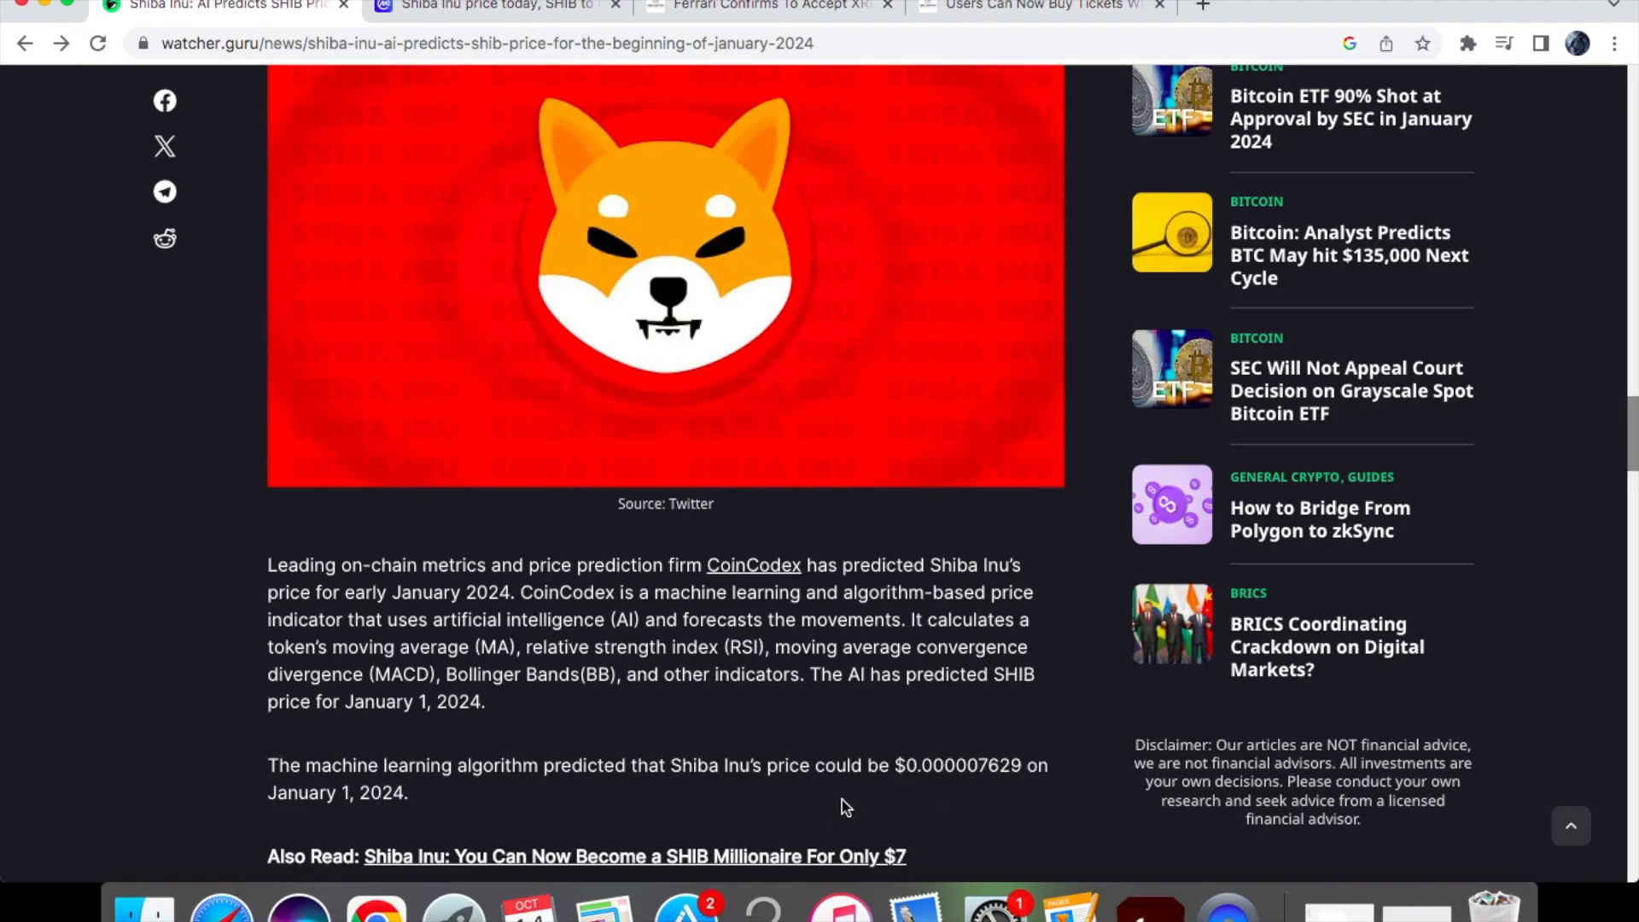
mouse_move(1011, 15)
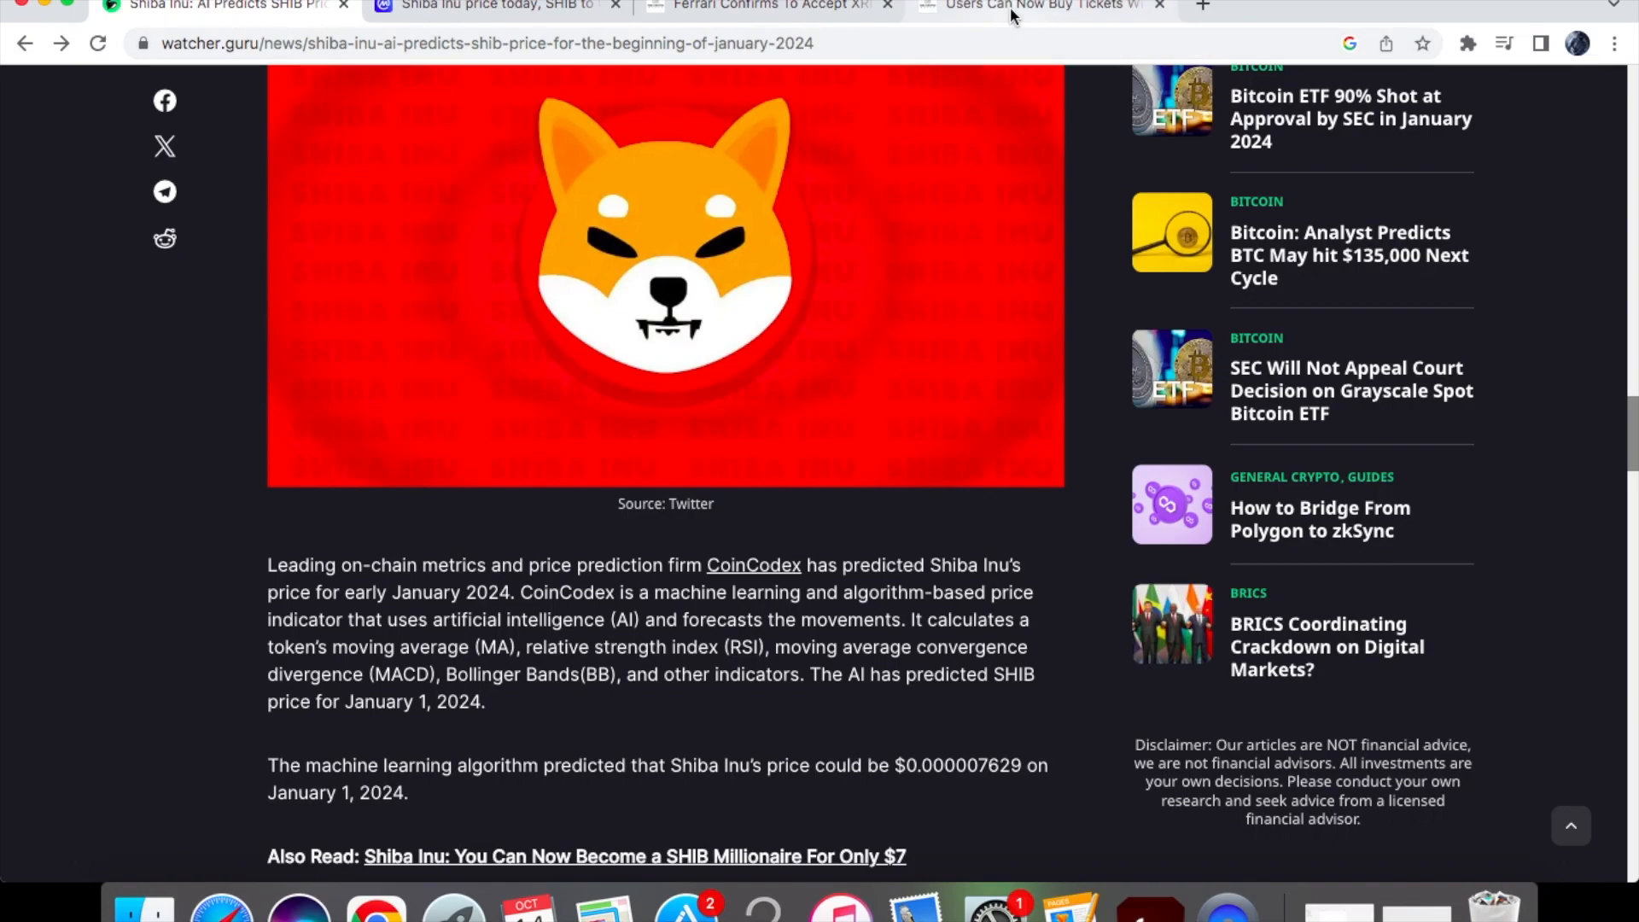
Read the Crypto Basic article on buying Taylor Swift Eras Tour tickets with SHIB, briefly highlighting 'Eras Tour' movie
click(1040, 6)
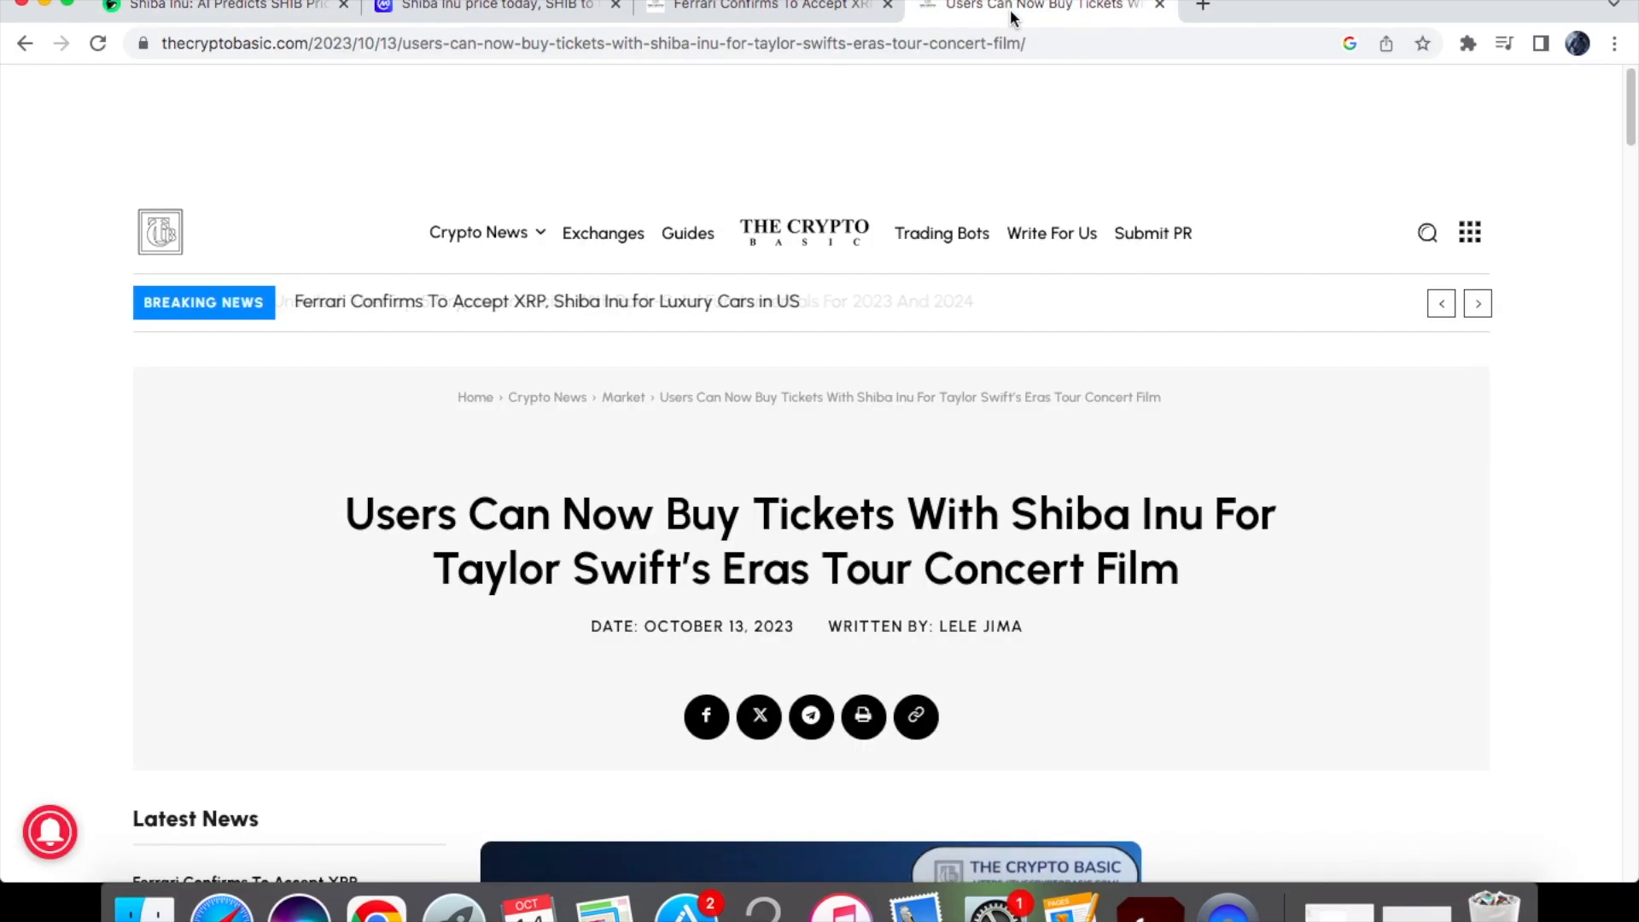
scroll(down, 3)
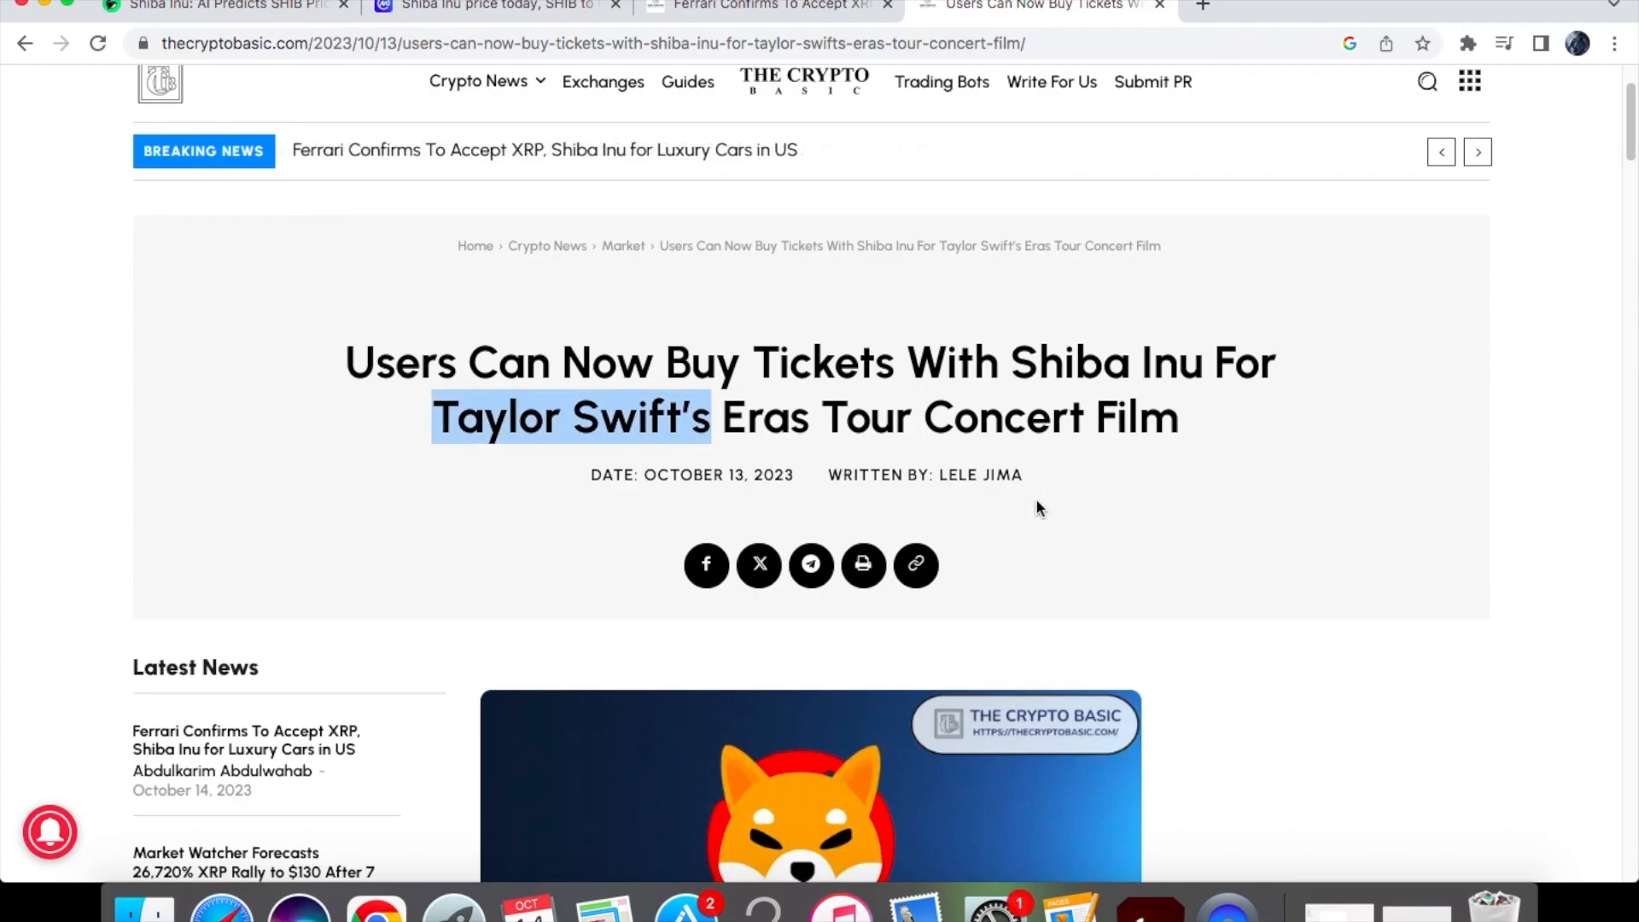
scroll(down, 3)
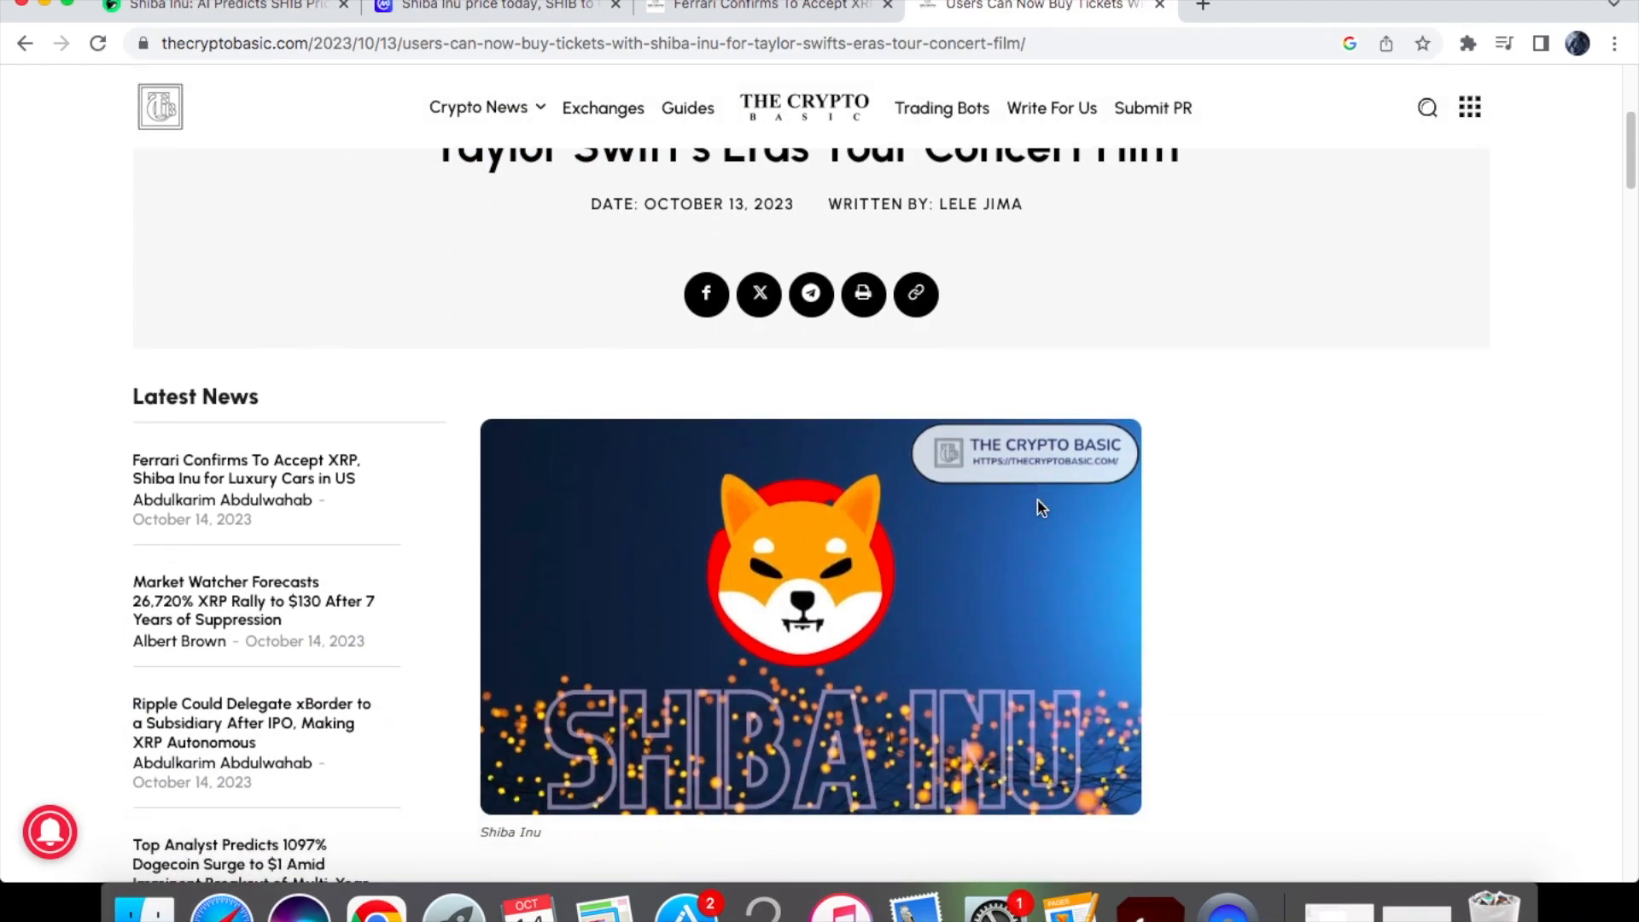
scroll(down, 3)
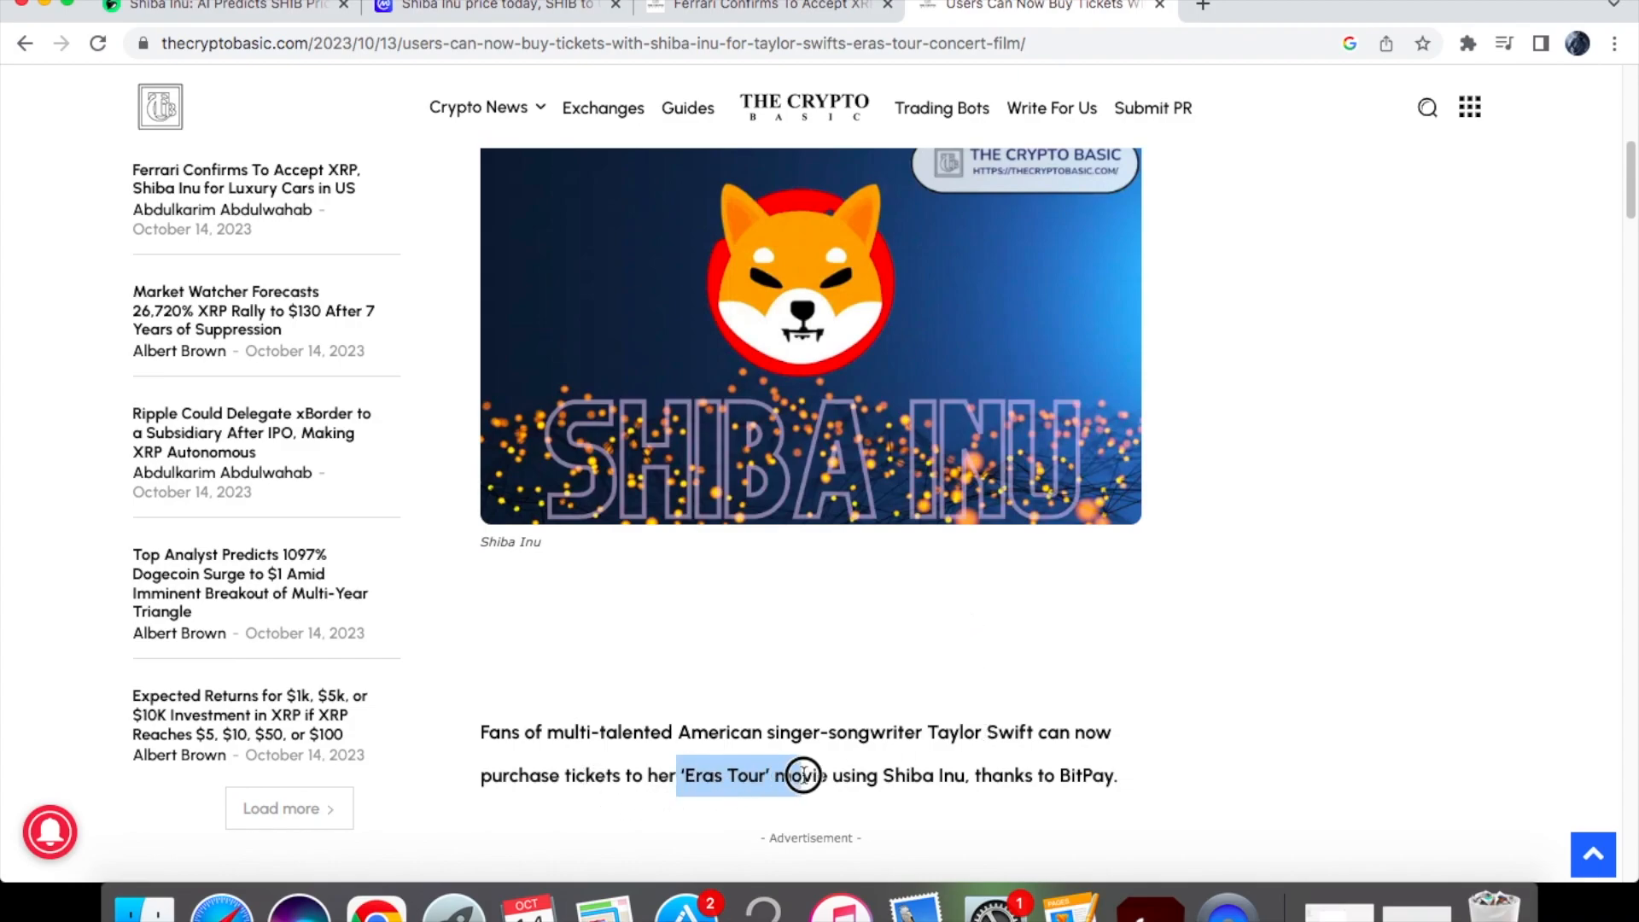
drag(803, 775, 830, 776)
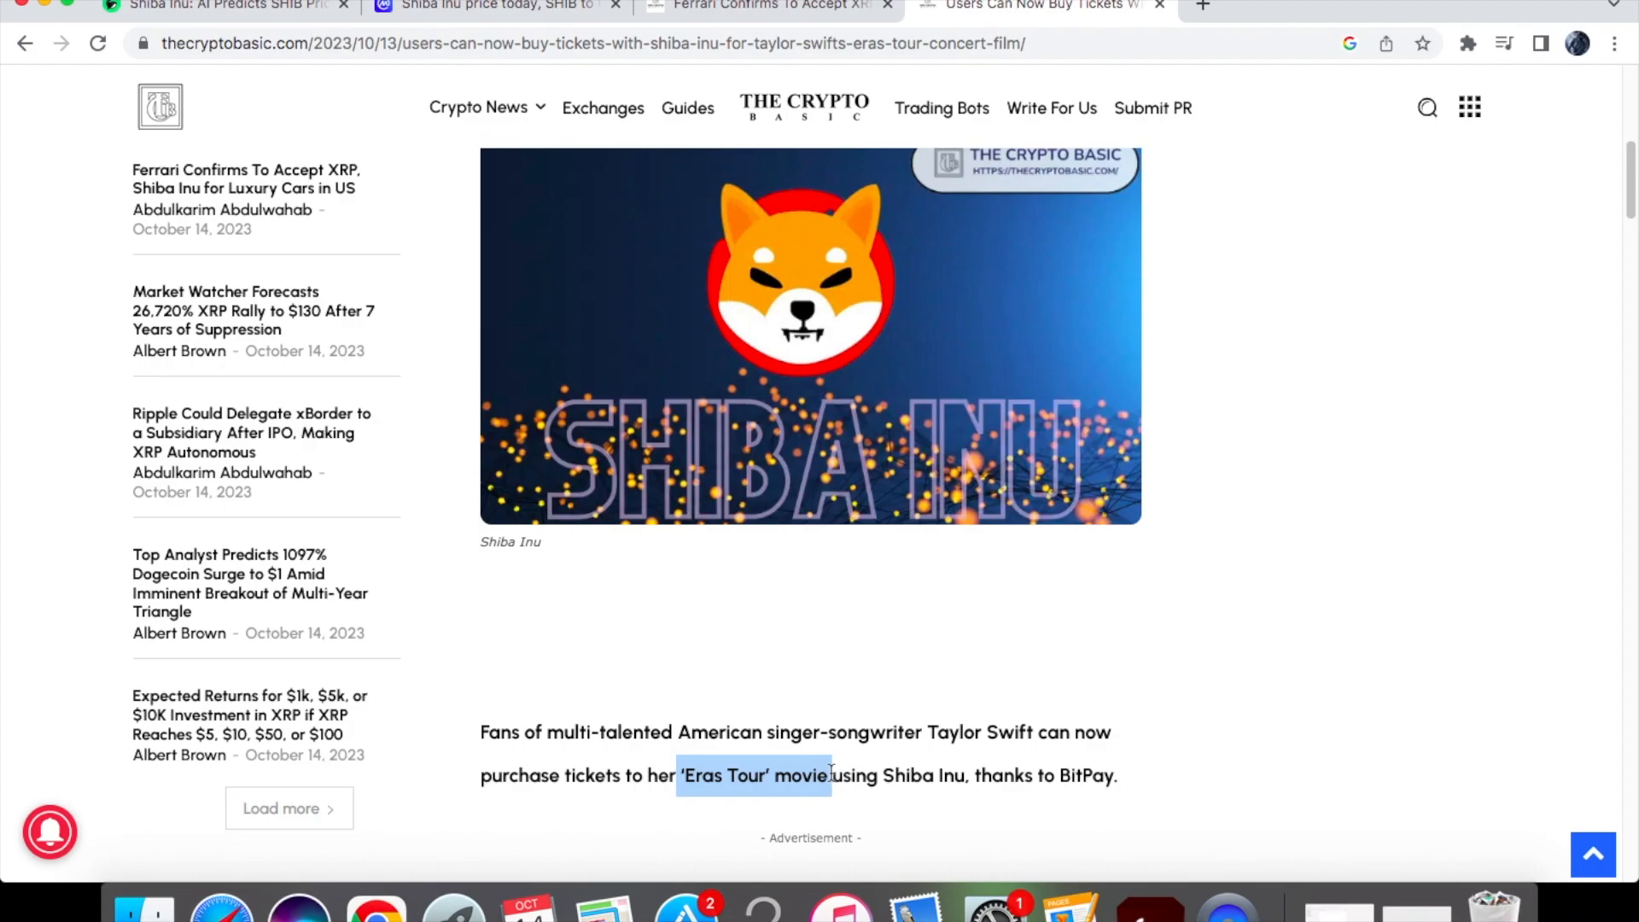
click(1030, 779)
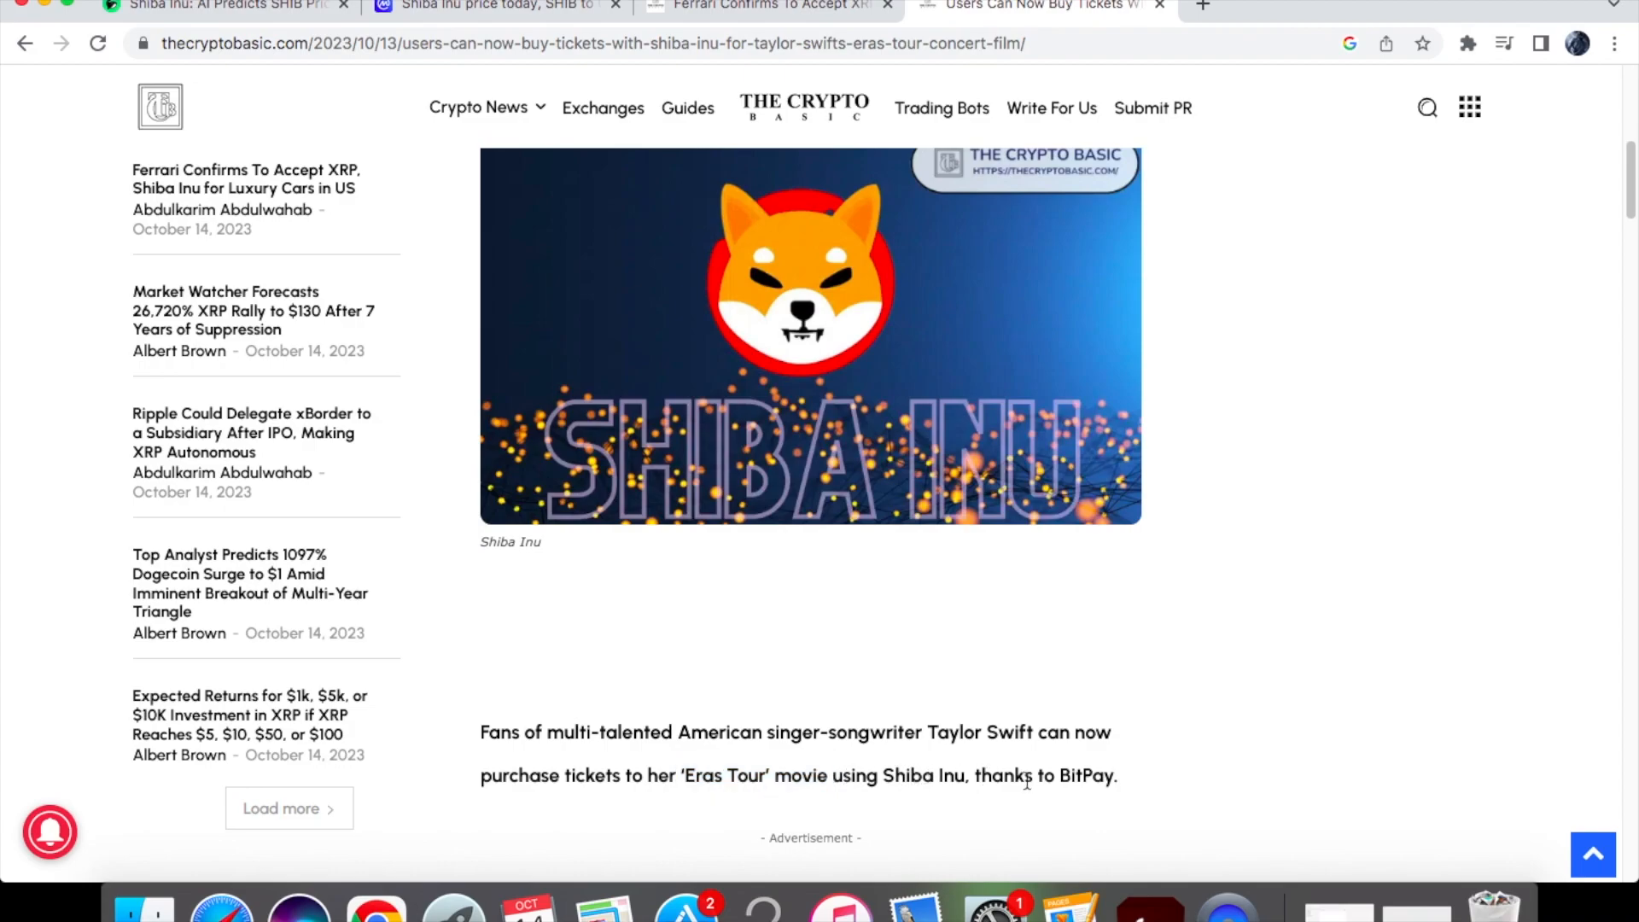
Scroll through the rest of the article and the embedded BitPay post, then move to the Ferrari article
scroll(down, 3)
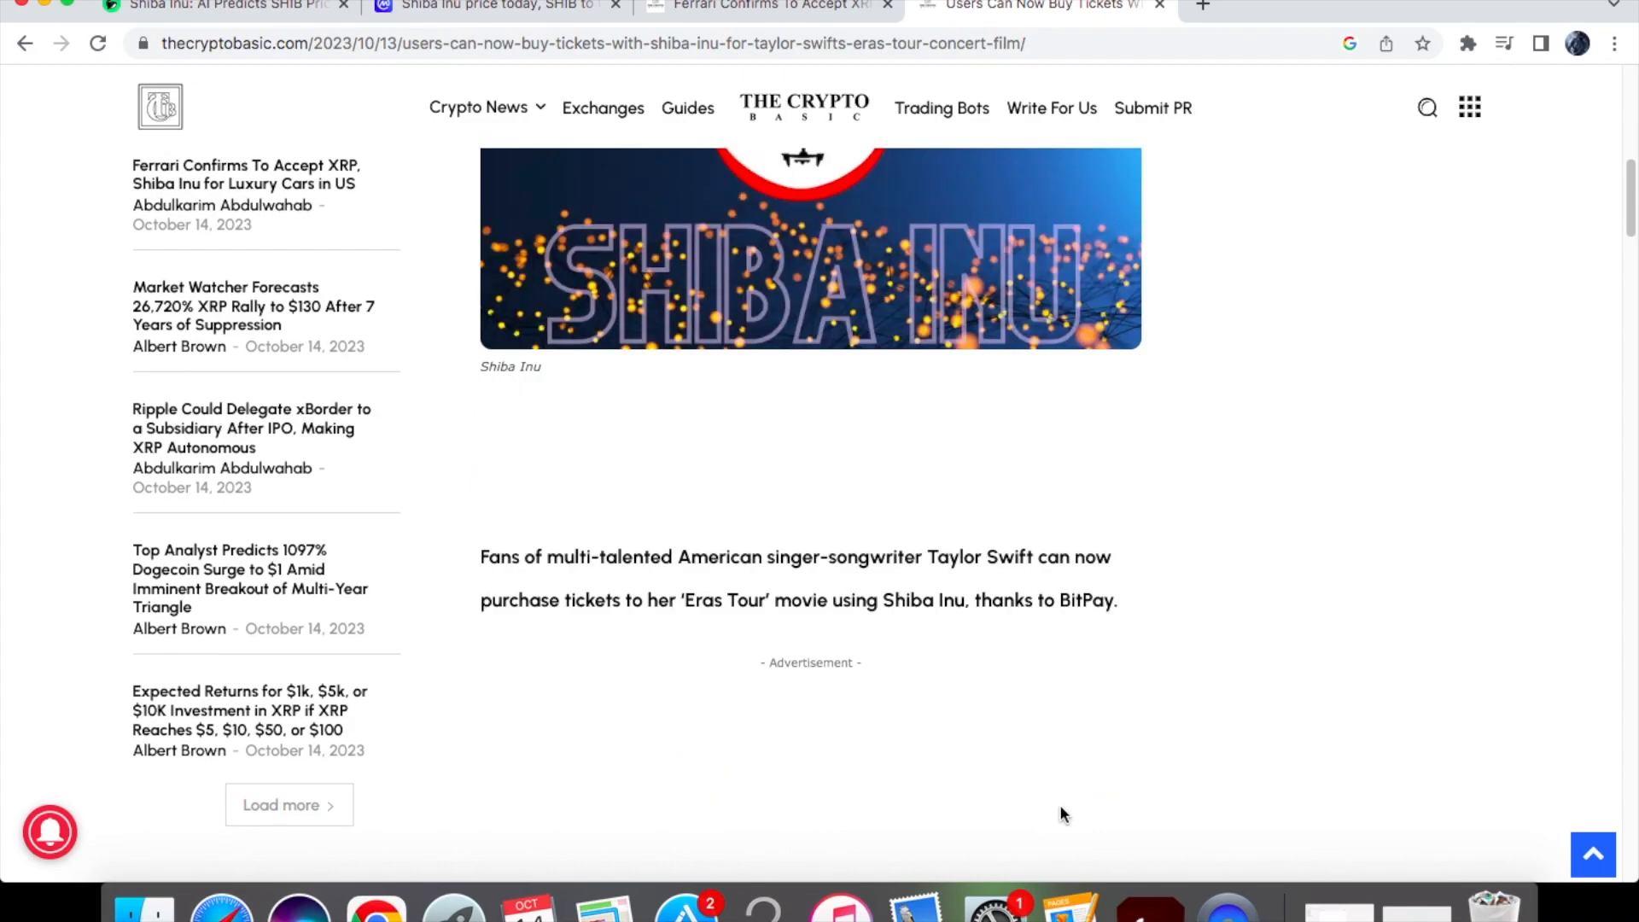
scroll(down, 3)
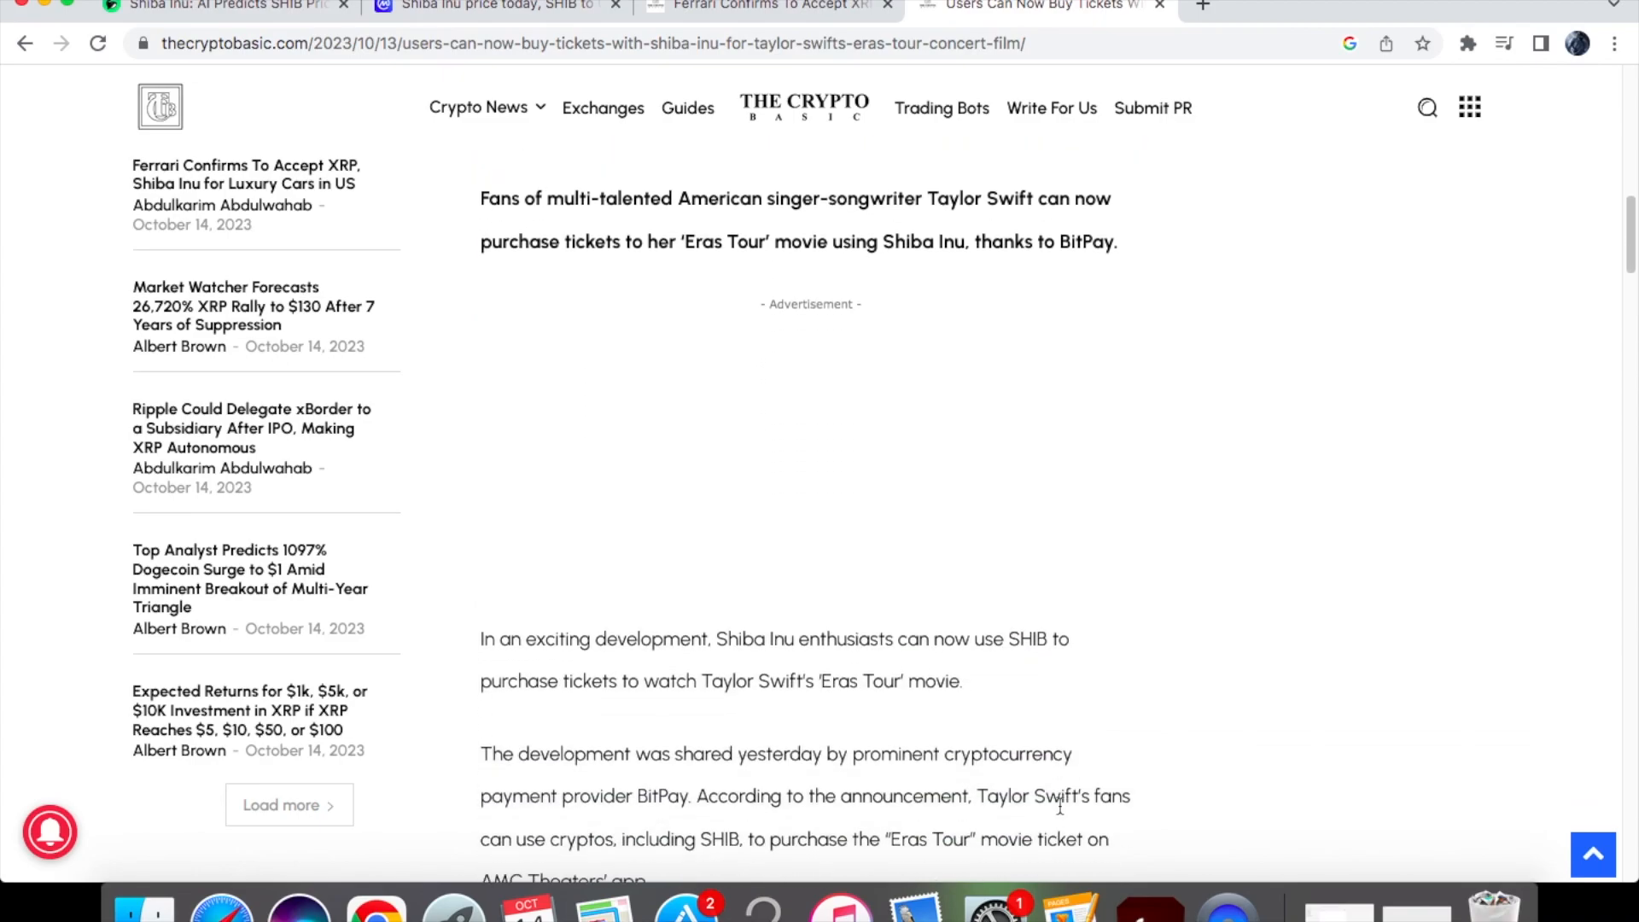
scroll(down, 3)
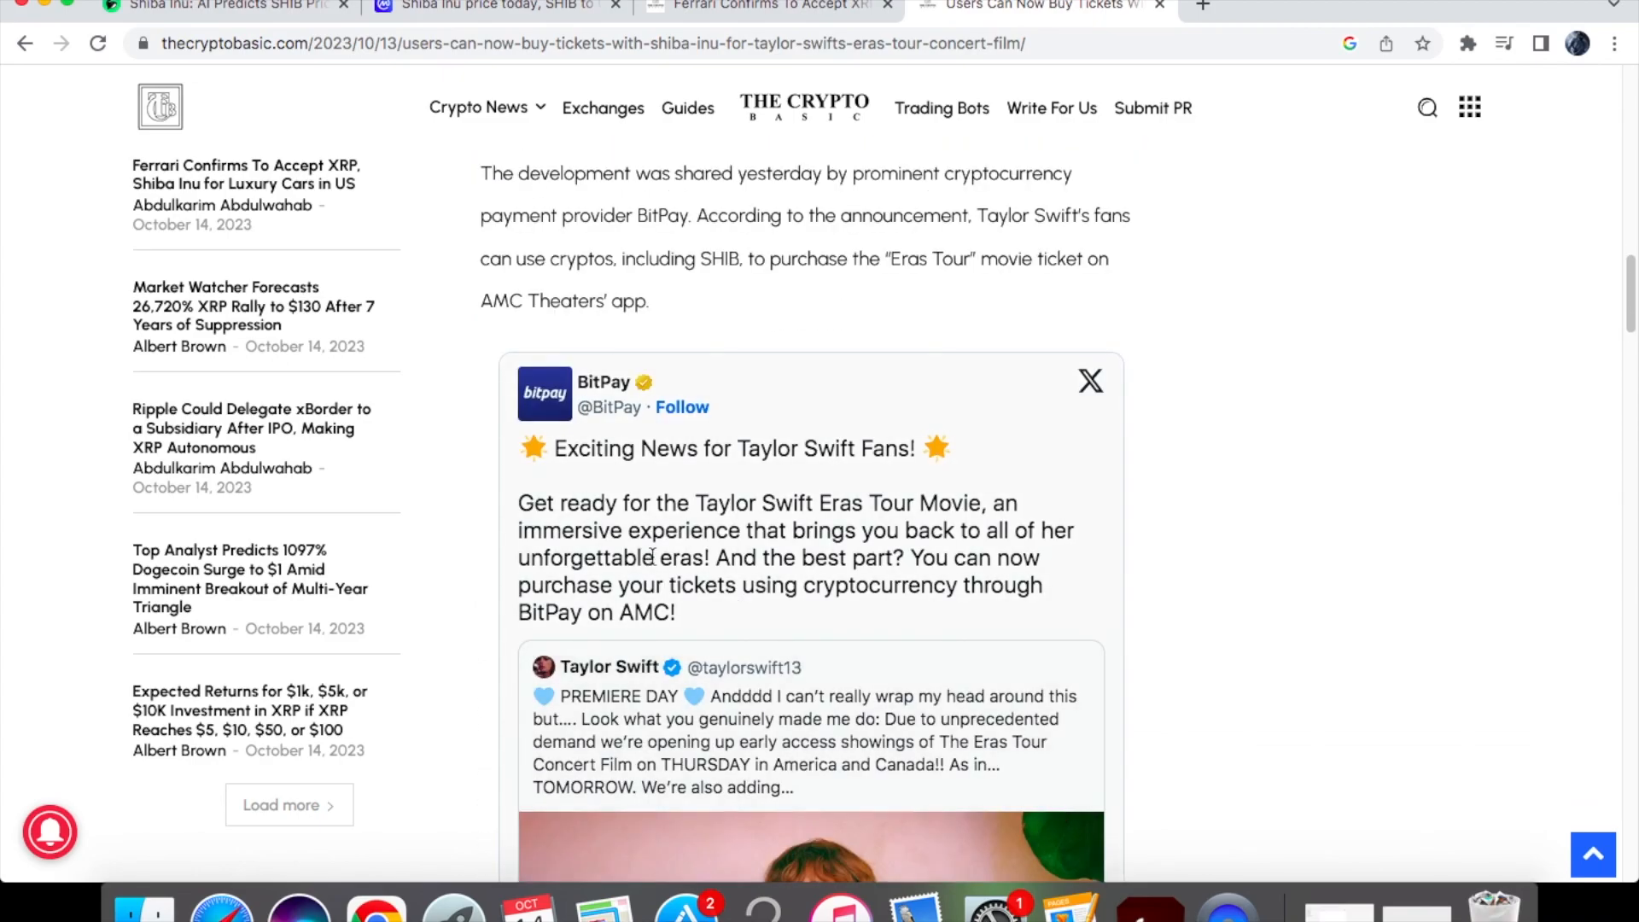
scroll(down, 3)
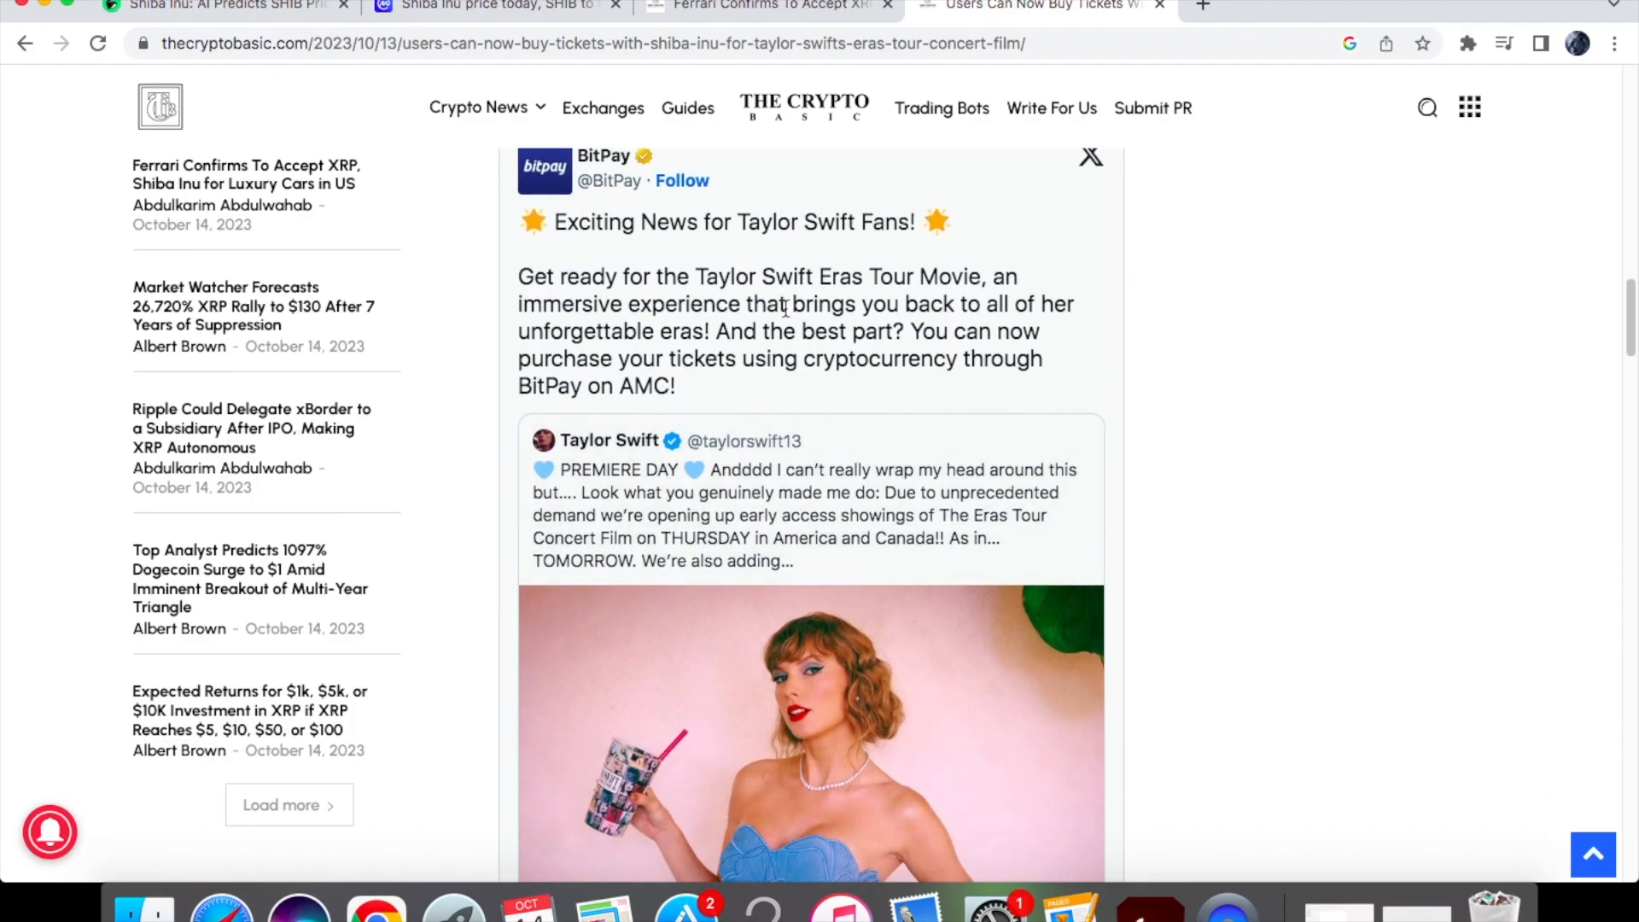
scroll(down, 3)
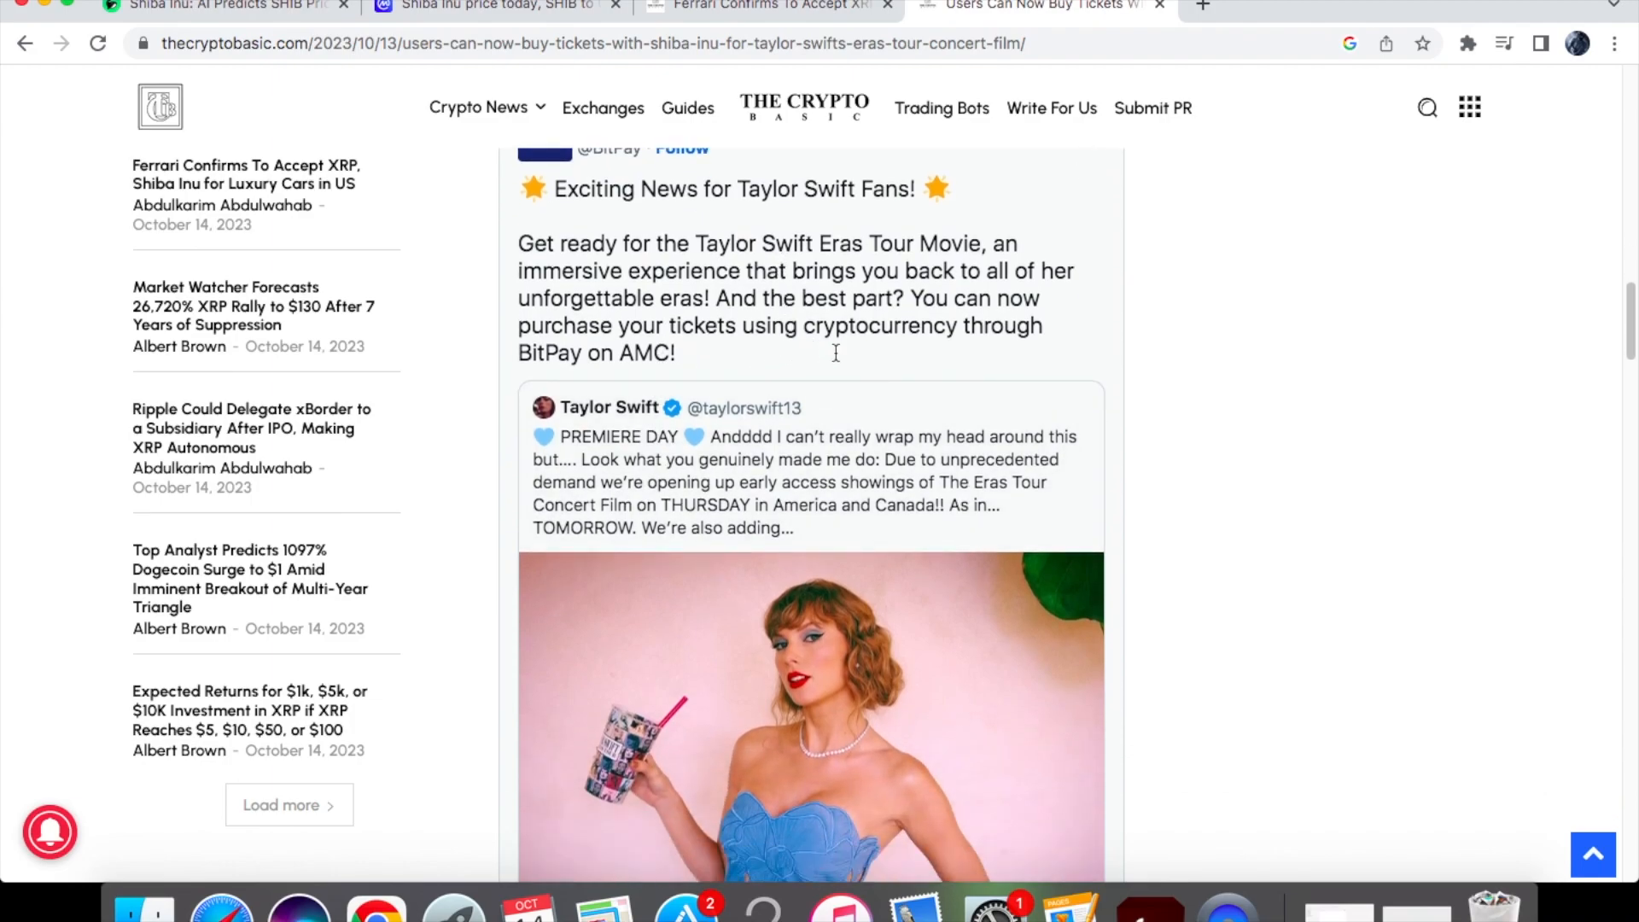
scroll(down, 3)
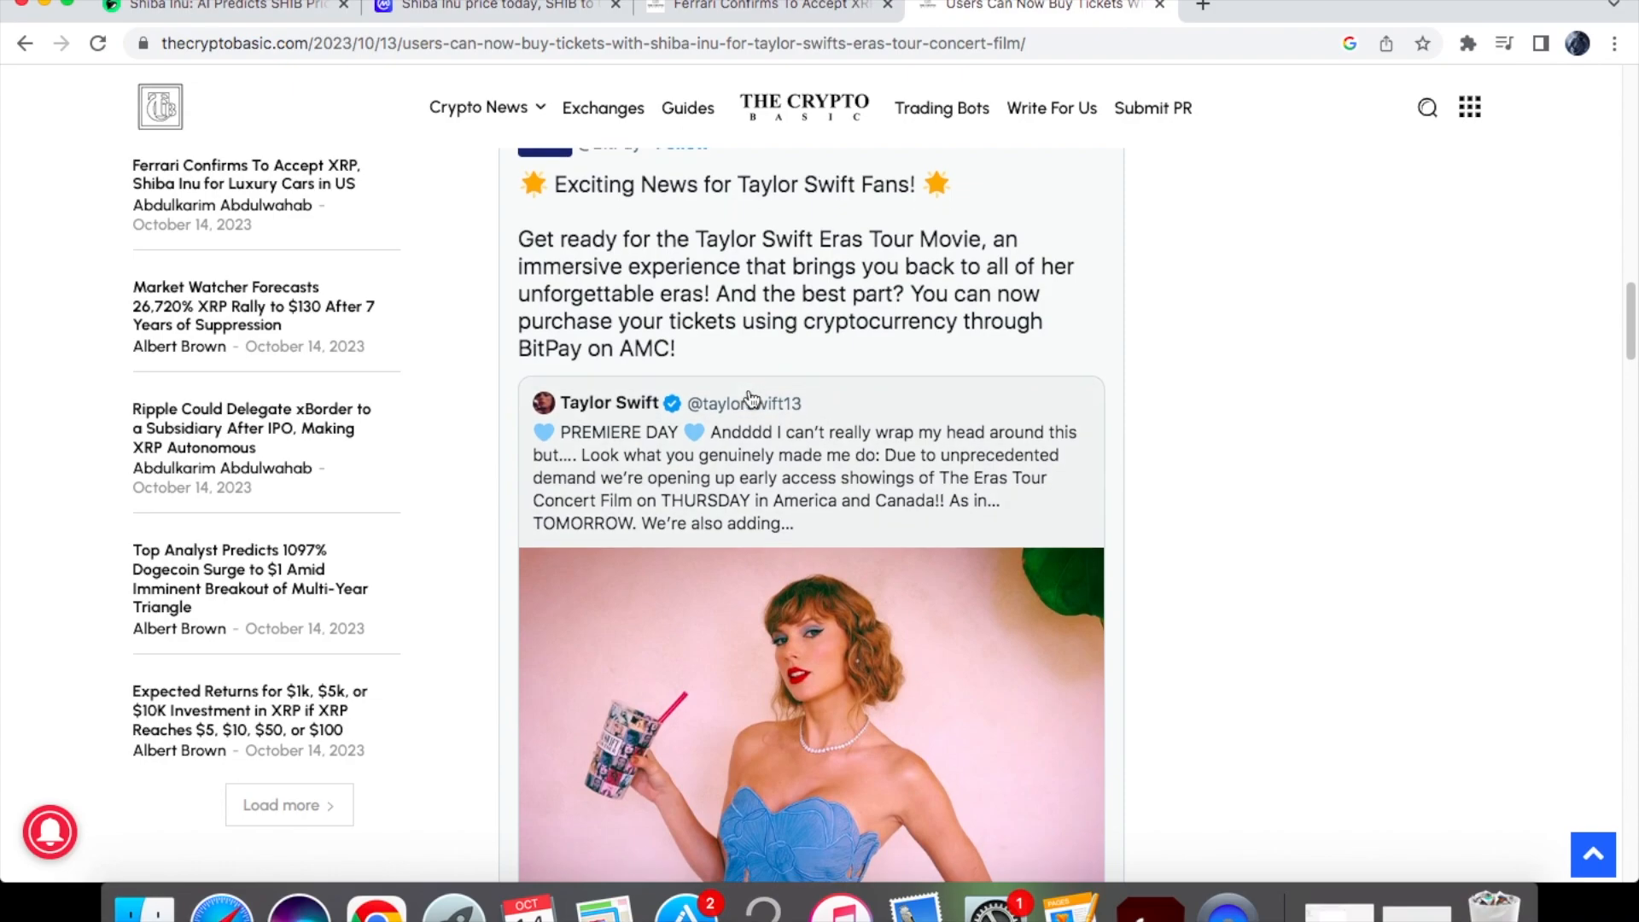
scroll(down, 3)
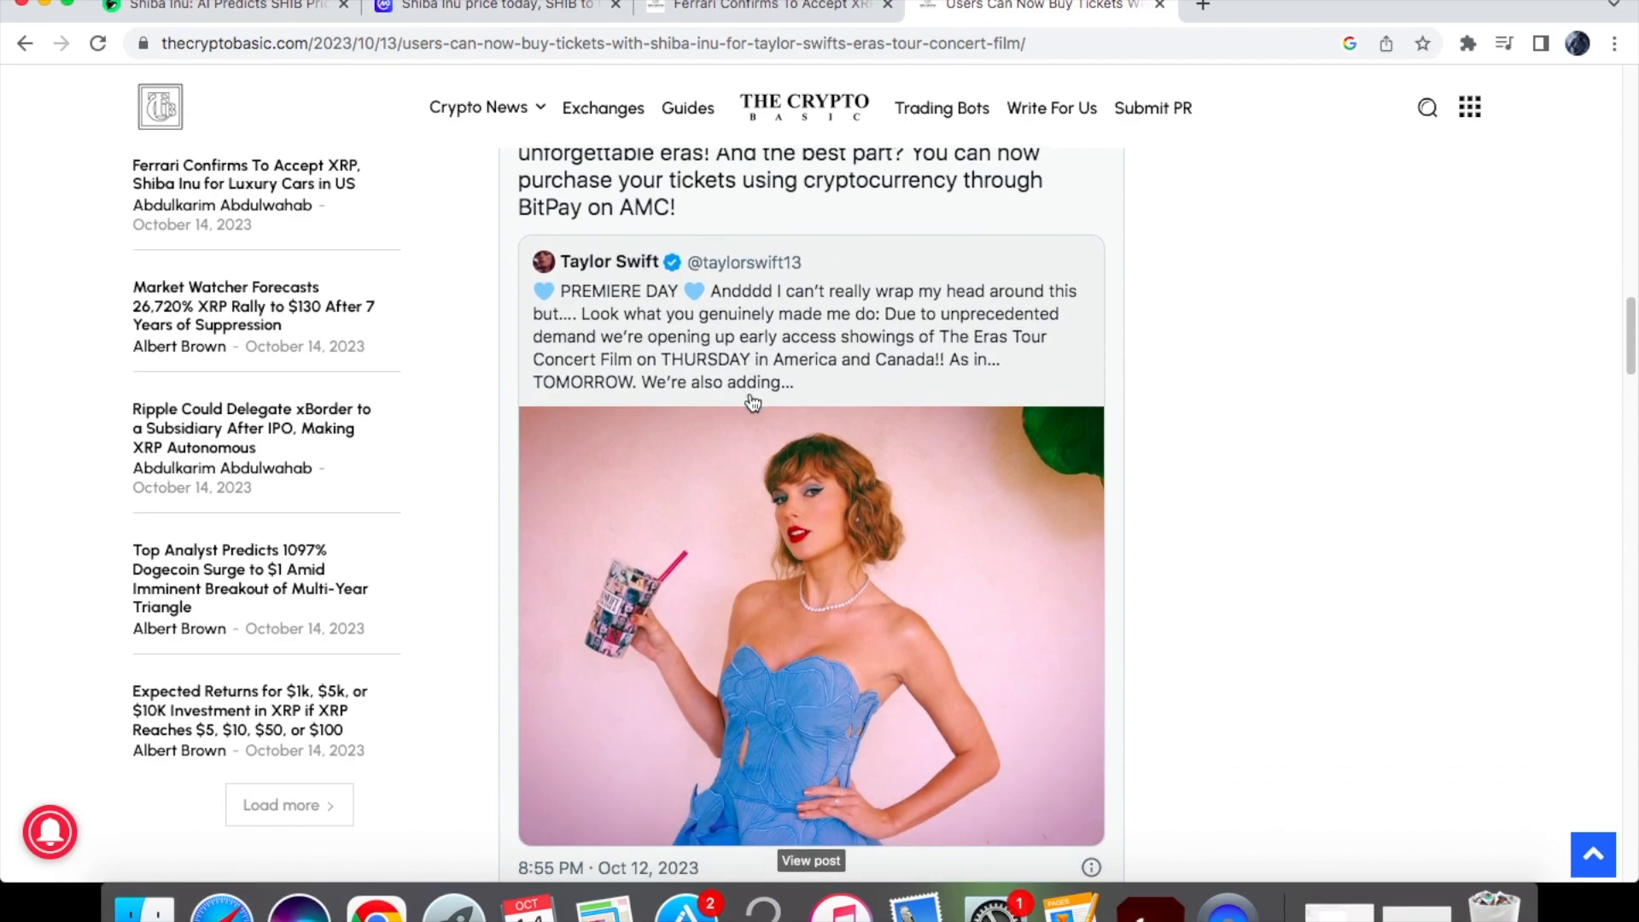
scroll(down, 3)
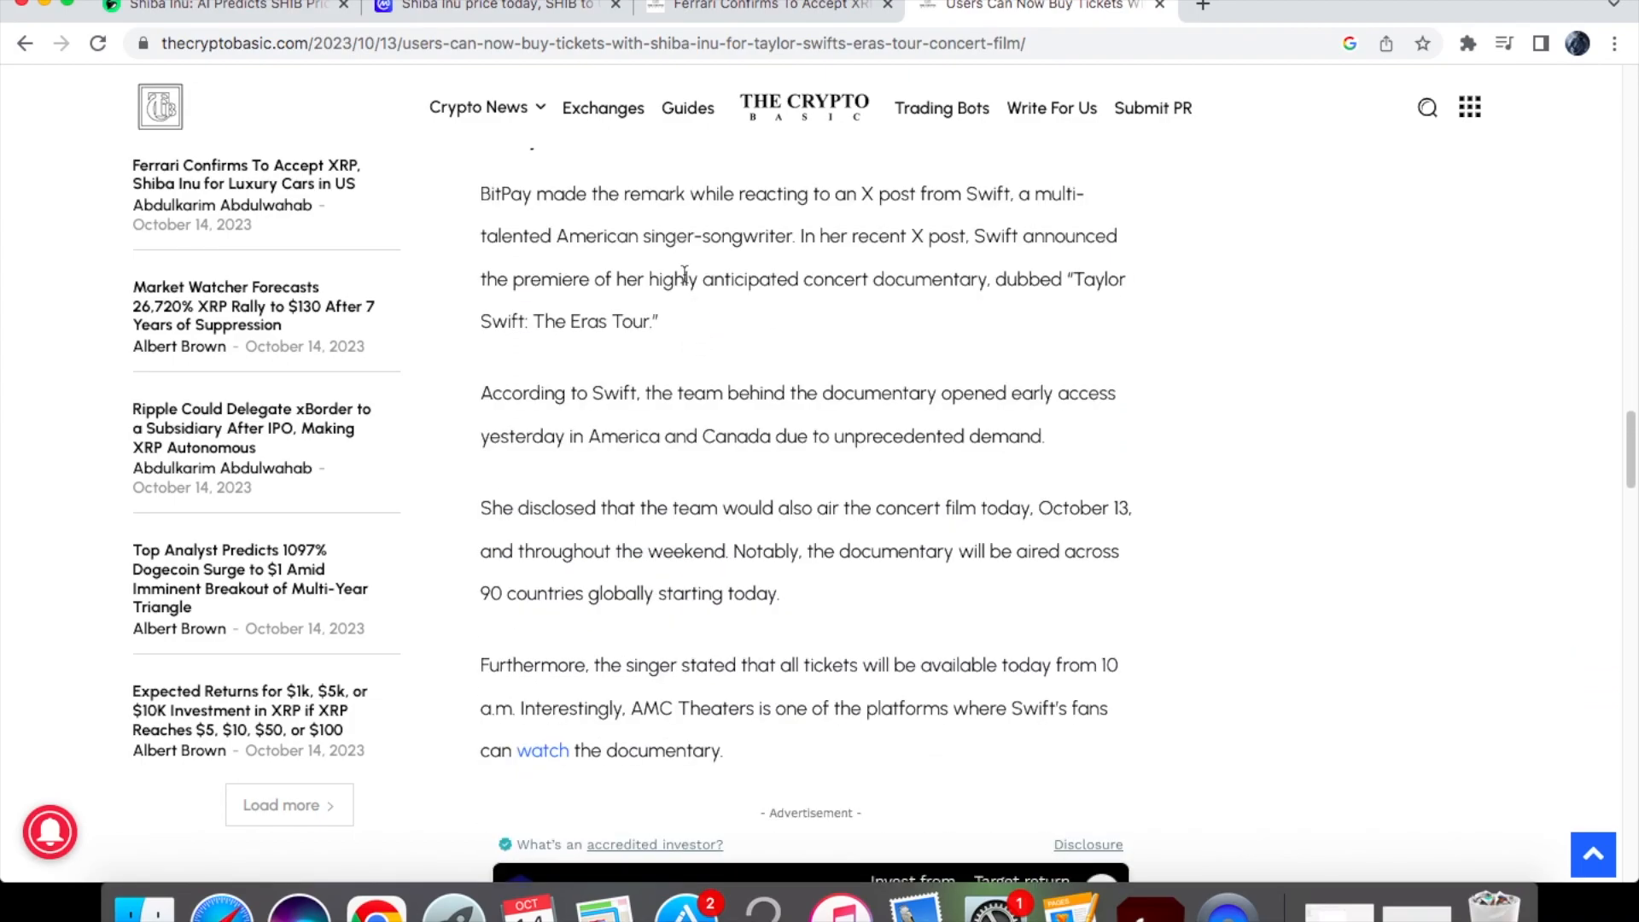
click(768, 7)
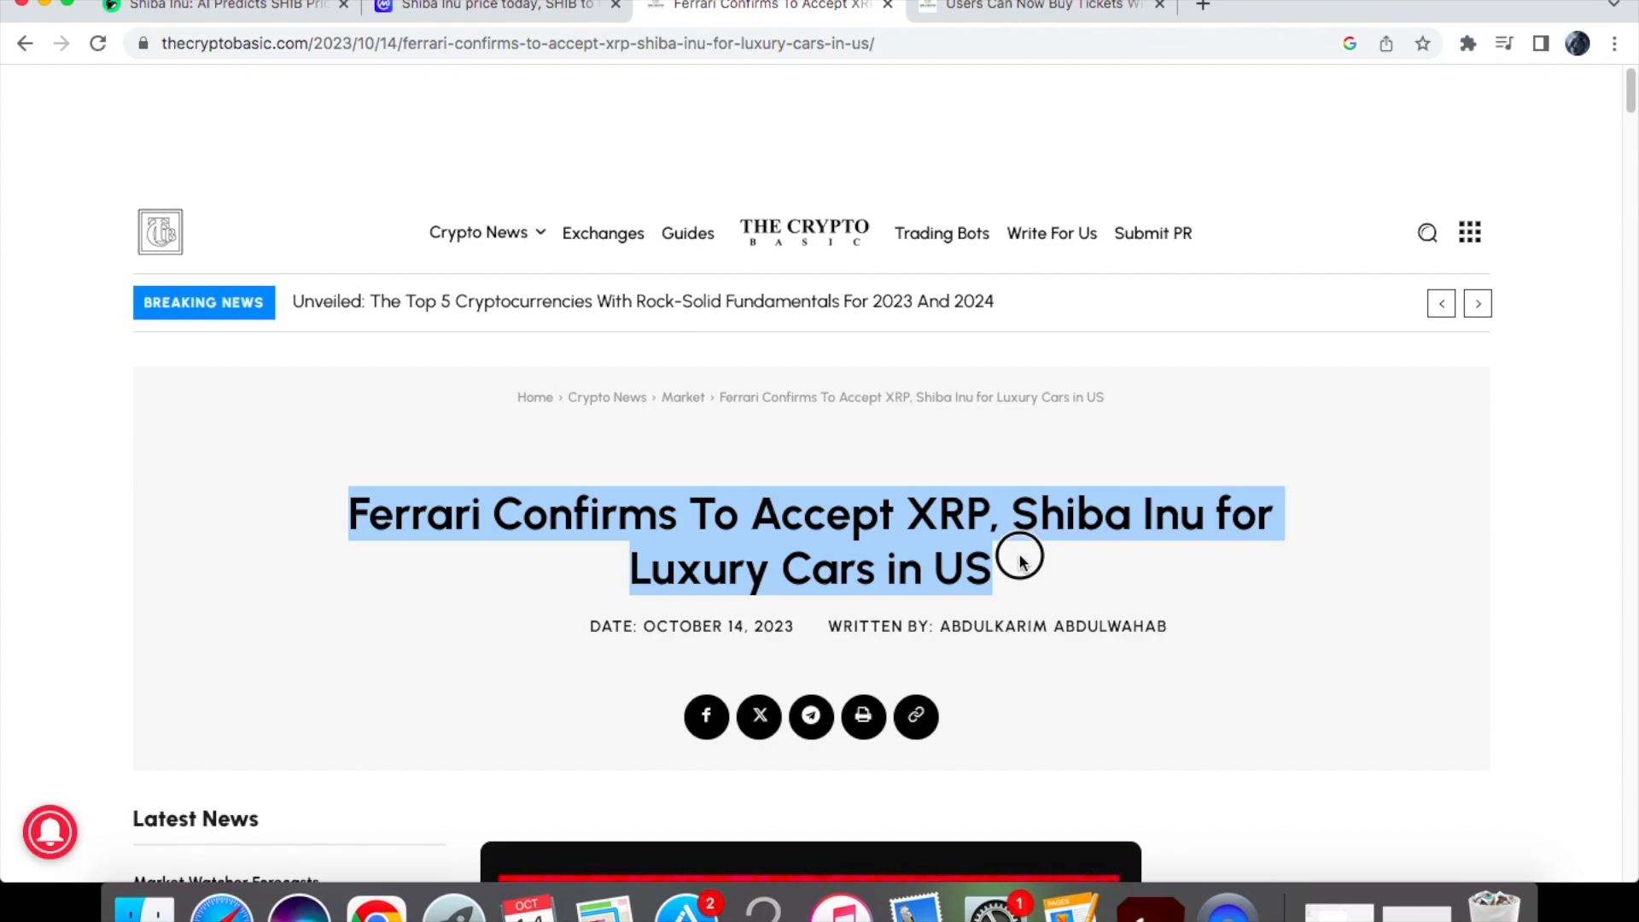
Read the Crypto Basic article on Ferrari accepting XRP and Shiba Inu payments
click(1020, 570)
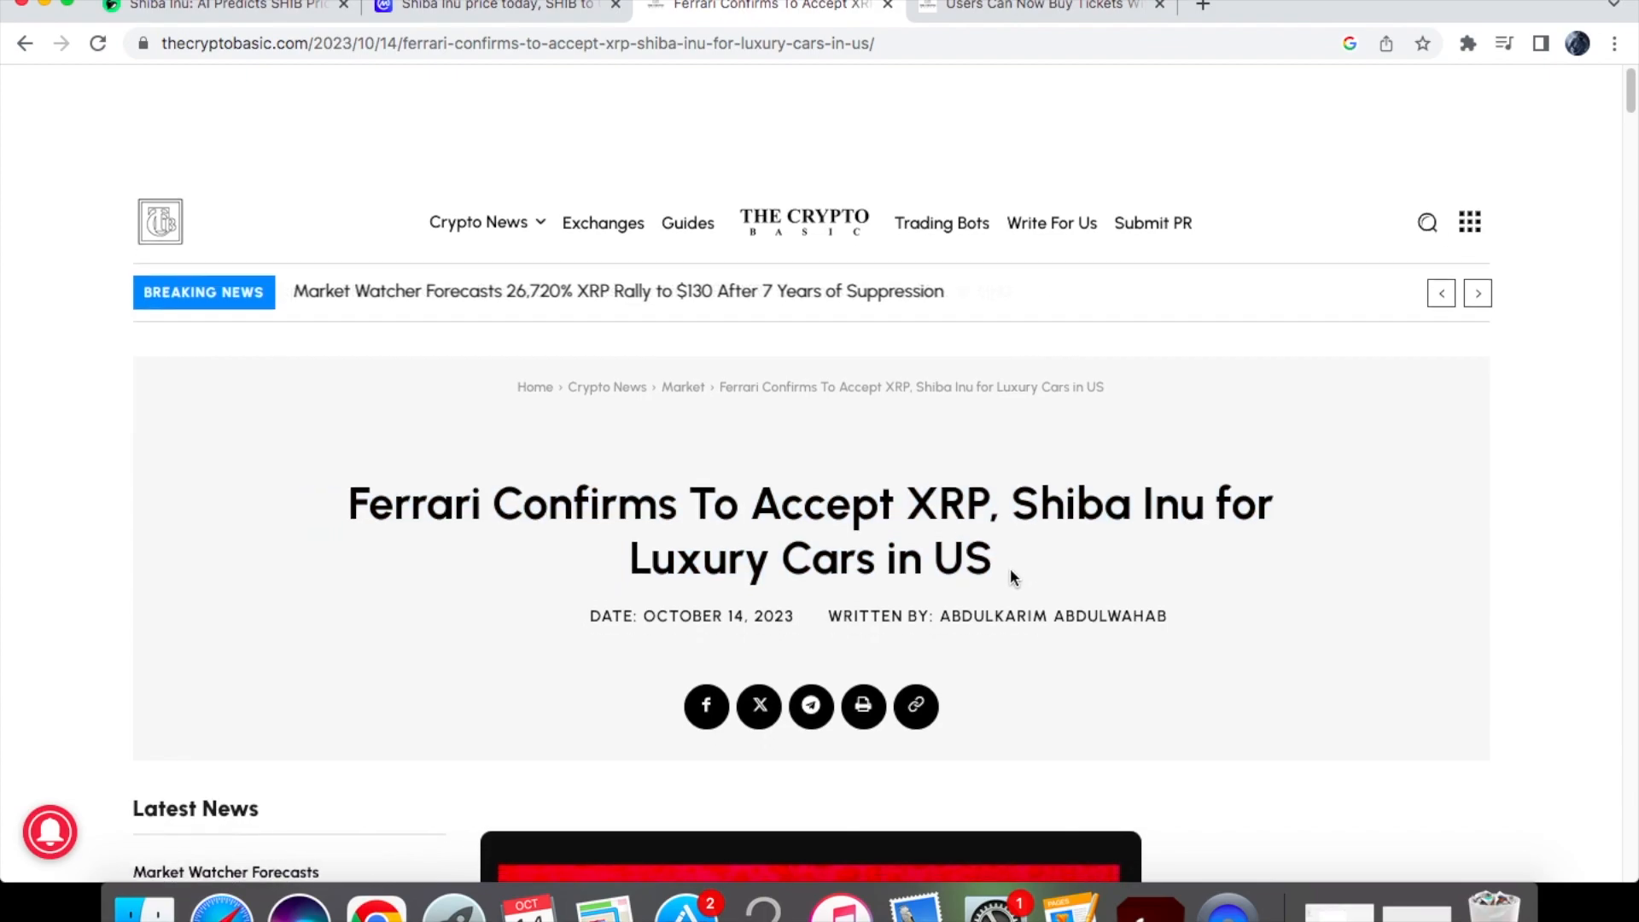
scroll(down, 3)
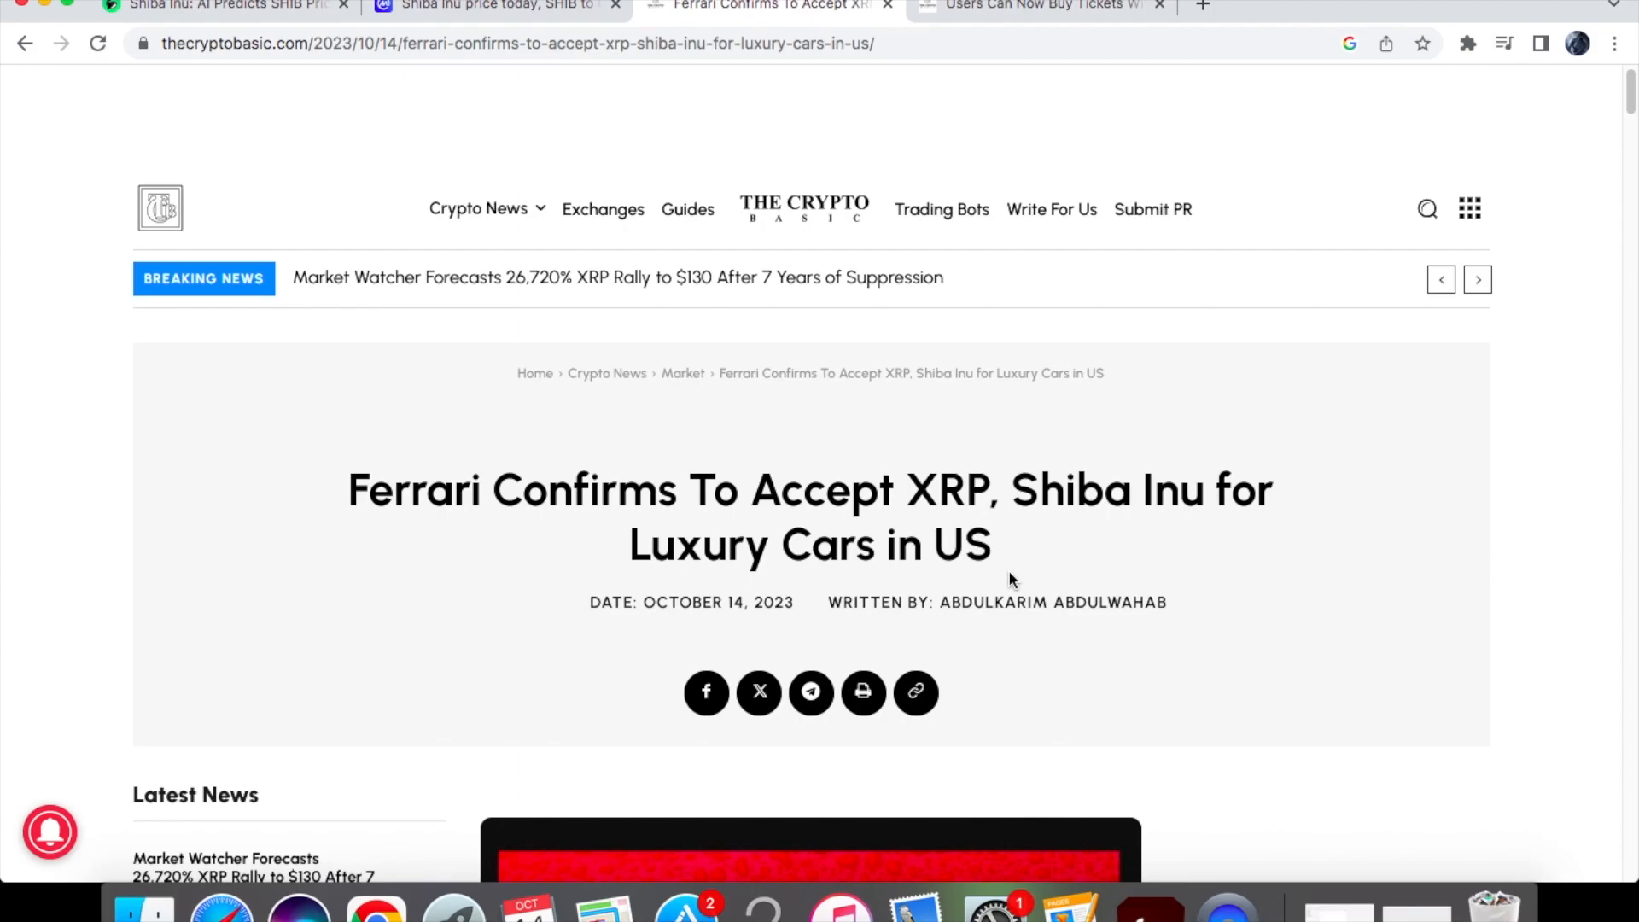
scroll(down, 3)
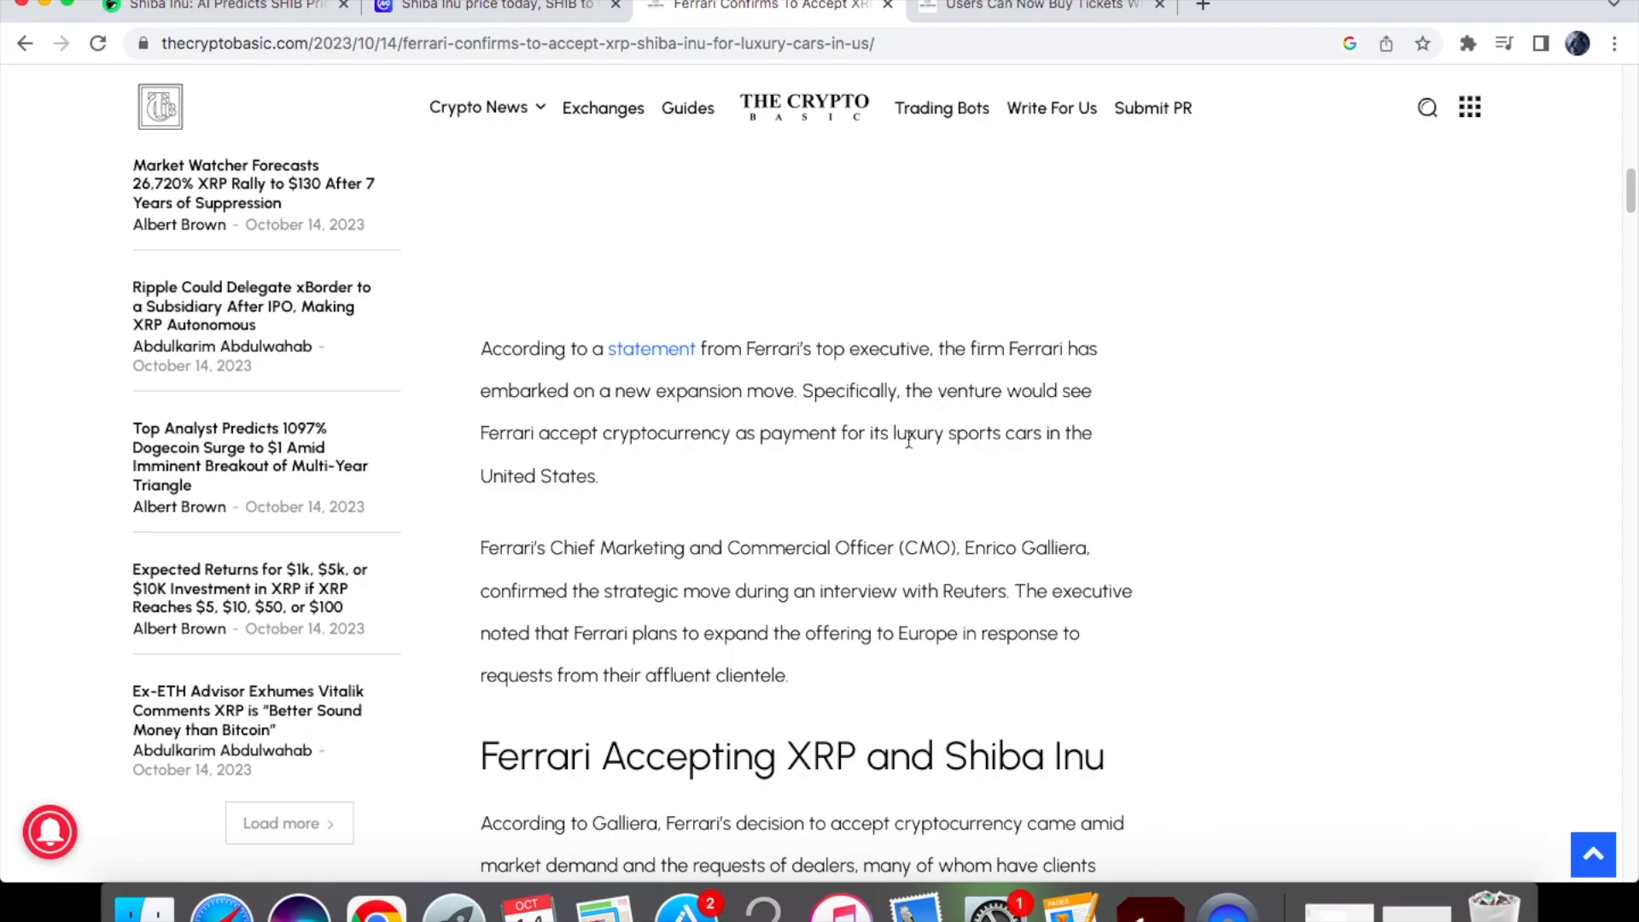
drag(480, 432, 724, 432)
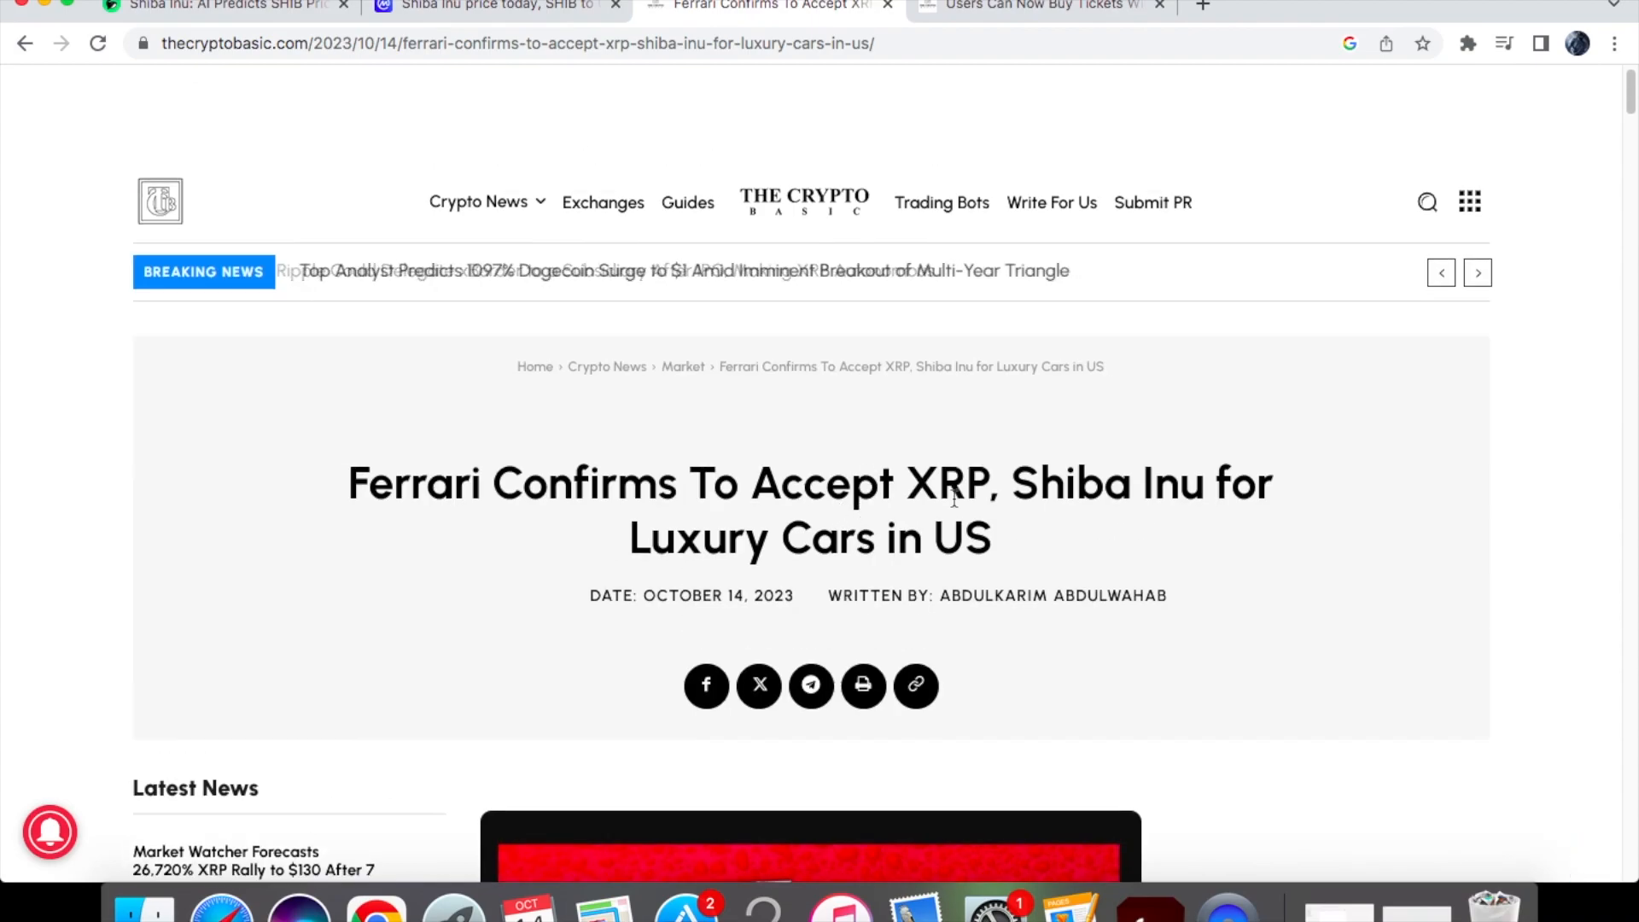
scroll(down, 3)
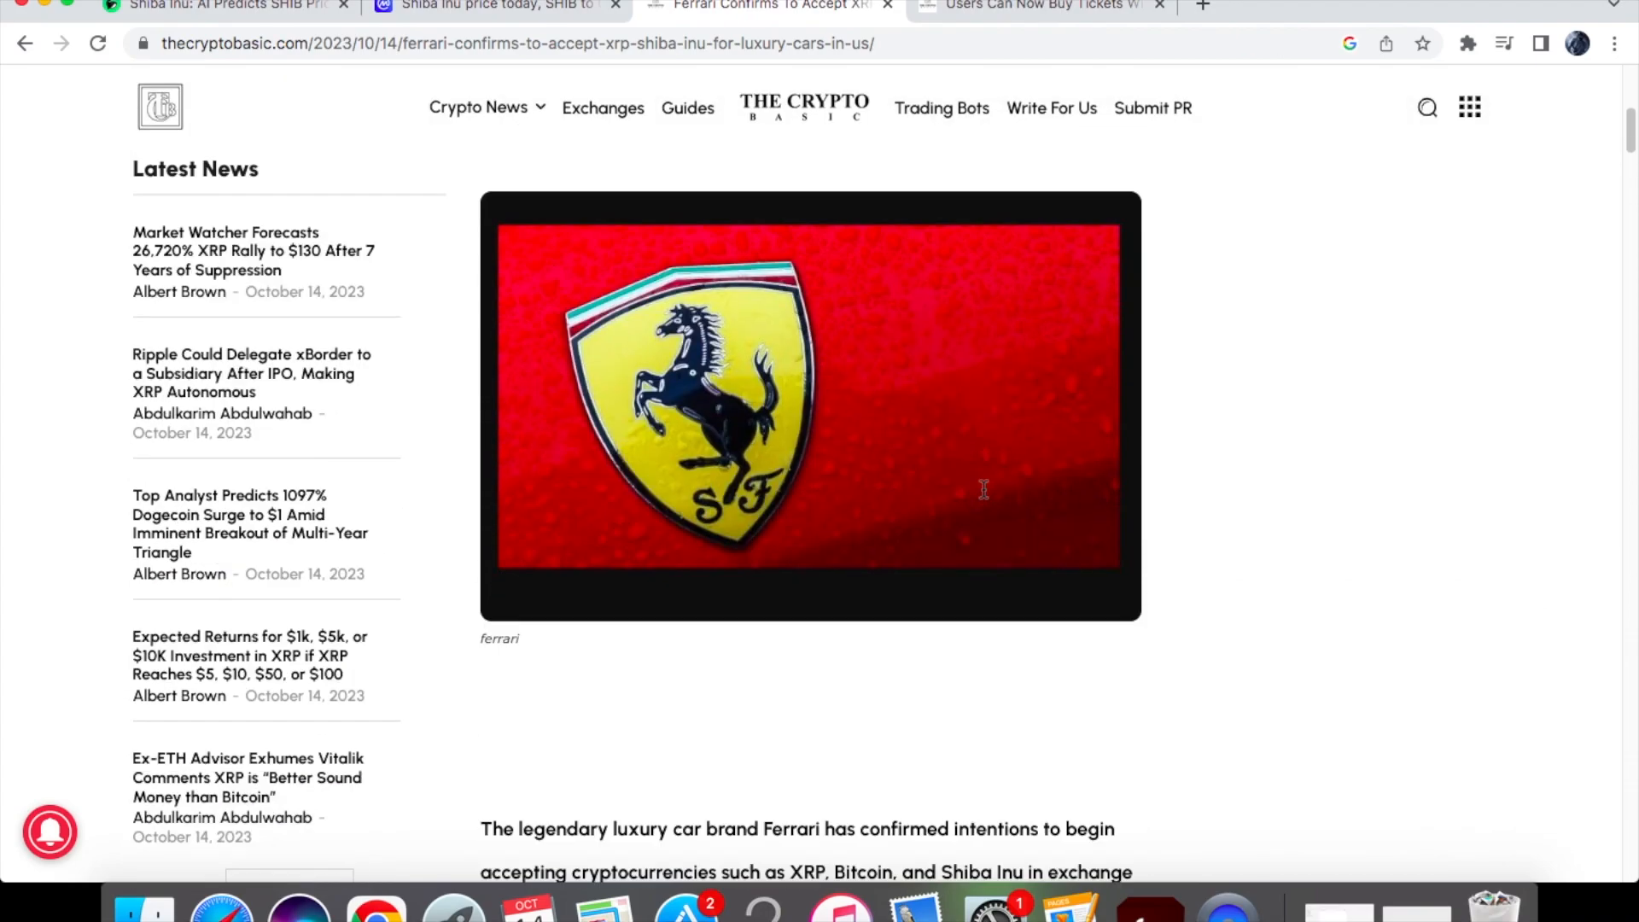
scroll(down, 3)
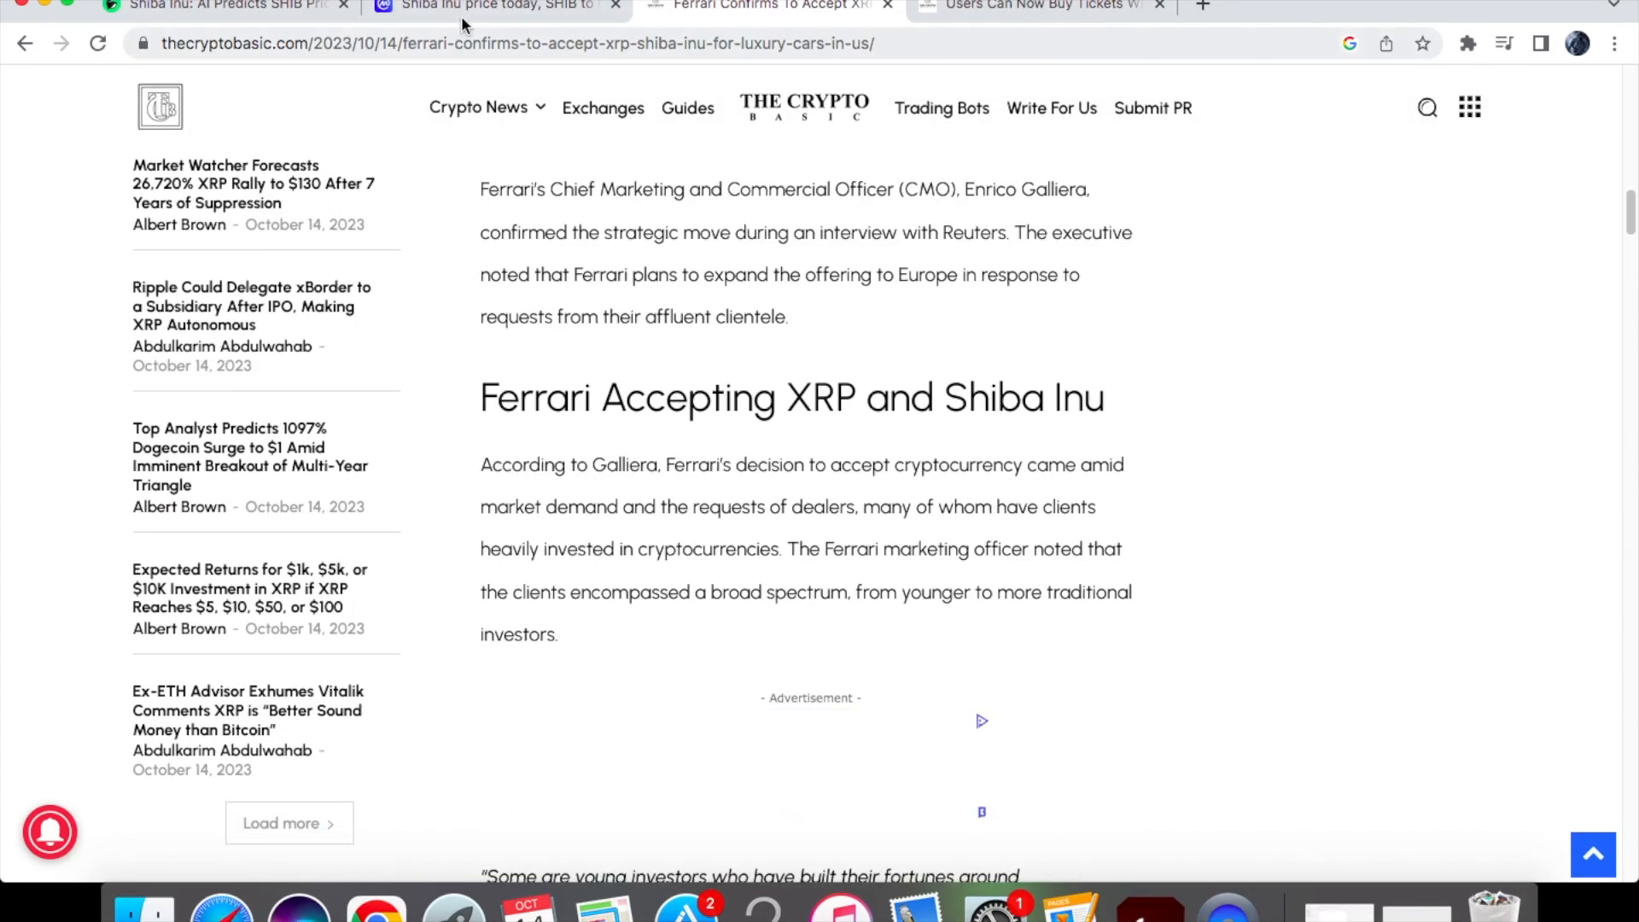
Briefly check CoinMarketCap's overall cryptocurrency price rankings and return to the Ferrari article
click(492, 6)
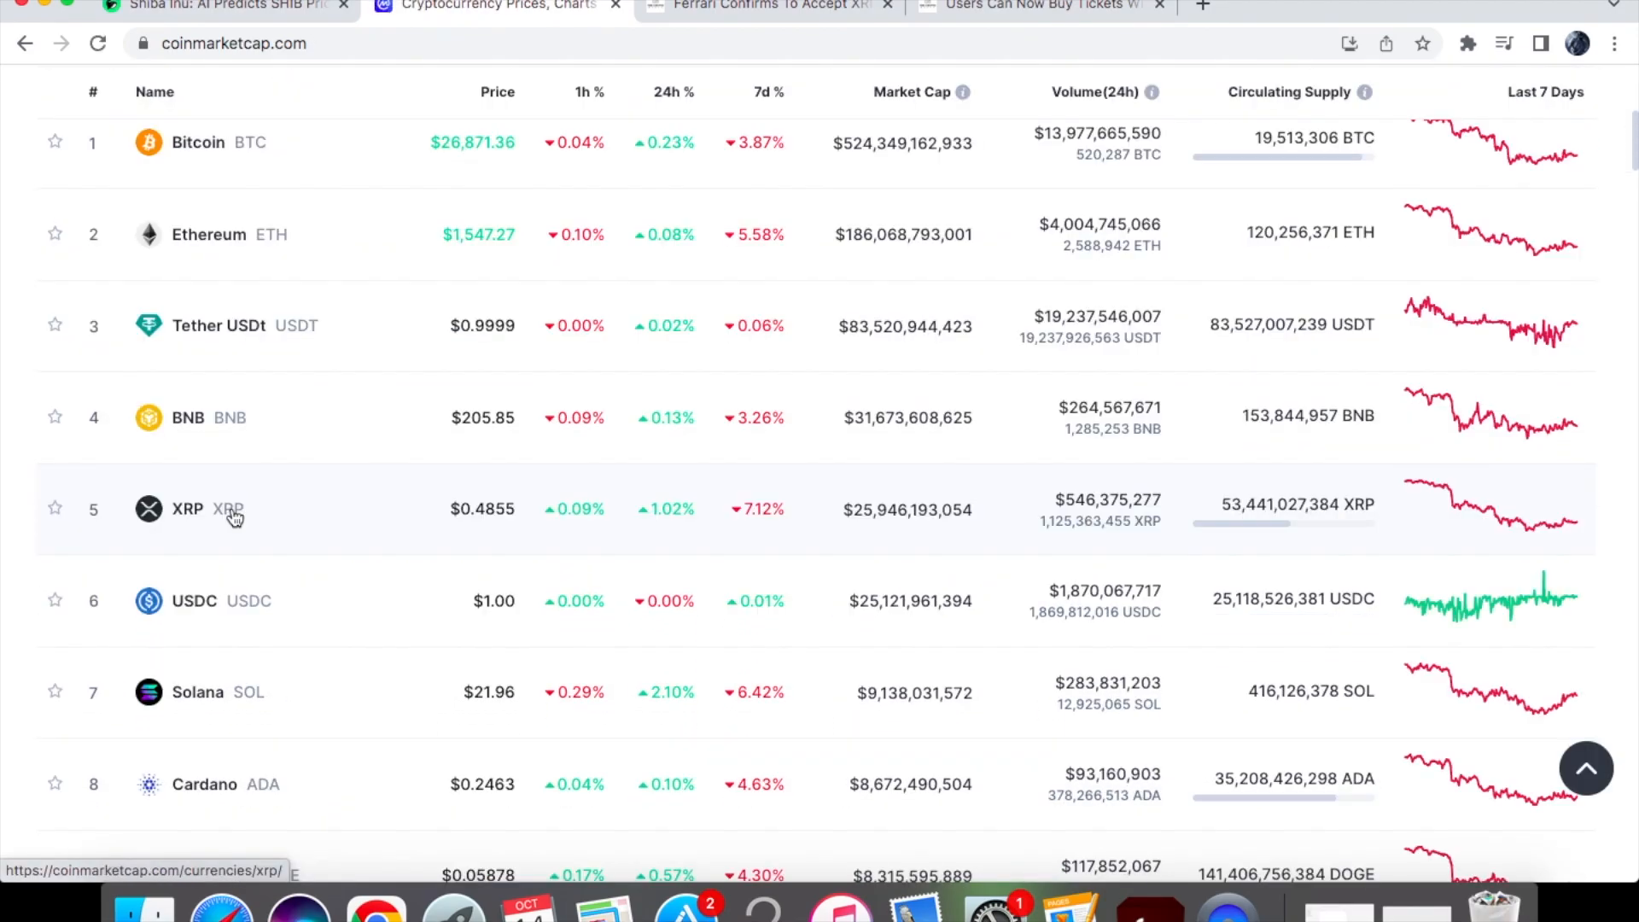
scroll(down, 3)
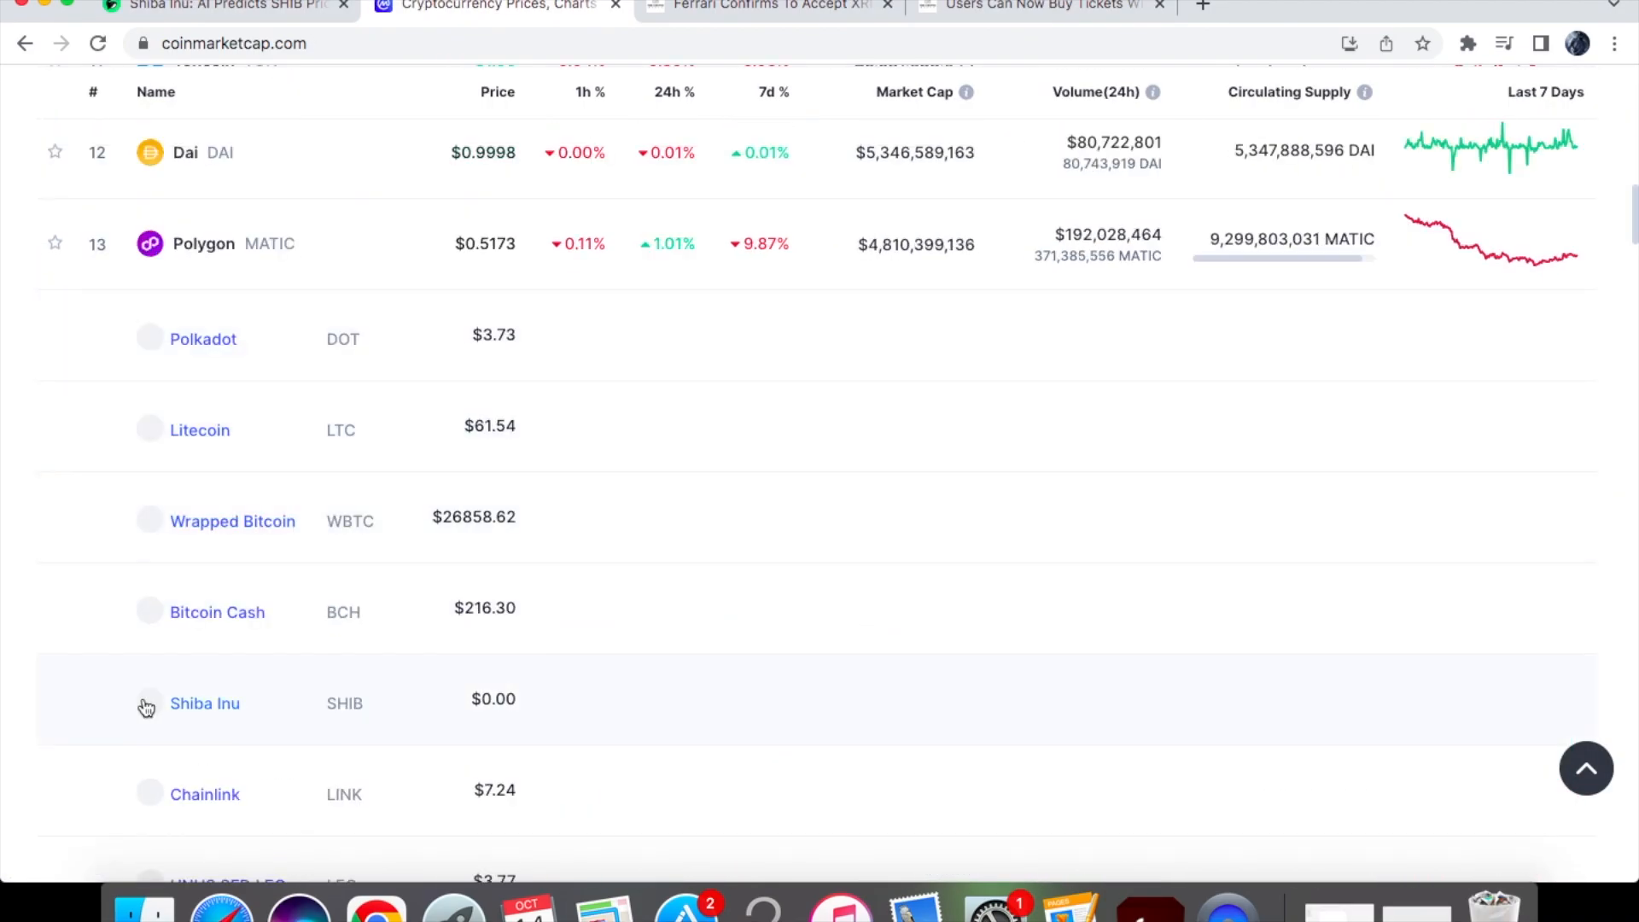
click(768, 6)
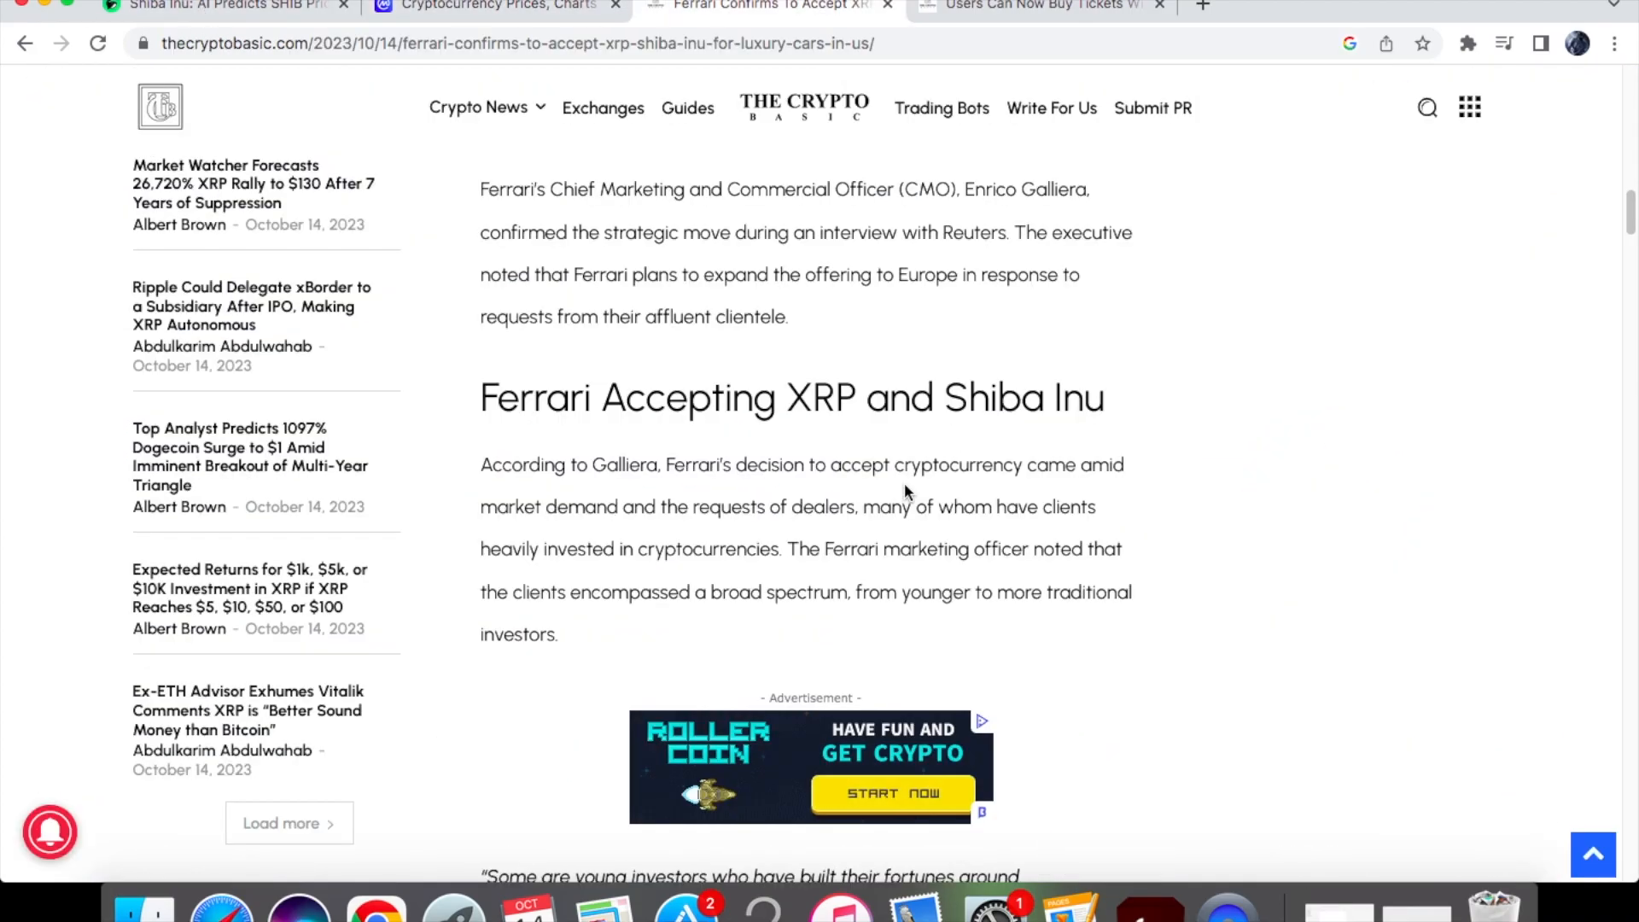
scroll(down, 3)
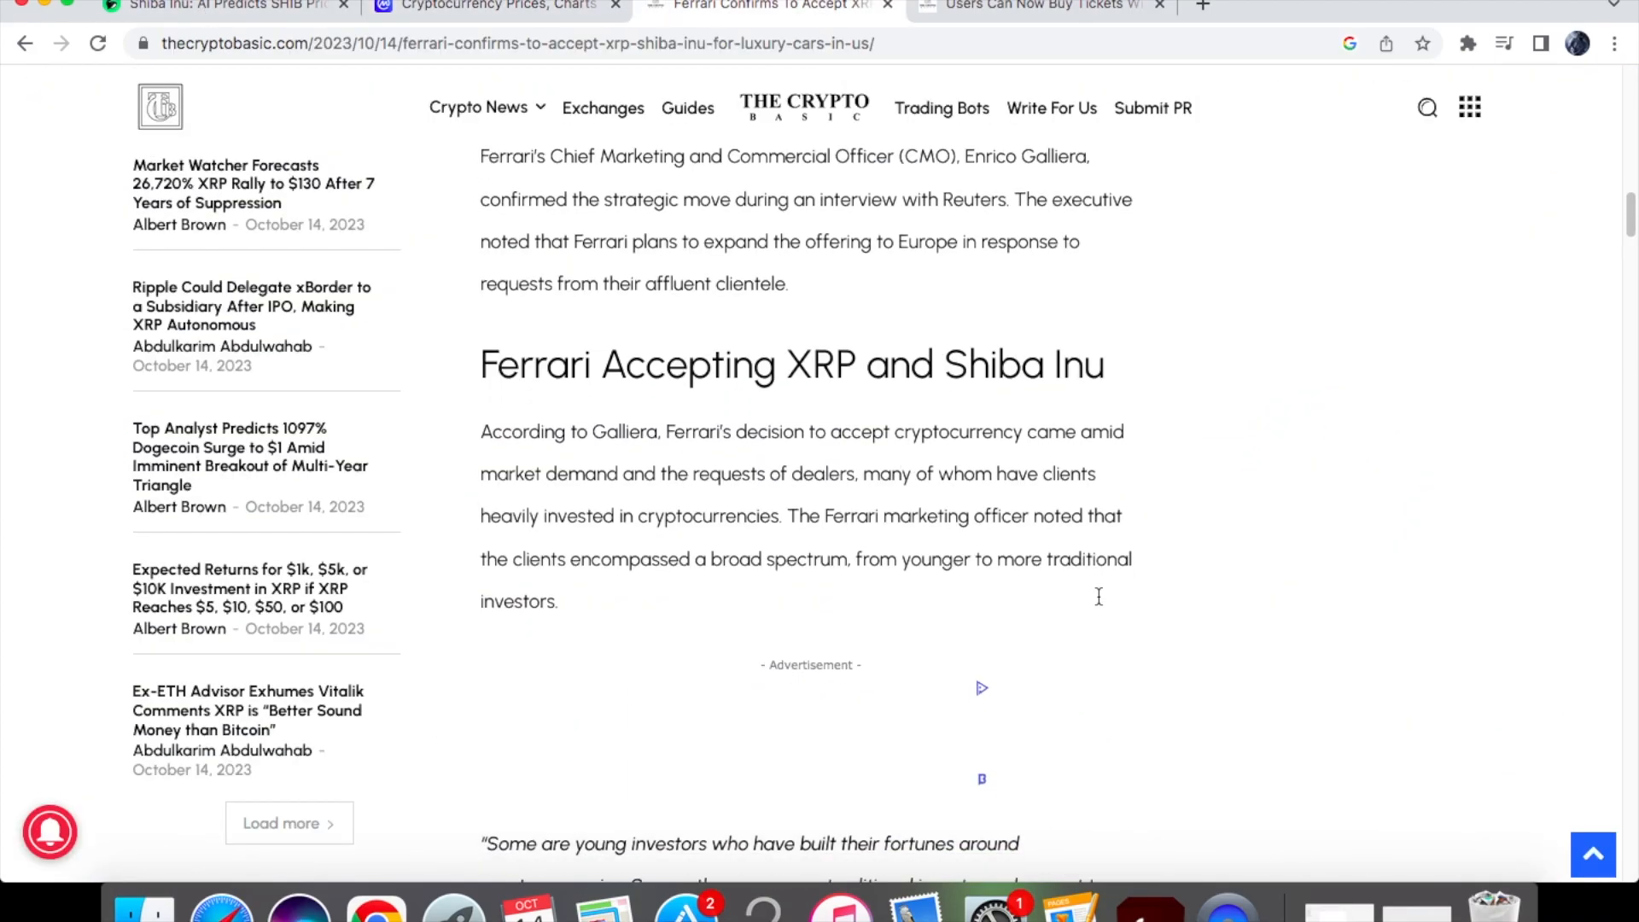
scroll(down, 3)
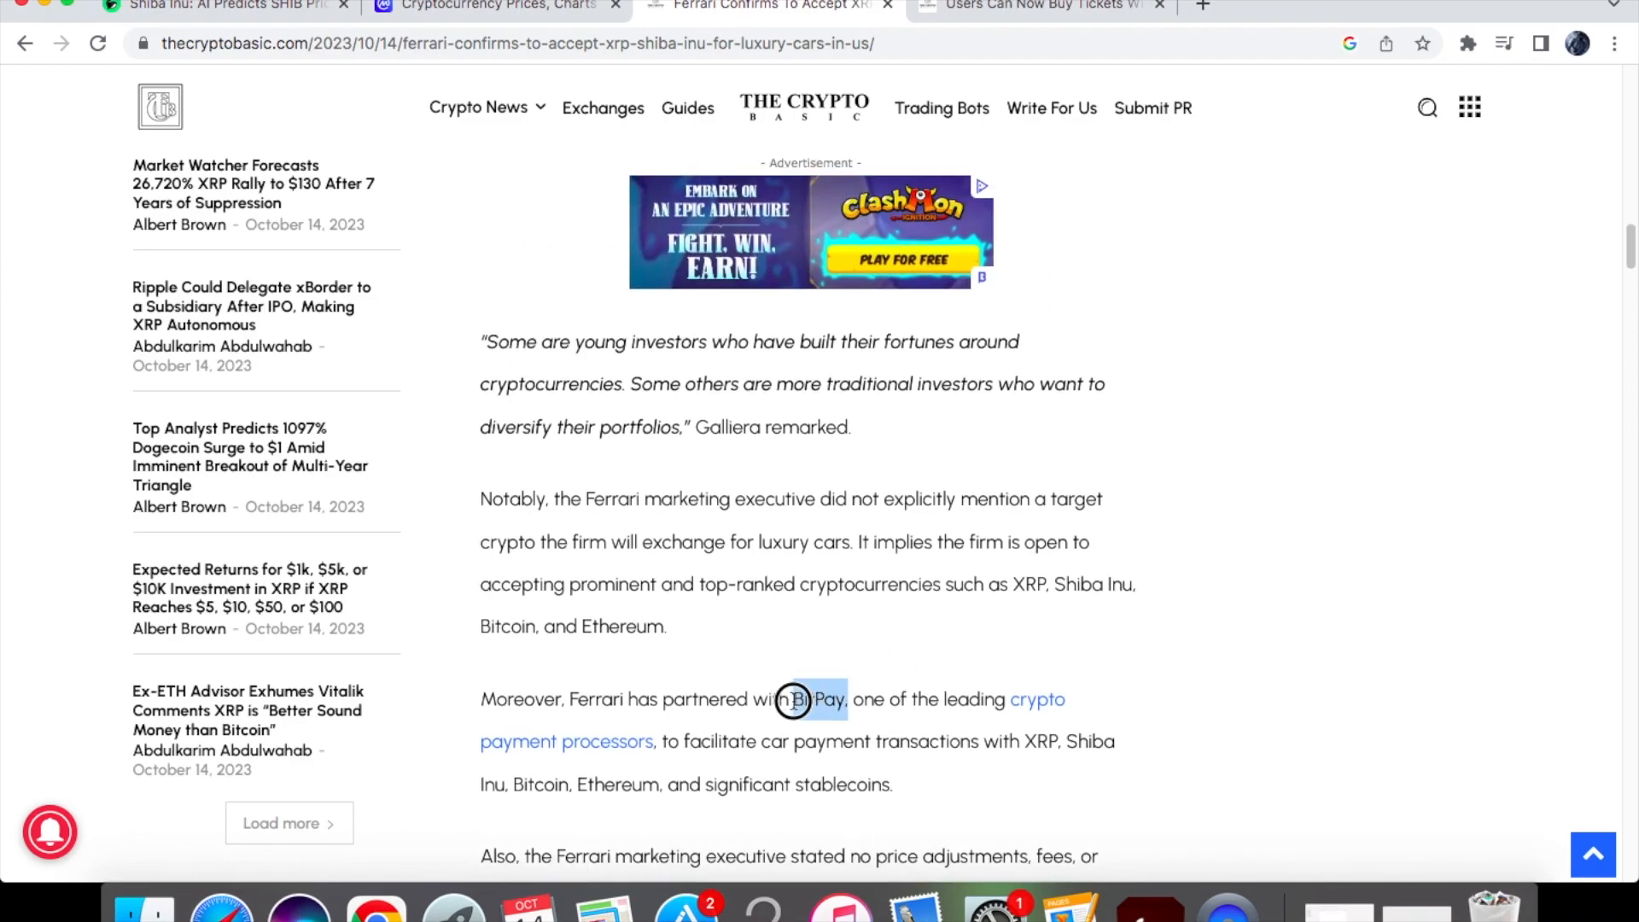
mouse_move(905, 765)
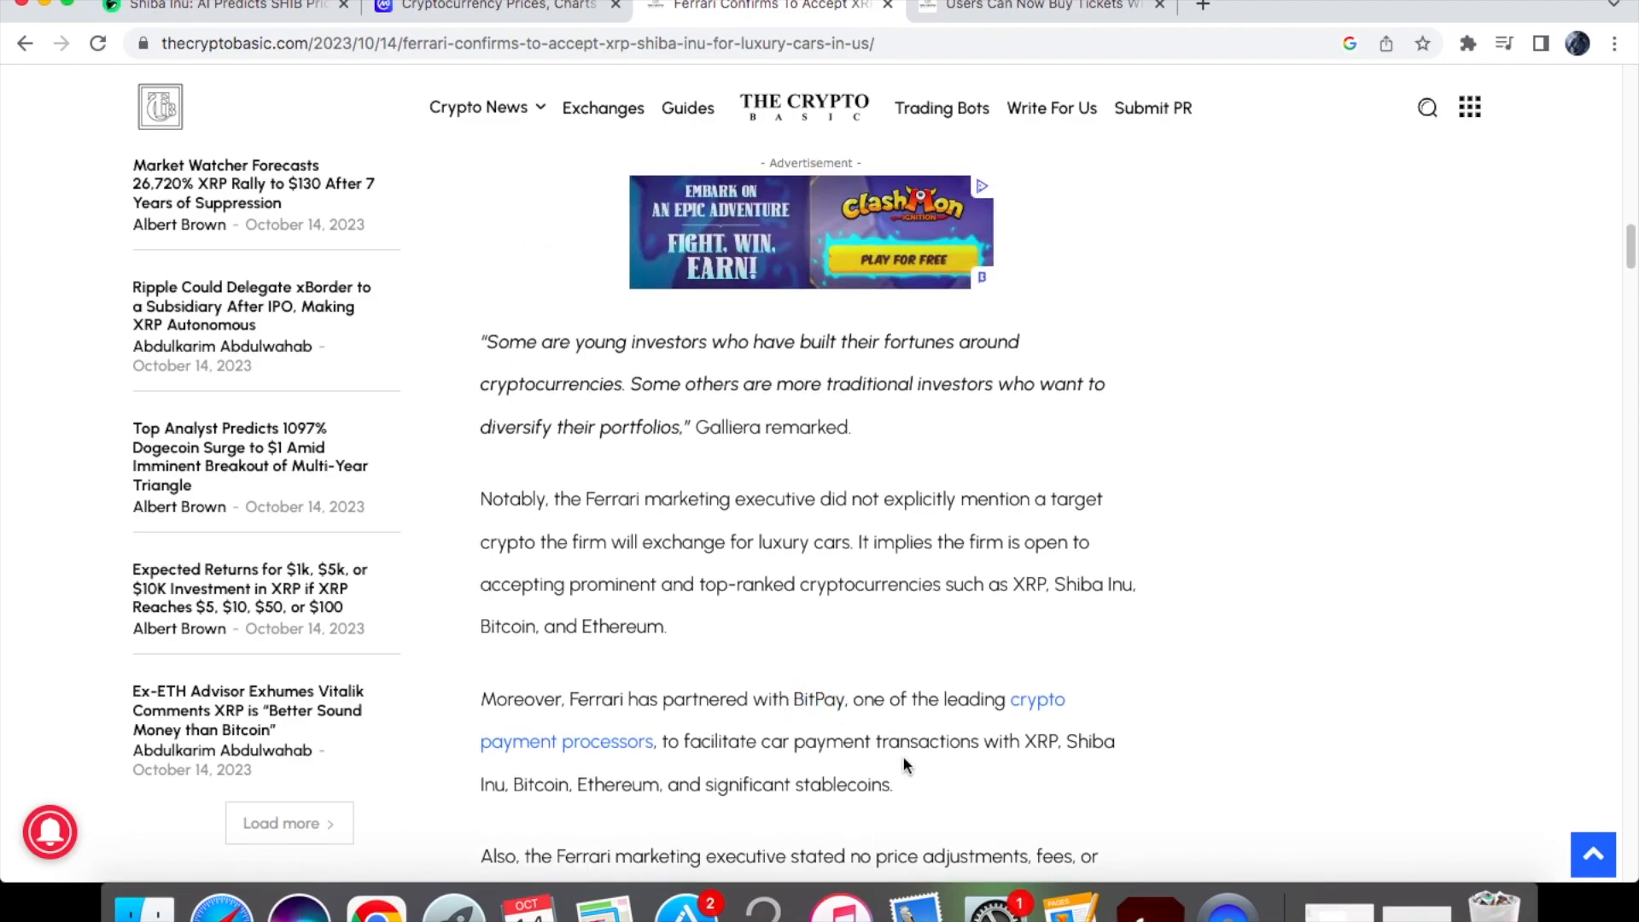